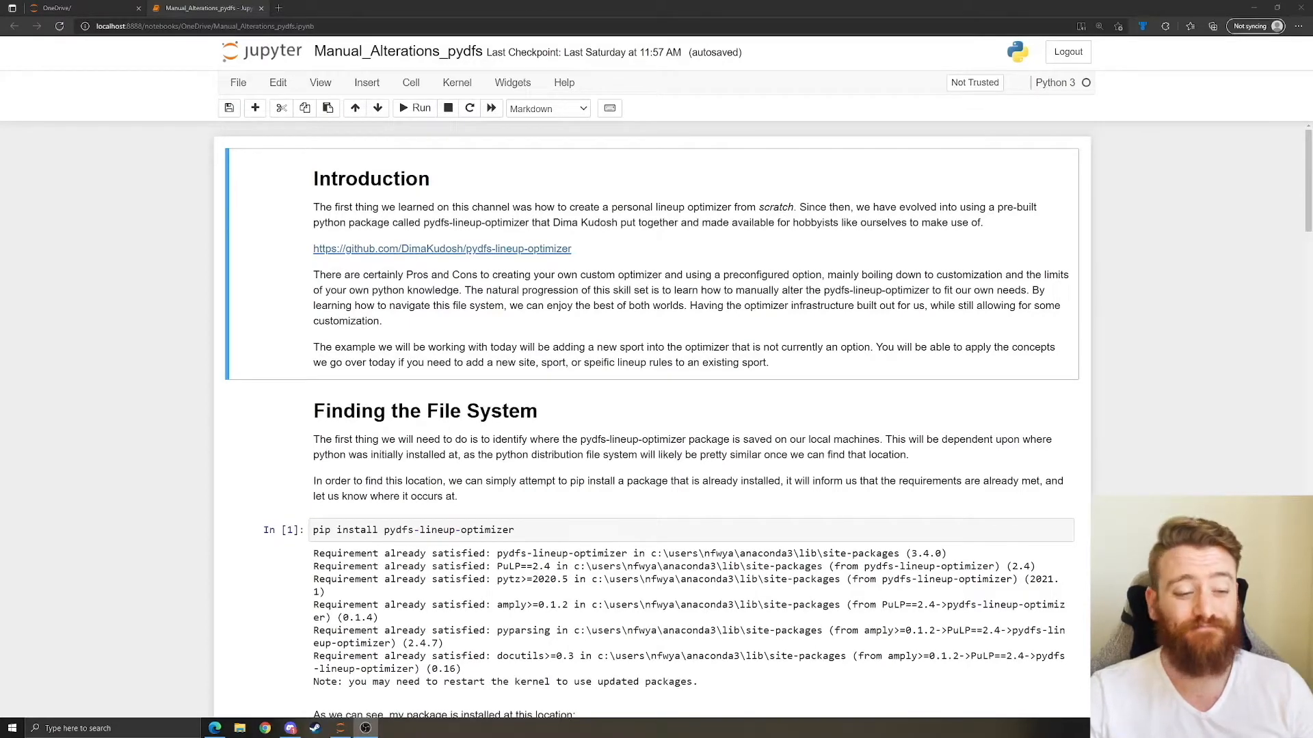
pyautogui.moveTo(729, 509)
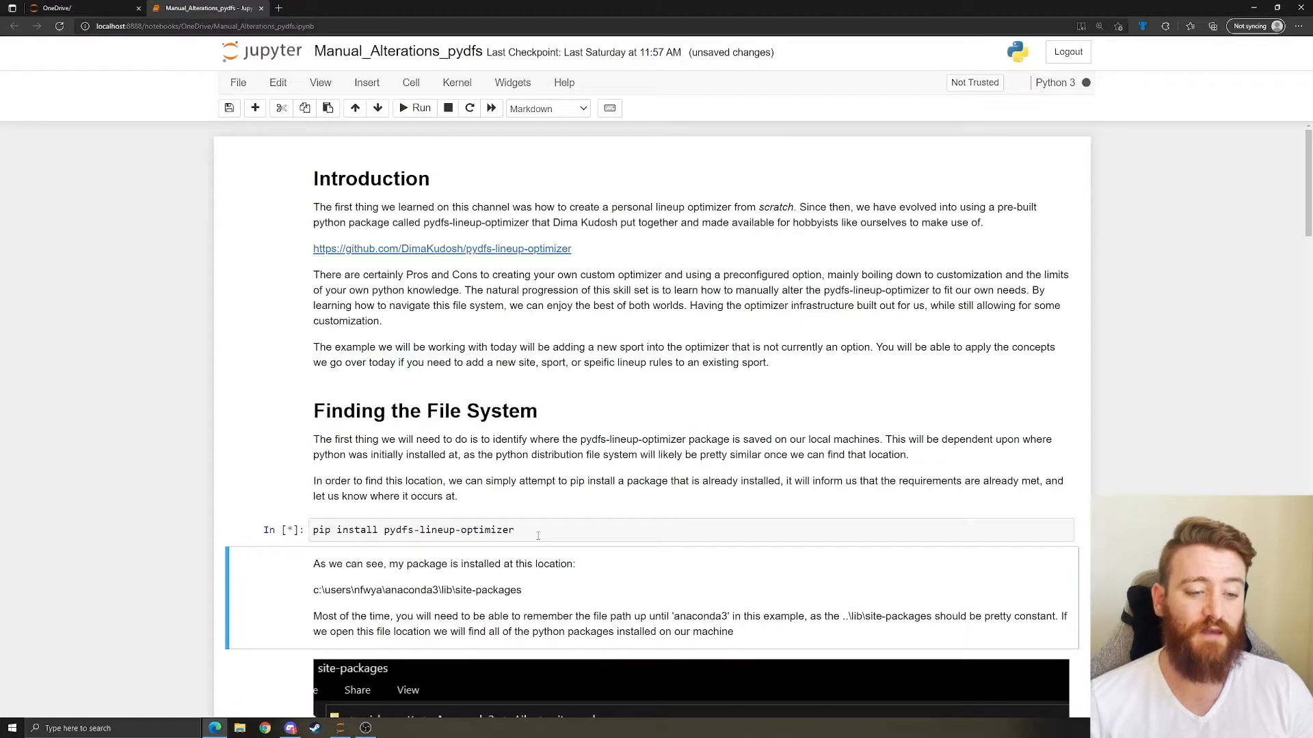
# Rerun the 'pip install pydfs-lineup-optimizer' cell and pick out the site-packages install path in its output.
pyautogui.click(414, 107)
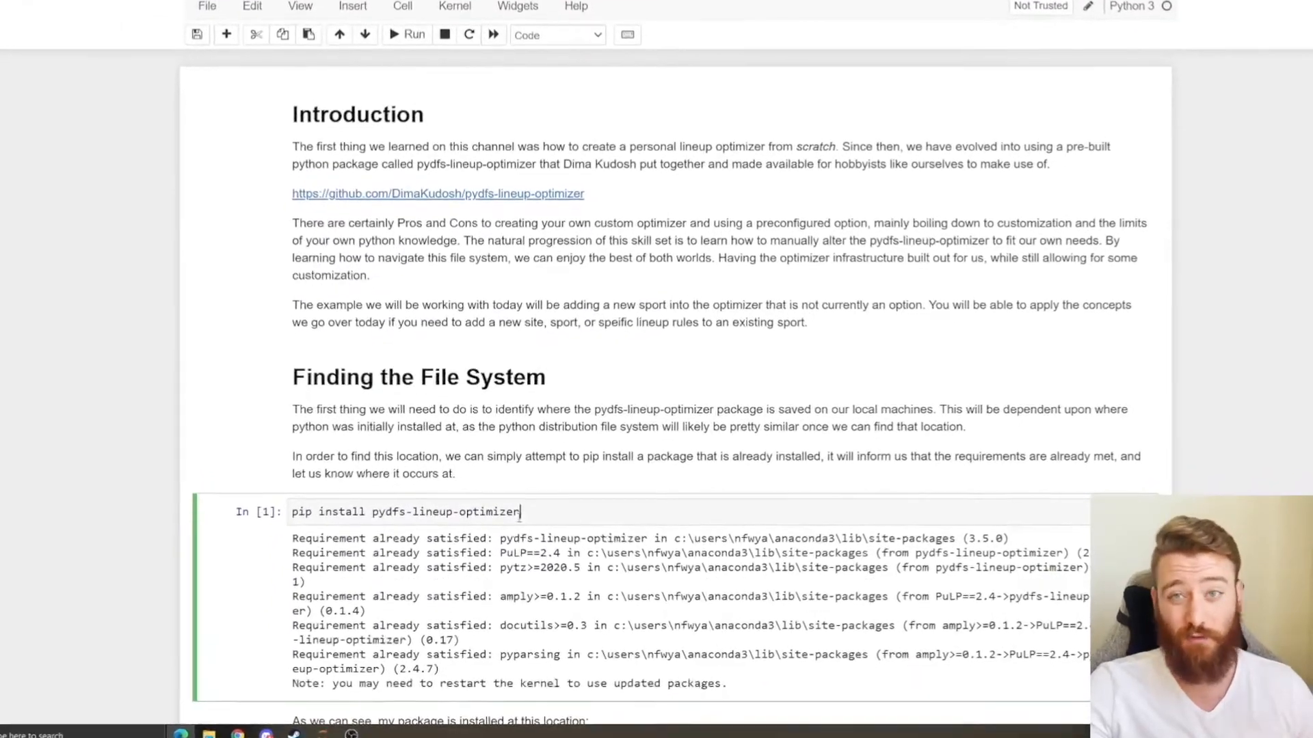
pyautogui.scroll(-3)
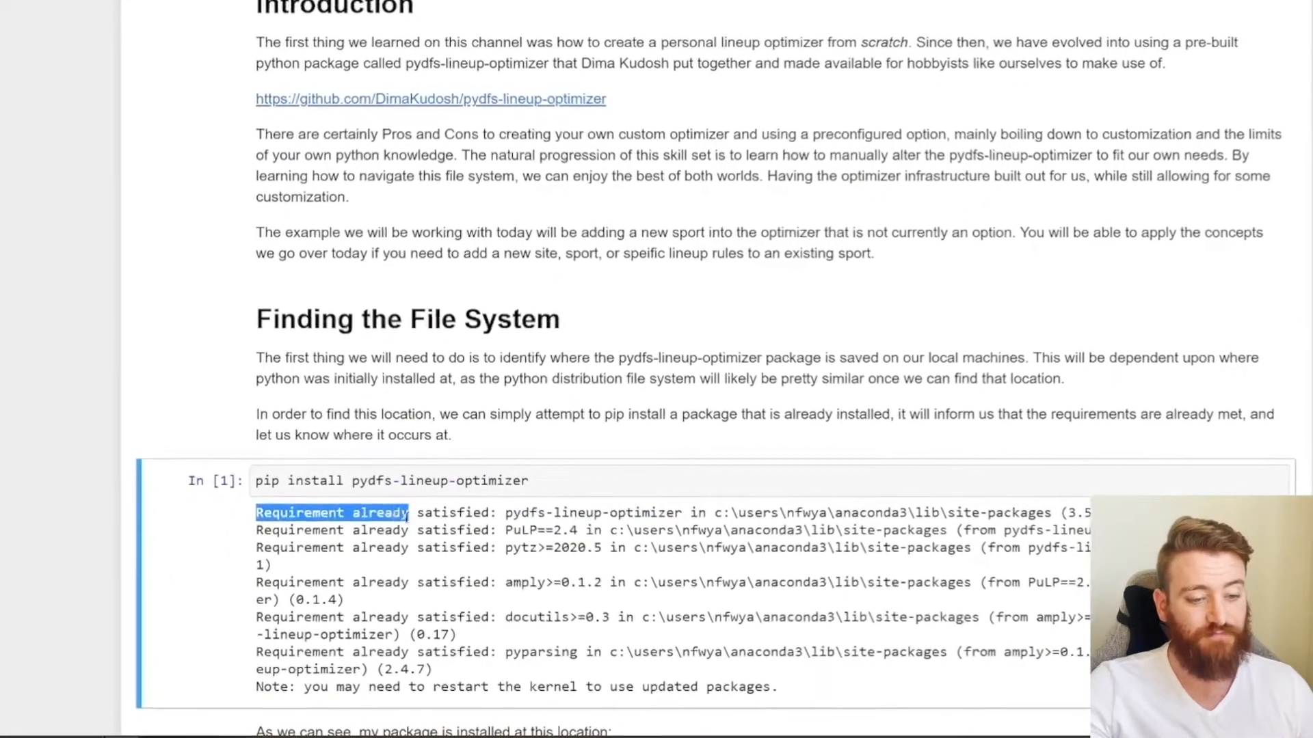
pyautogui.scroll(-3)
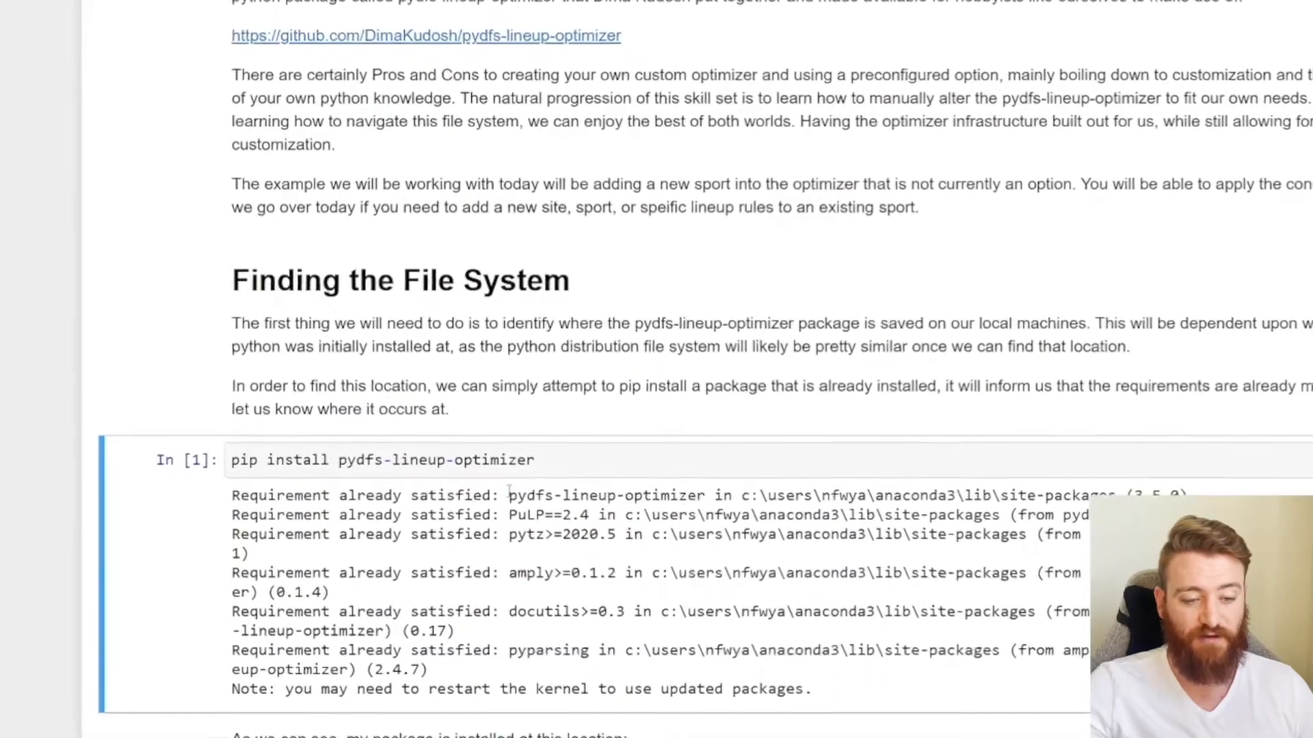
pyautogui.doubleClick(622, 473)
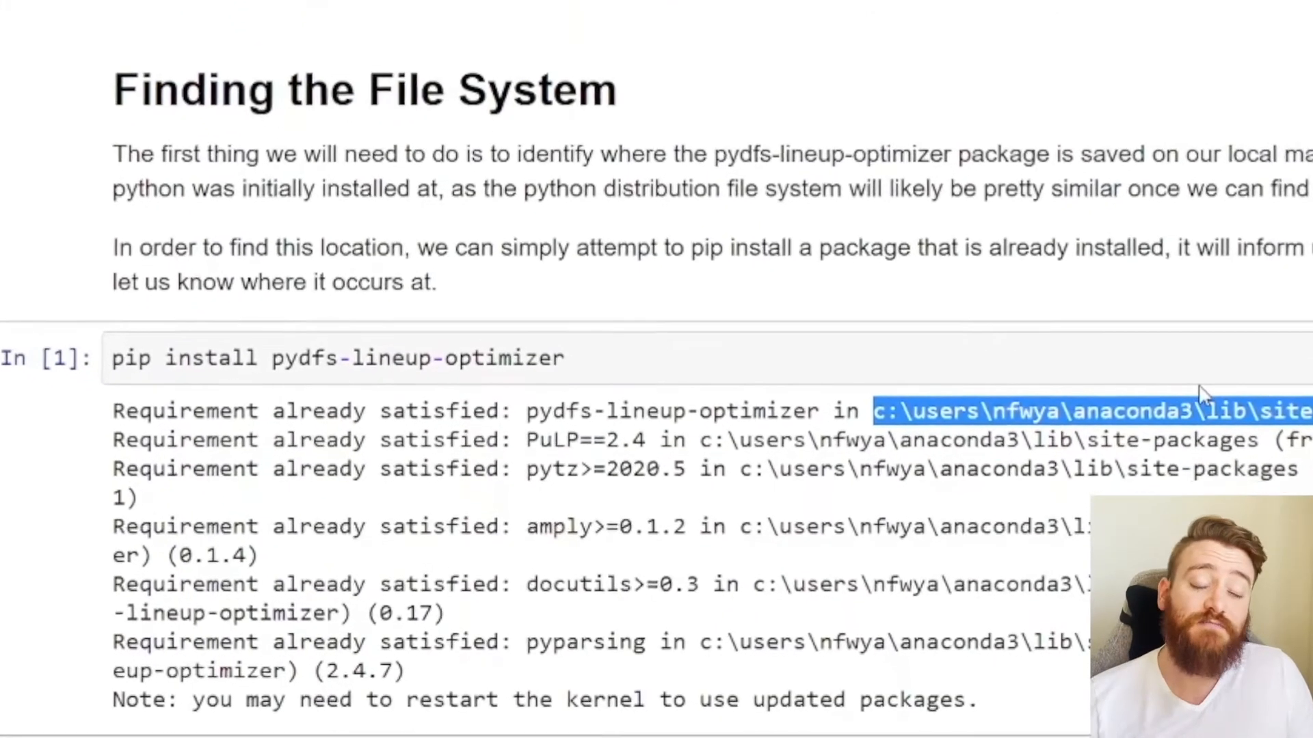
pyautogui.scroll(-3)
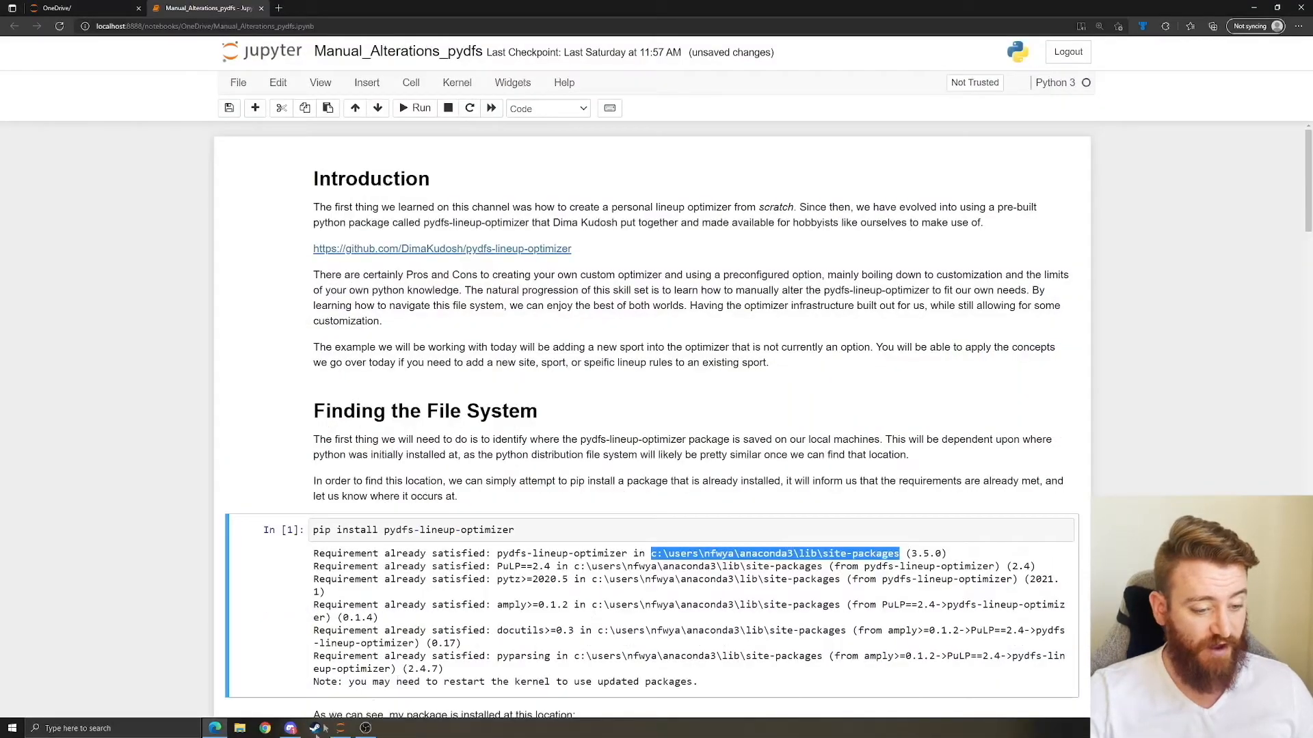
# Browse File Explorer to c:\users\nfwya\anaconda3\lib\site-packages.
pyautogui.click(239, 727)
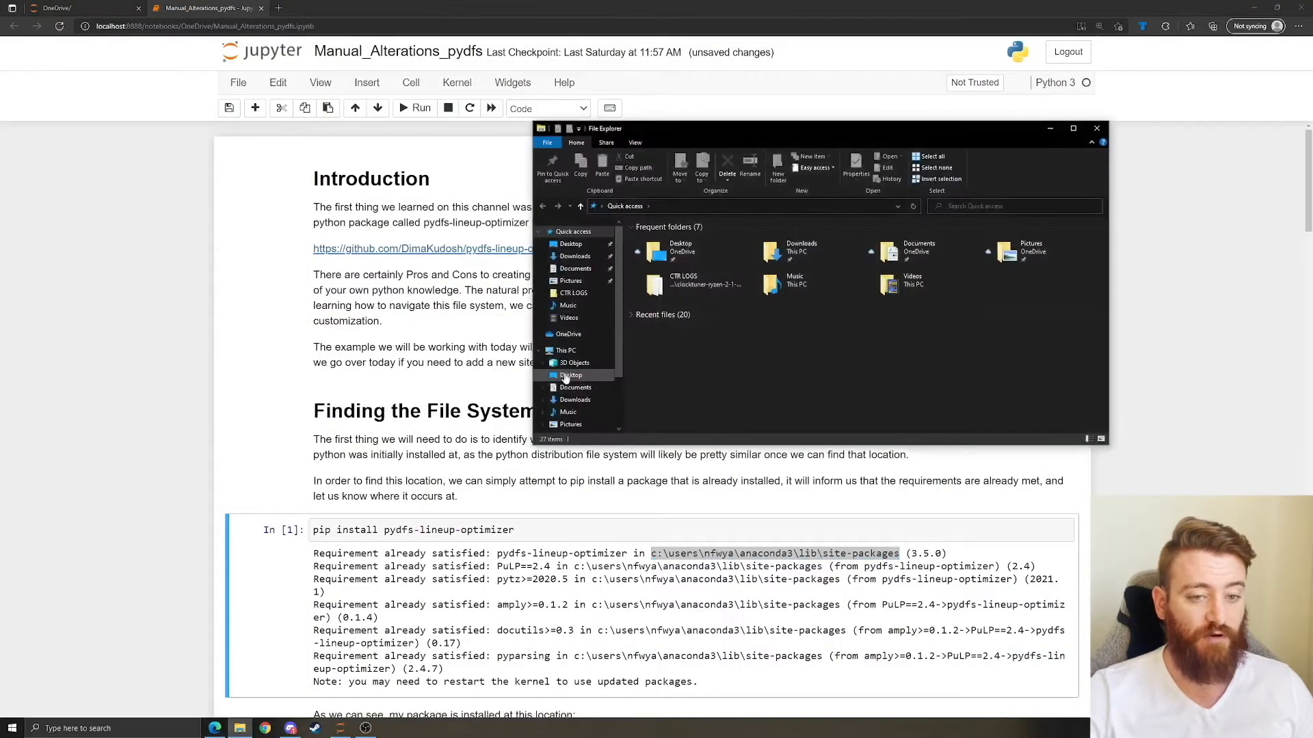
pyautogui.write('c:\\users\\nfwya\\anaconda3\\lib\\site-packages')
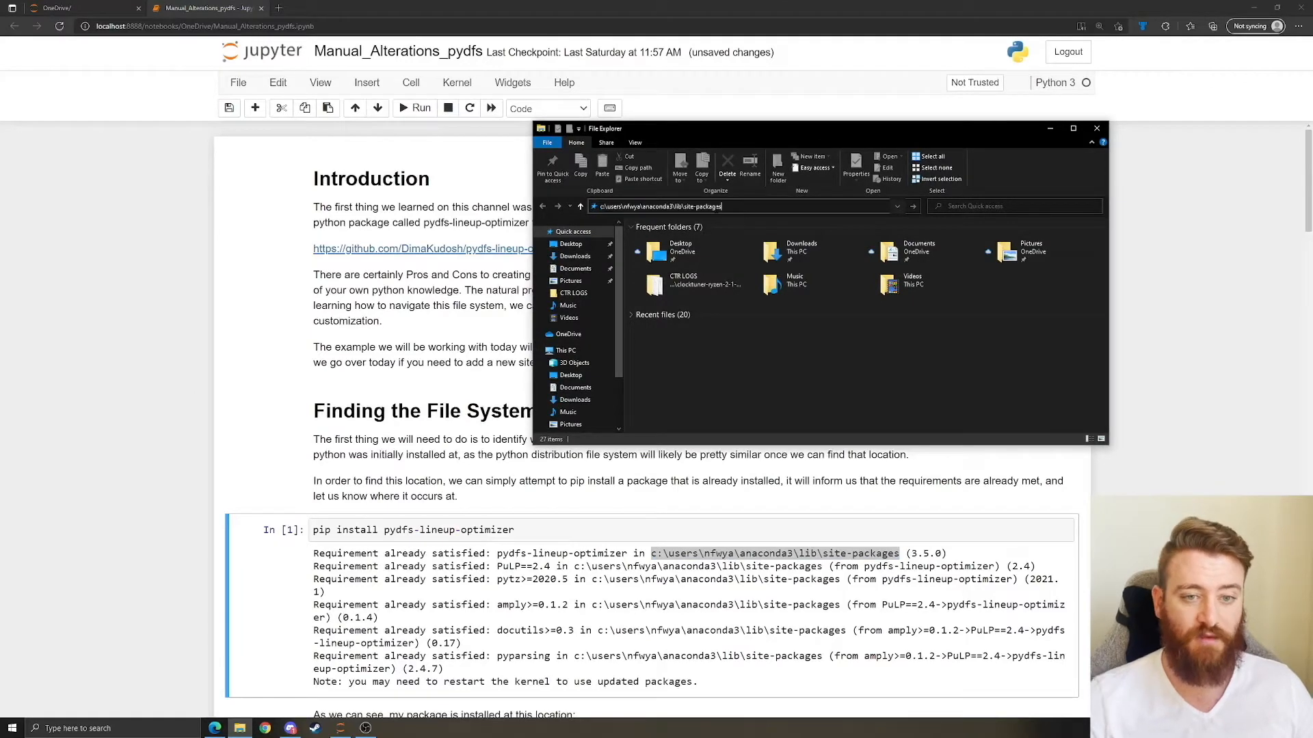
pyautogui.press('enter')
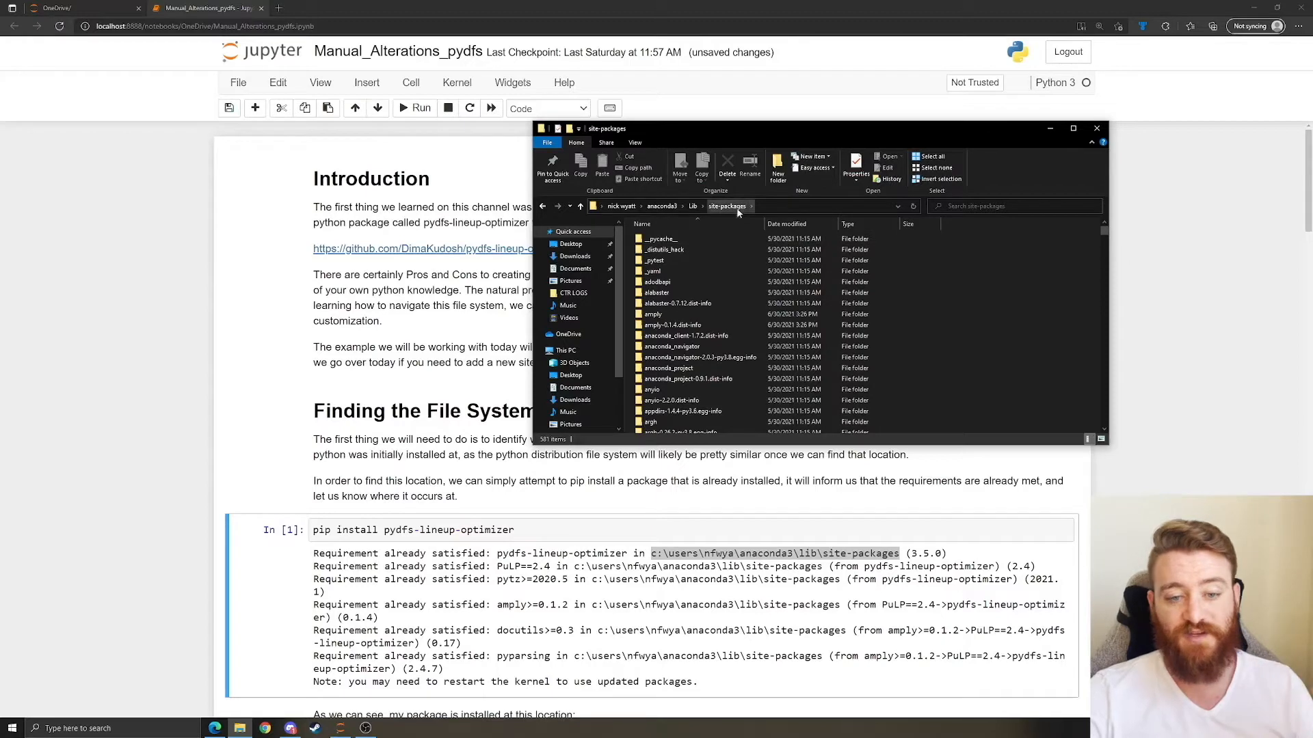
pyautogui.moveTo(529, 549)
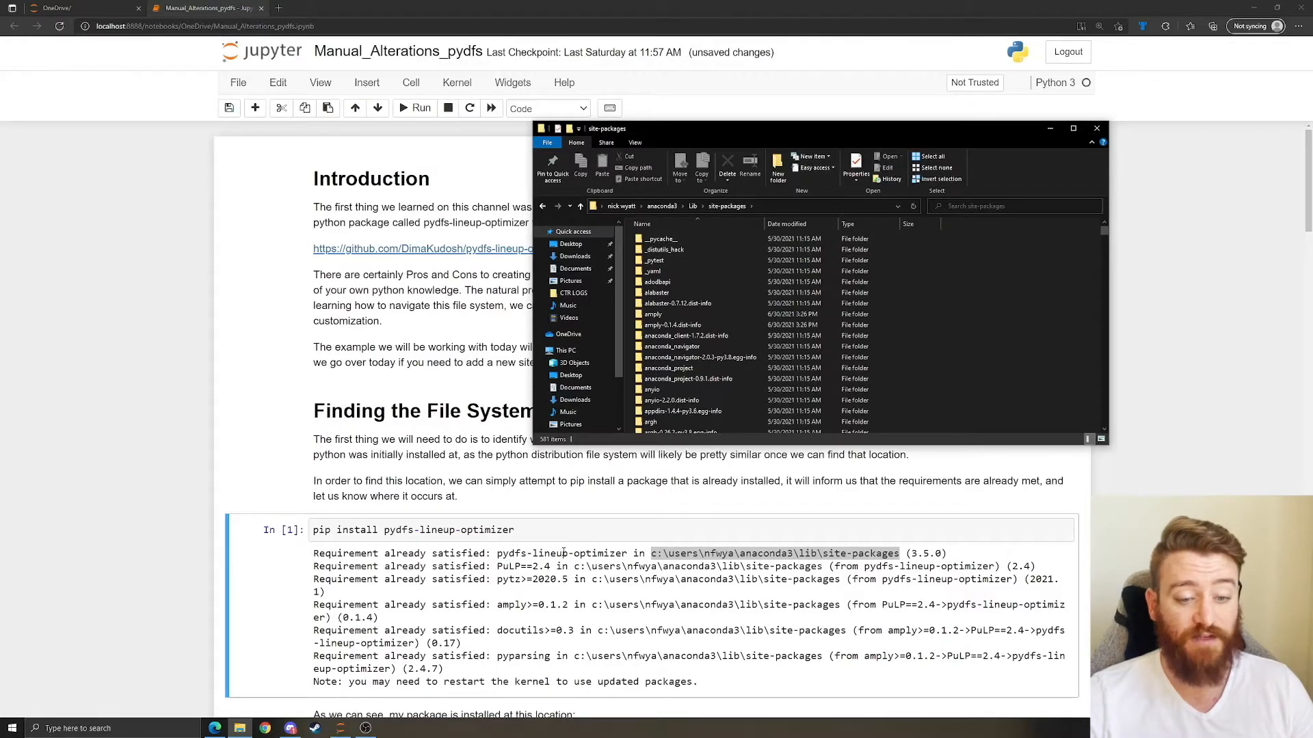
# Switch the folder to Large icons and locate the pydfs_lineup_optimizer package folder.
pyautogui.click(674, 325)
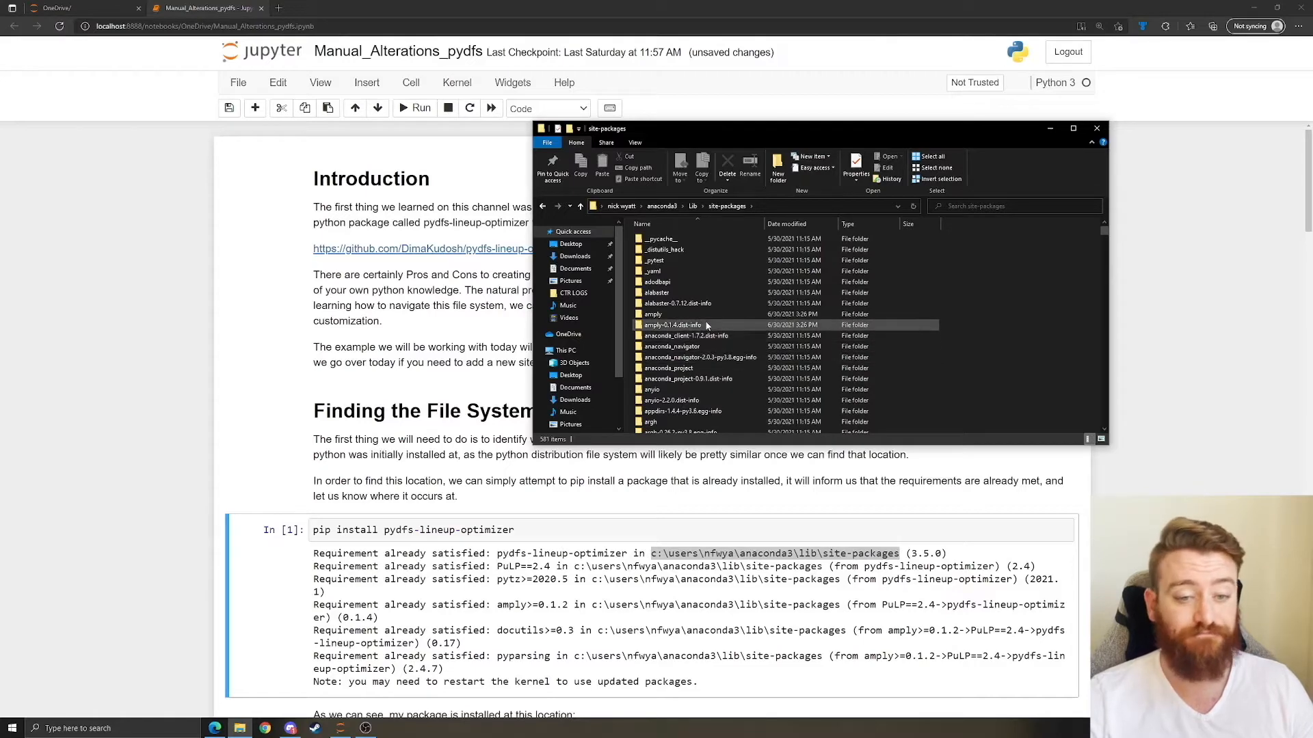
pyautogui.scroll(-3)
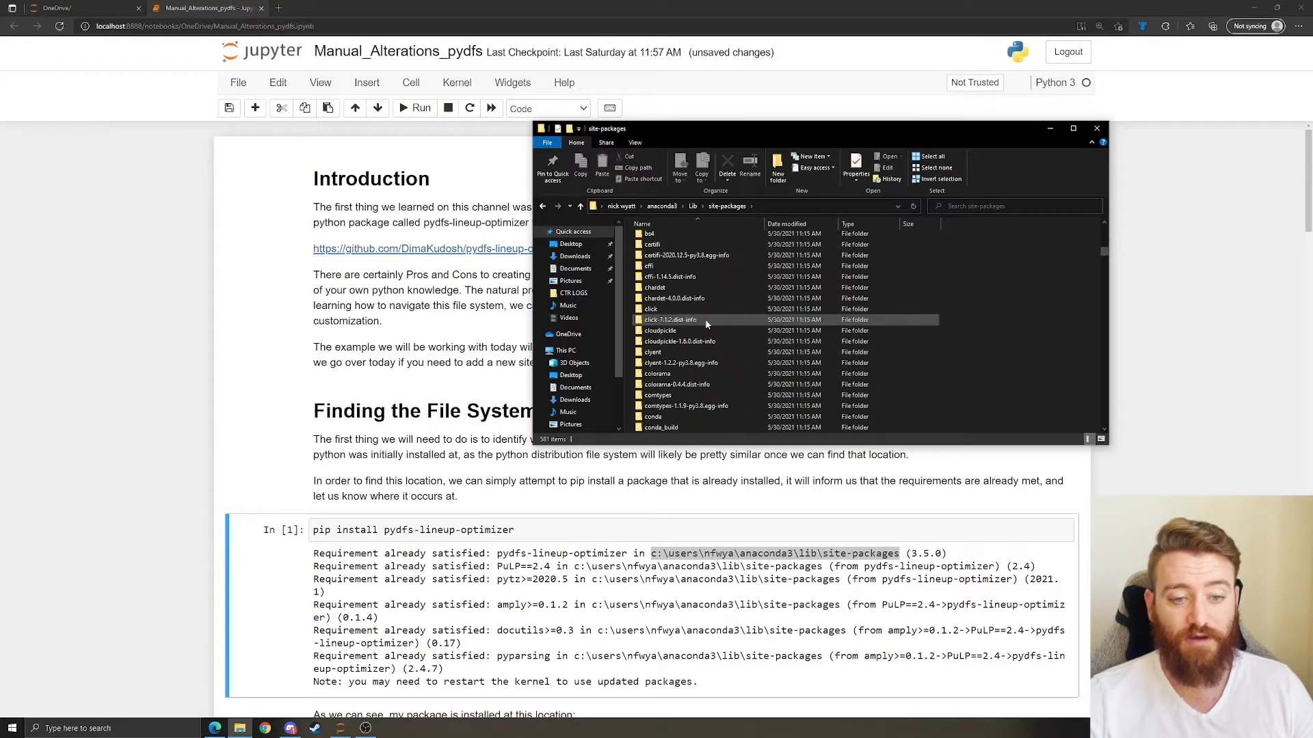
pyautogui.click(1072, 128)
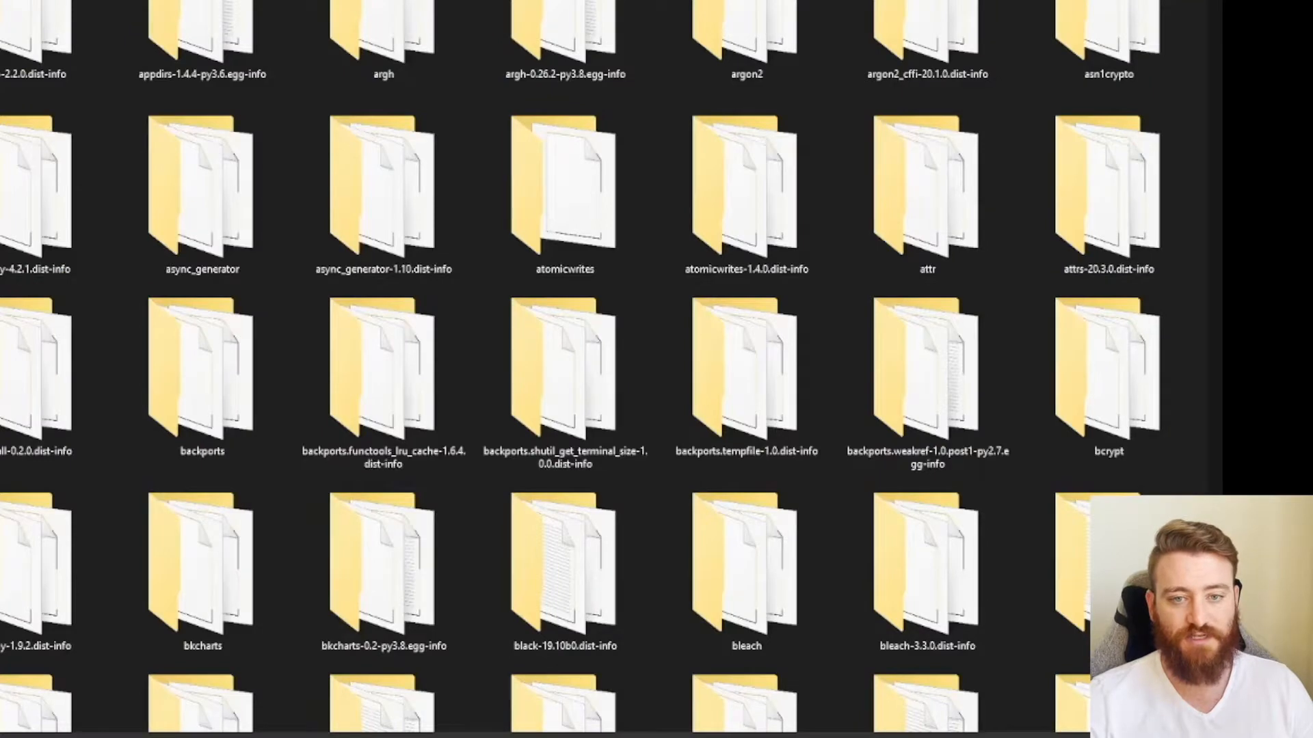
pyautogui.scroll(-3)
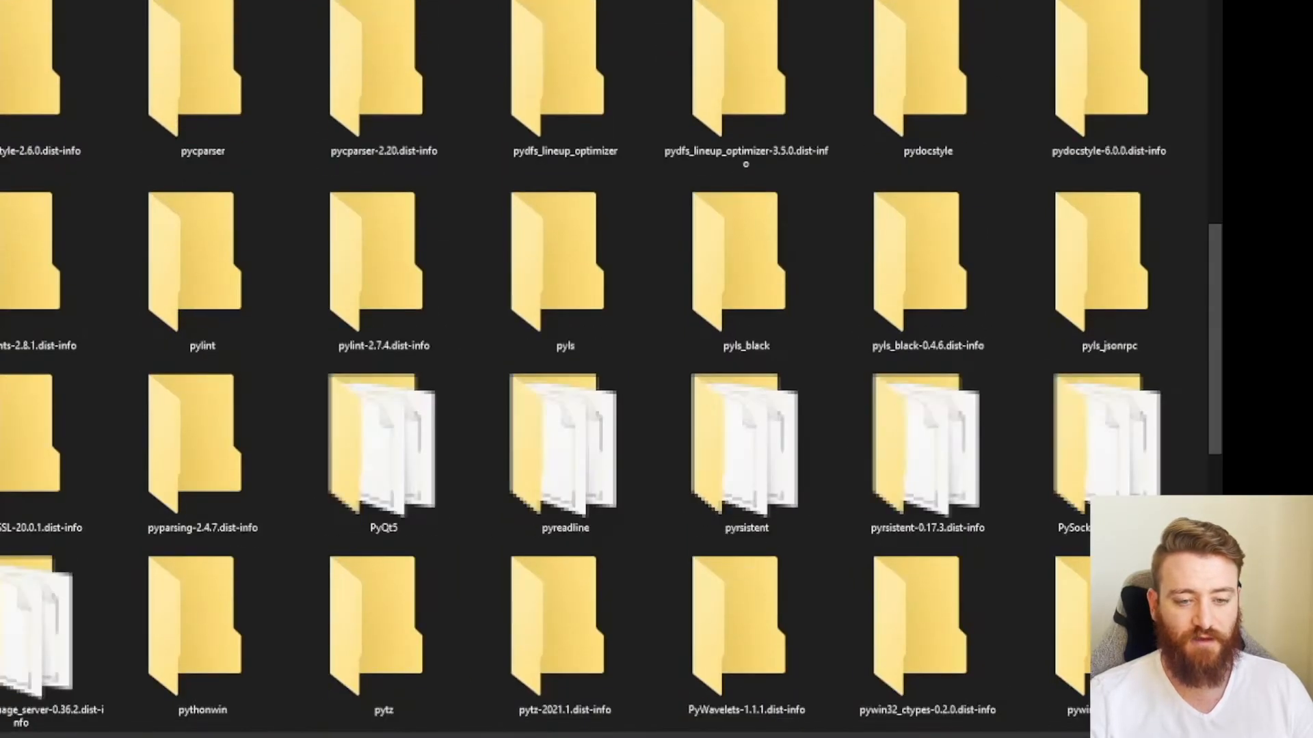
pyautogui.scroll(-3)
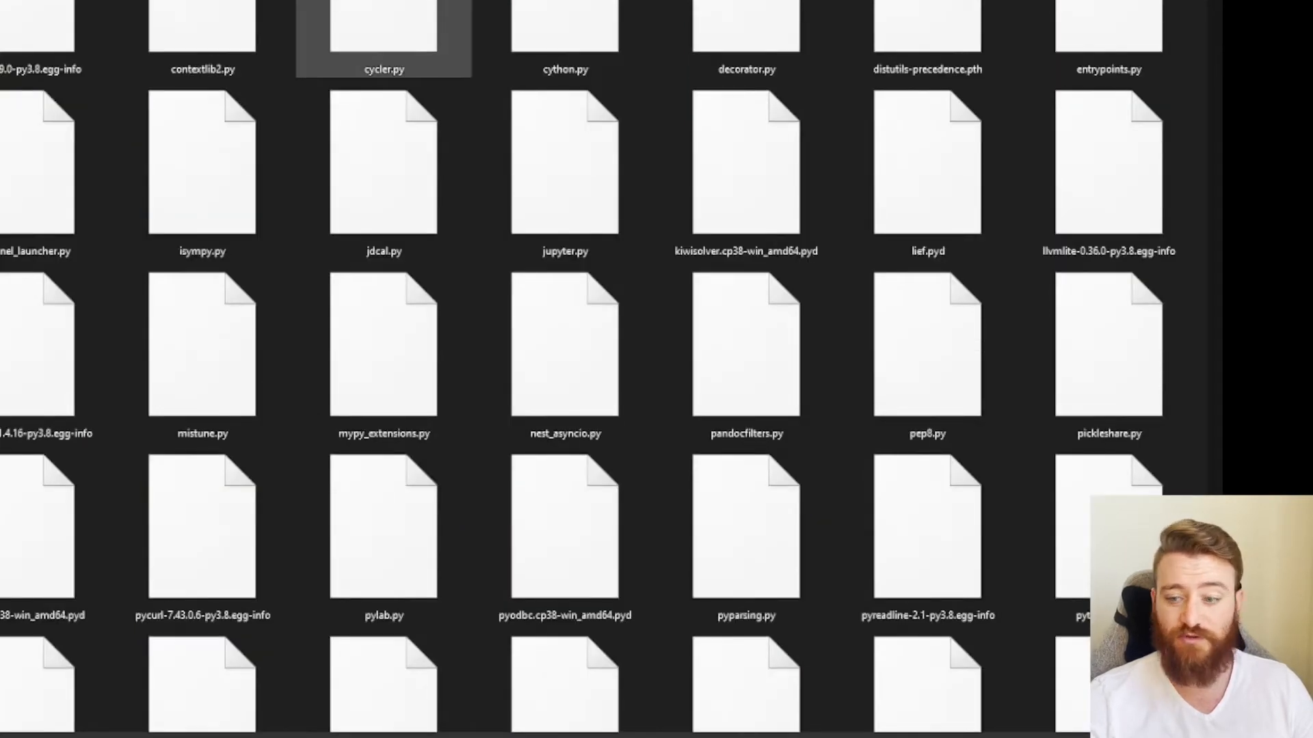
pyautogui.scroll(-3)
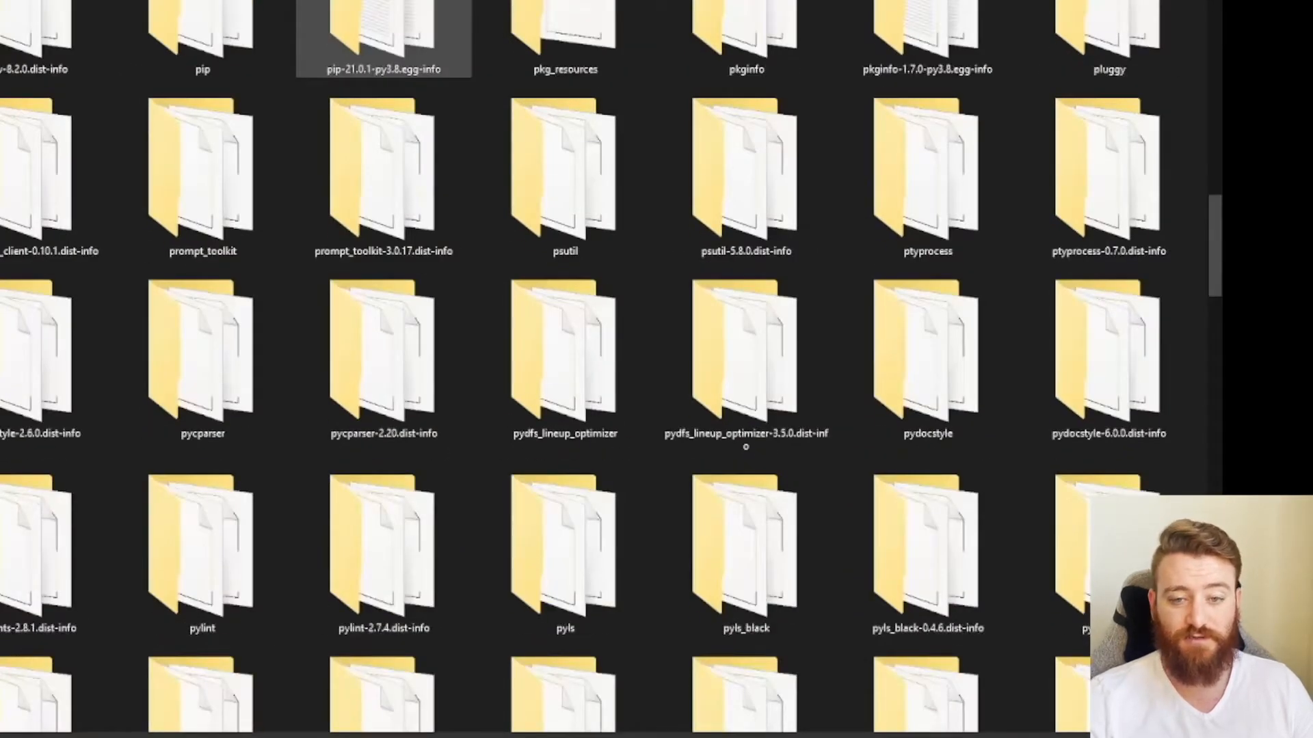
pyautogui.click(383, 549)
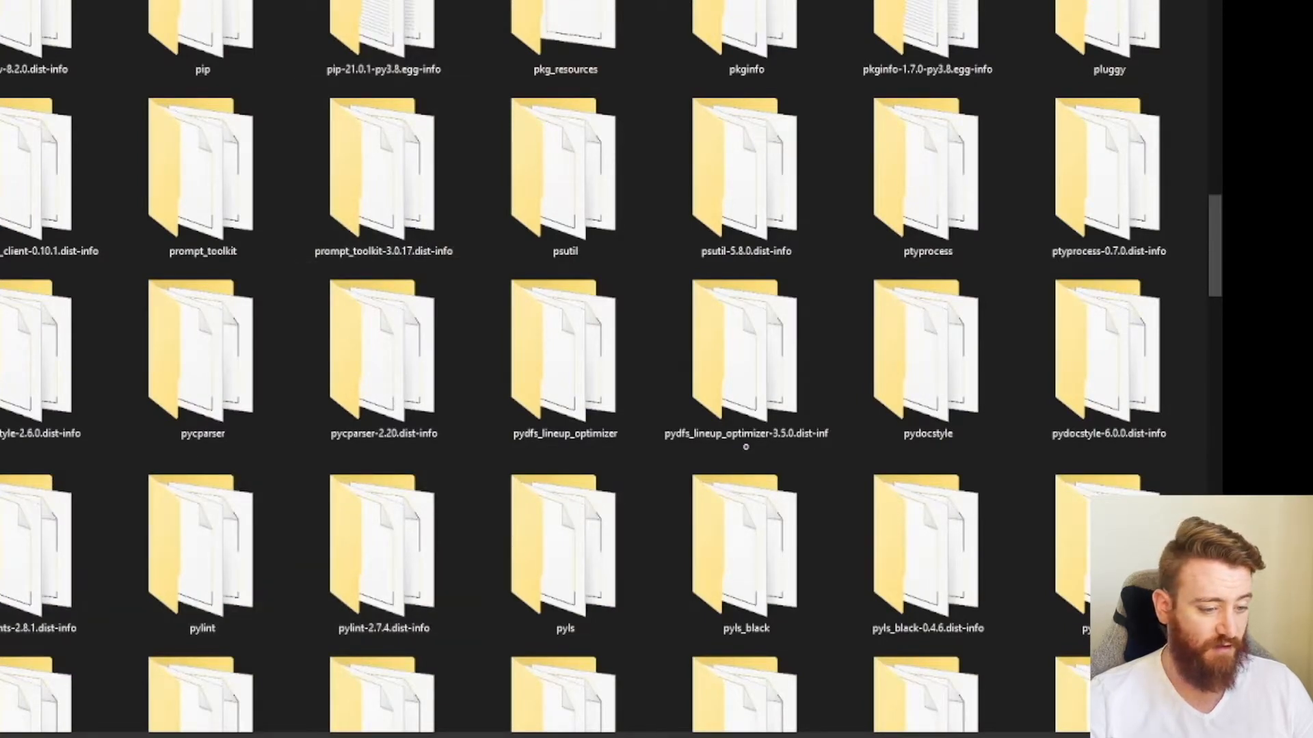
pyautogui.click(927, 351)
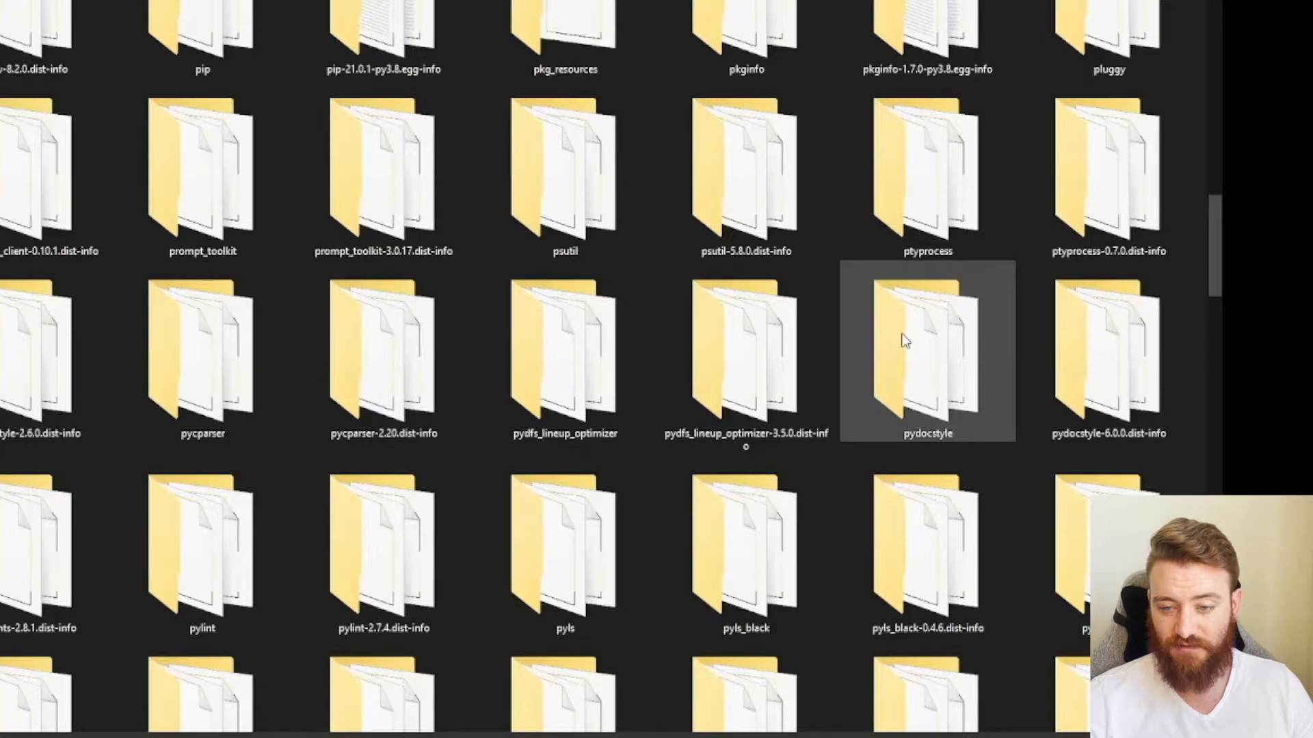
pyautogui.click(565, 352)
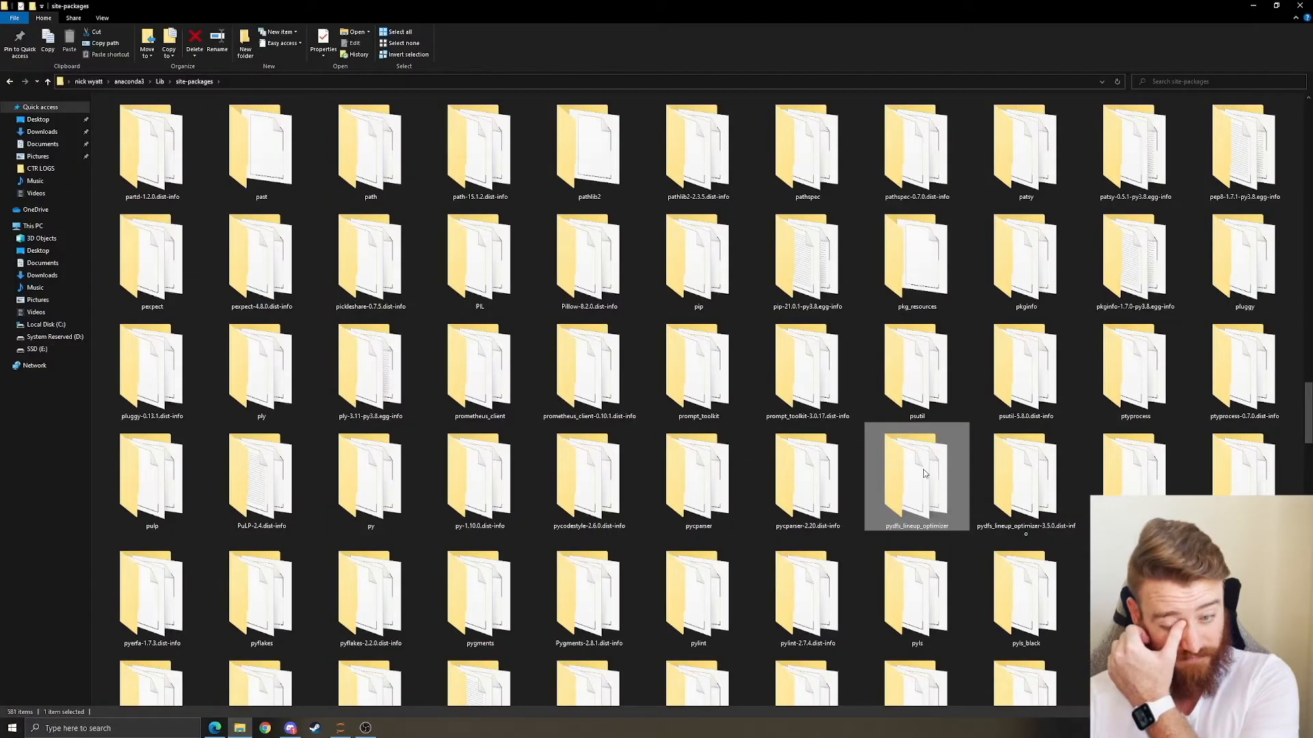
pyautogui.doubleClick(916, 474)
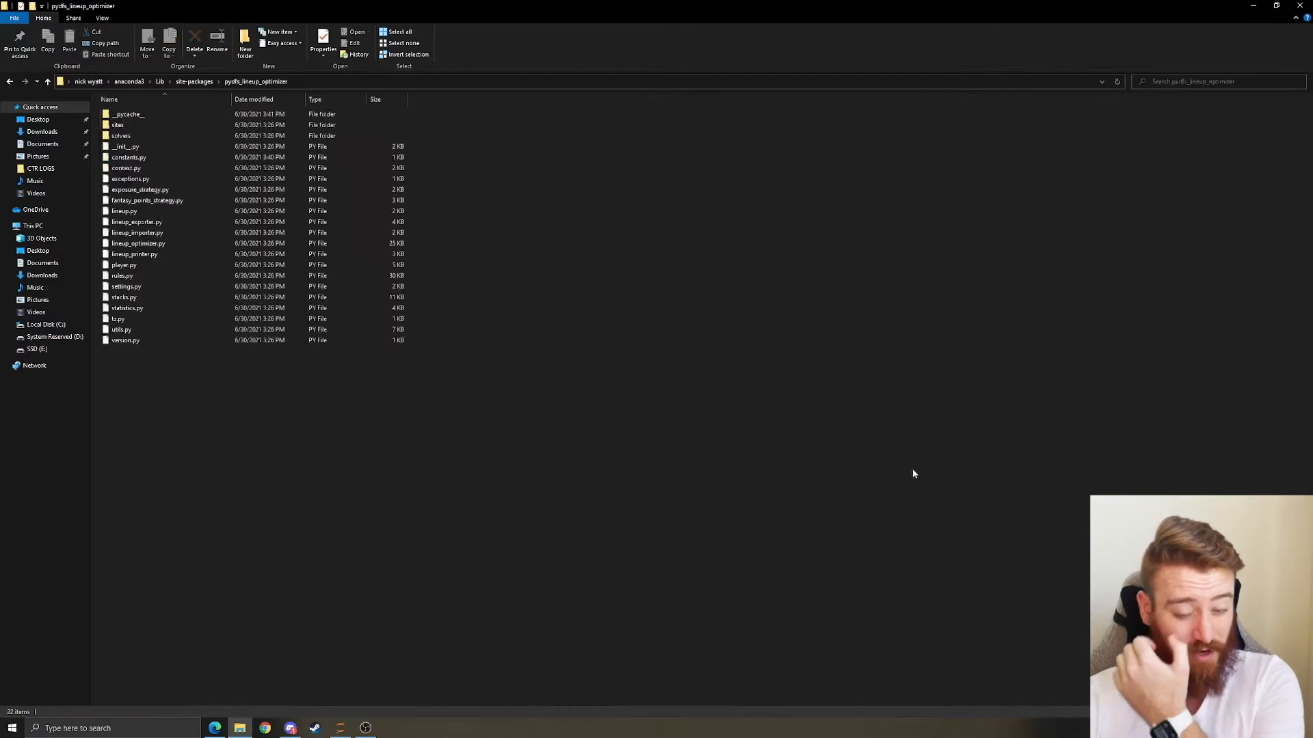
pyautogui.click(137, 232)
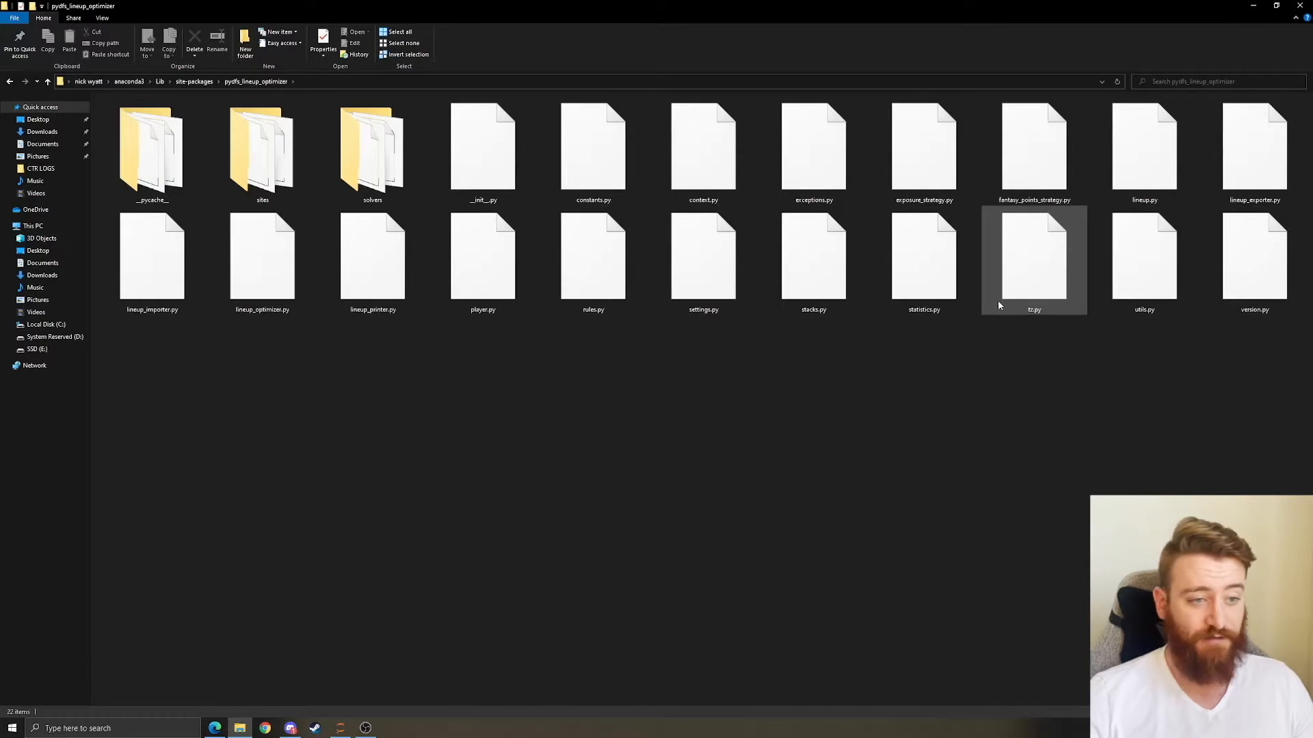
pyautogui.click(592, 150)
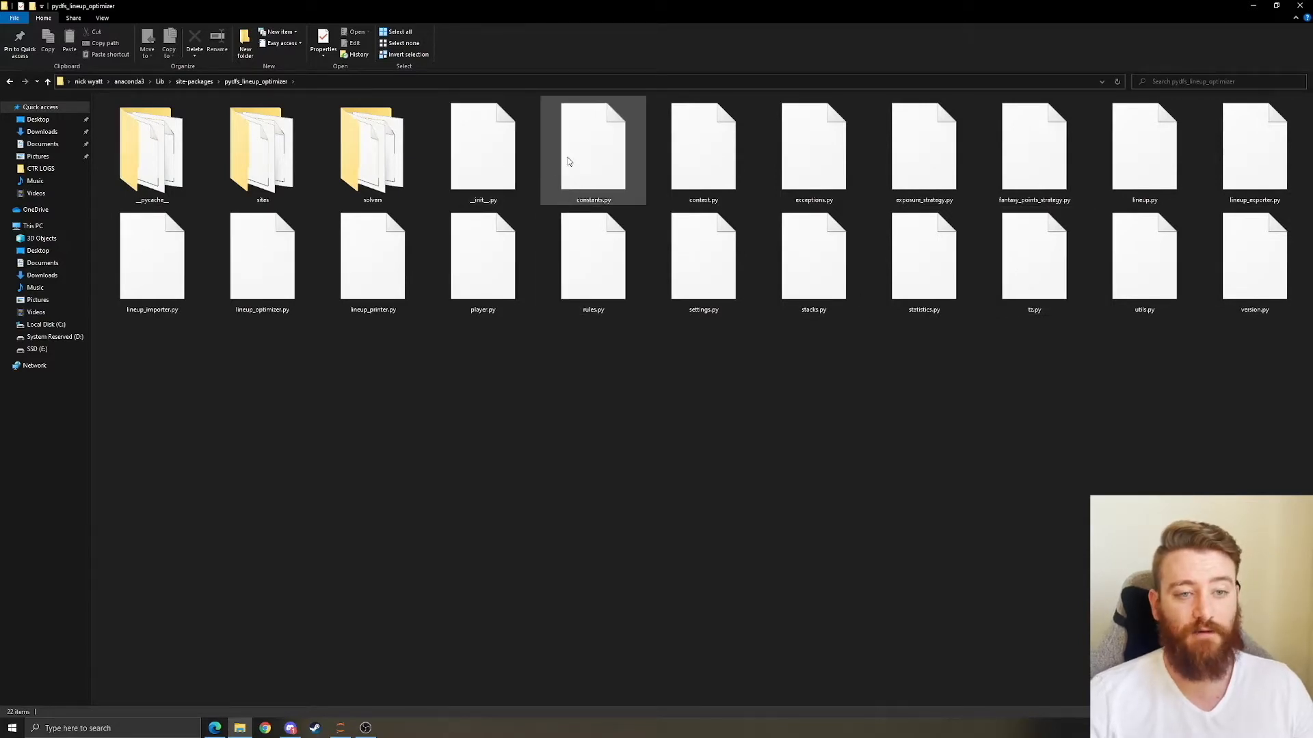
pyautogui.moveTo(592, 151)
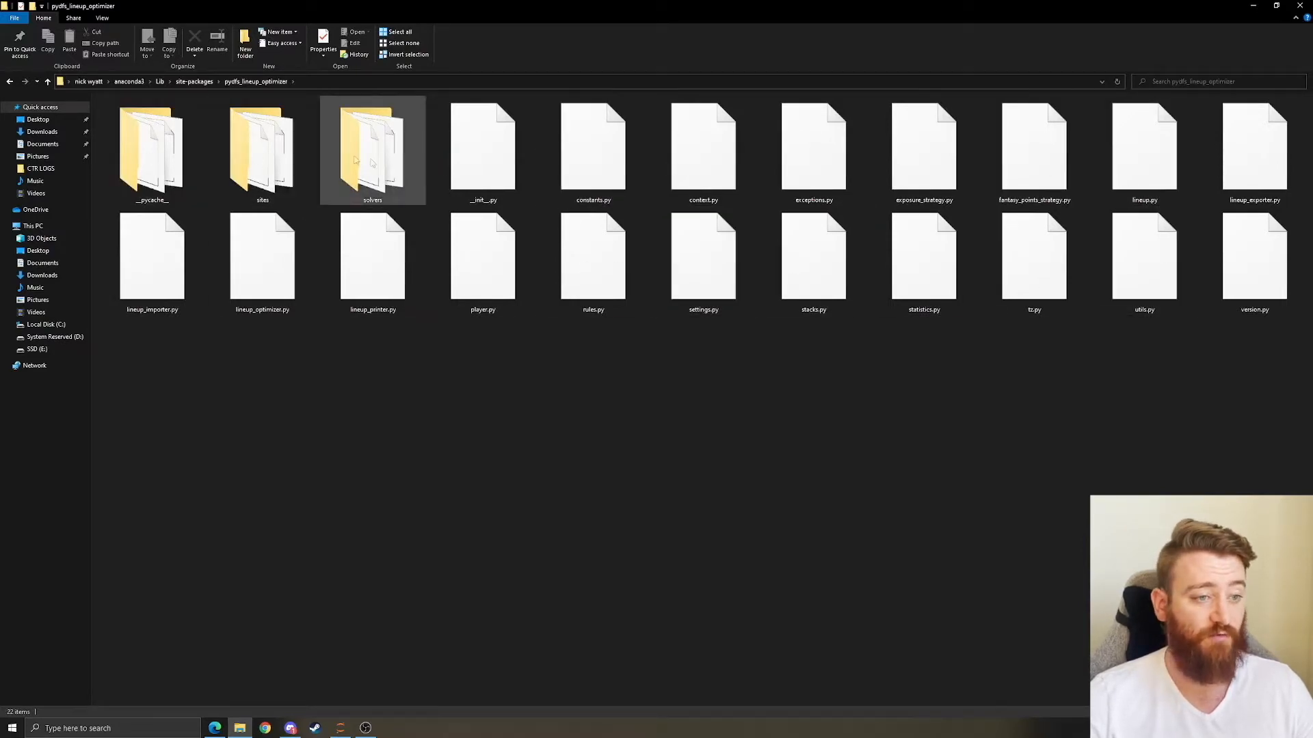
pyautogui.moveTo(372, 151)
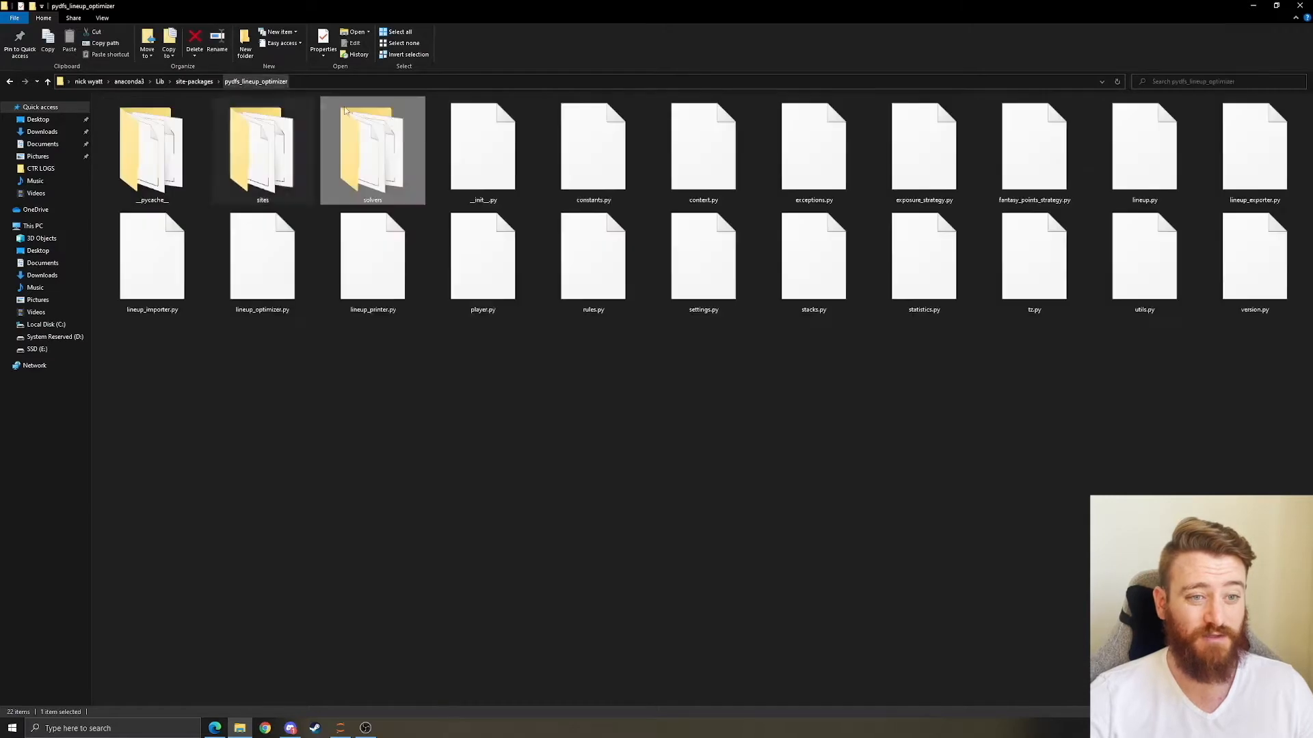
pyautogui.click(483, 150)
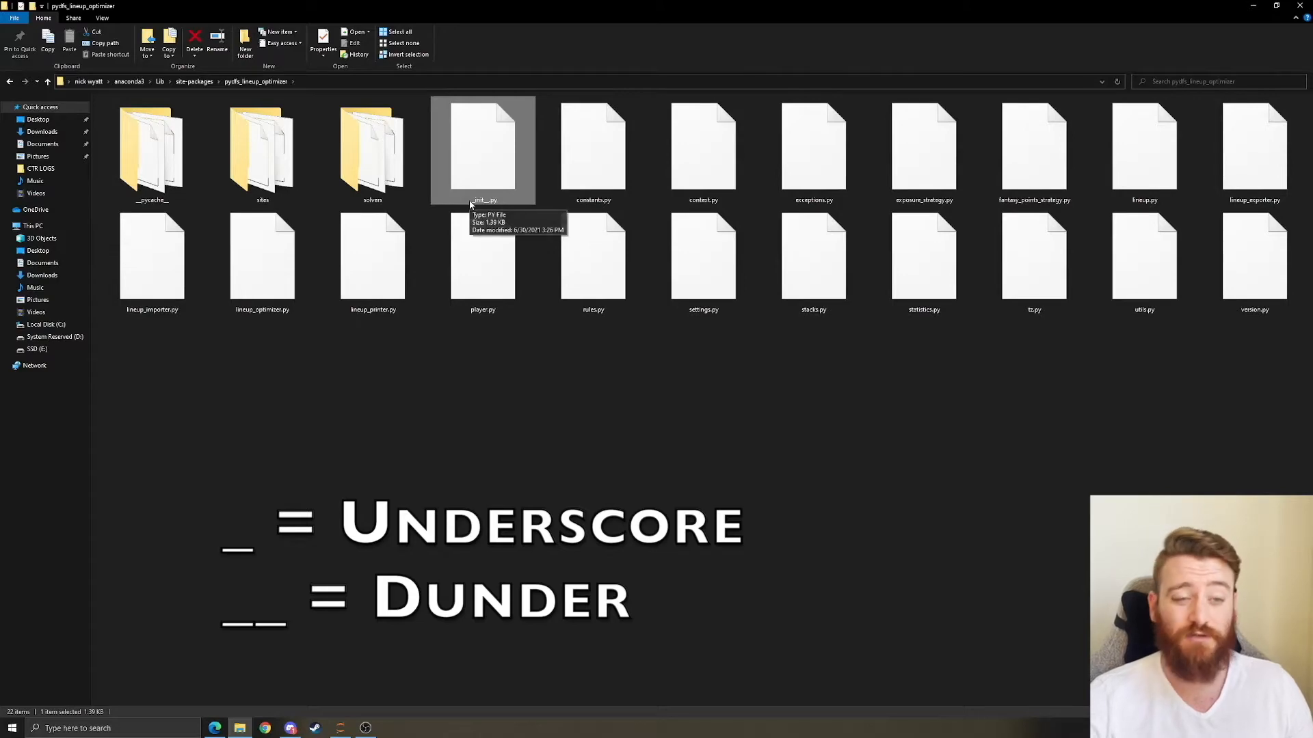
pyautogui.moveTo(472, 185)
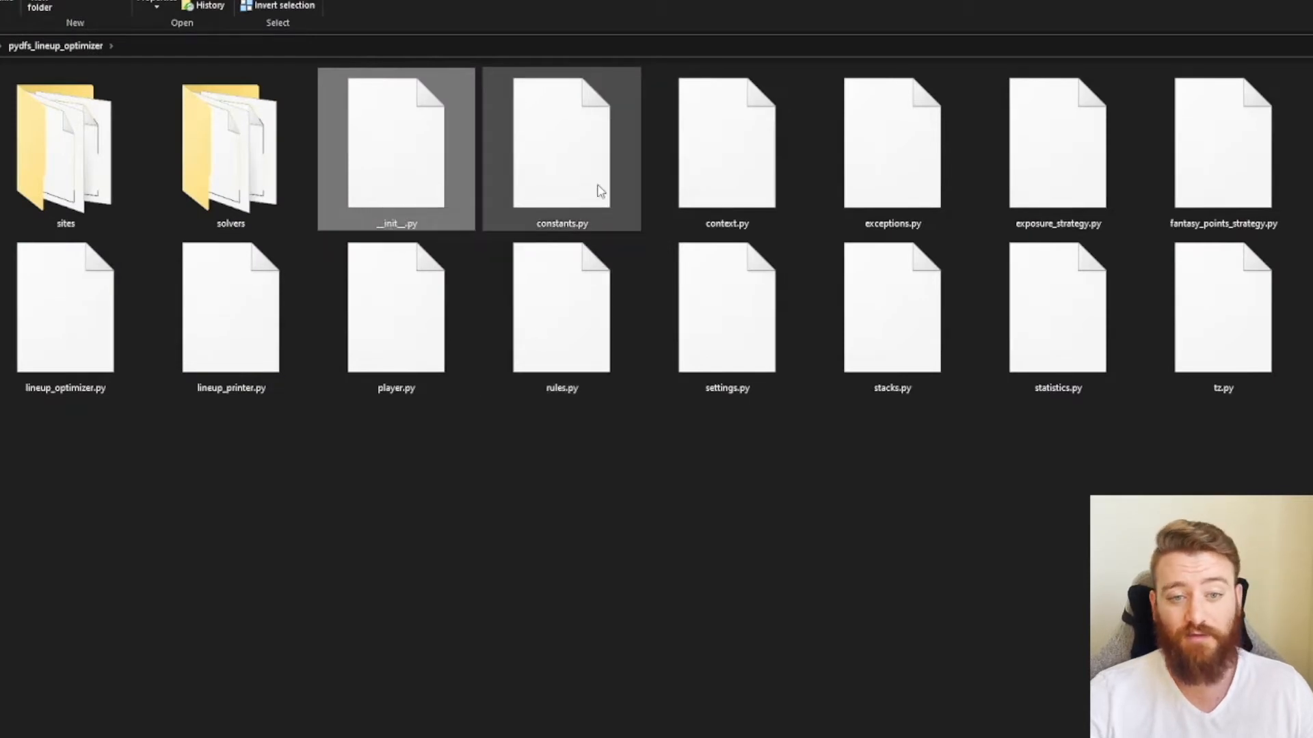
pyautogui.click(891, 146)
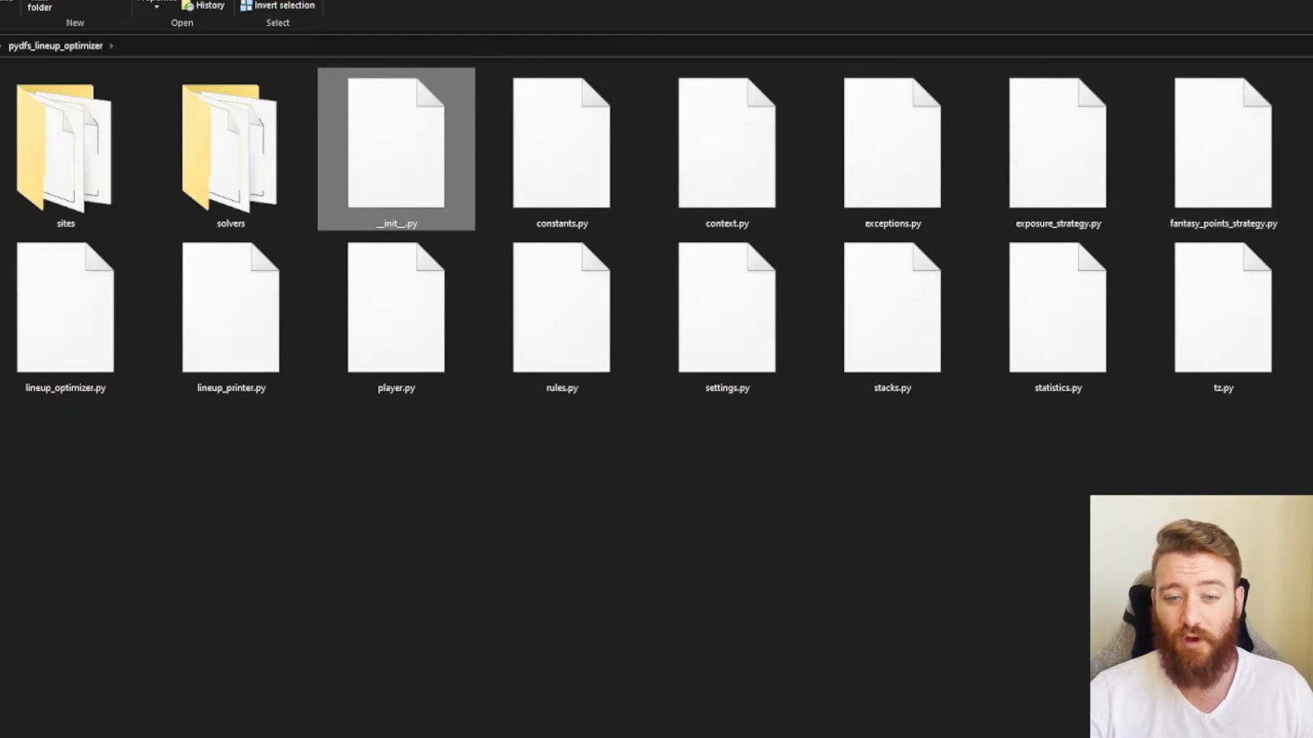
pyautogui.moveTo(892, 461)
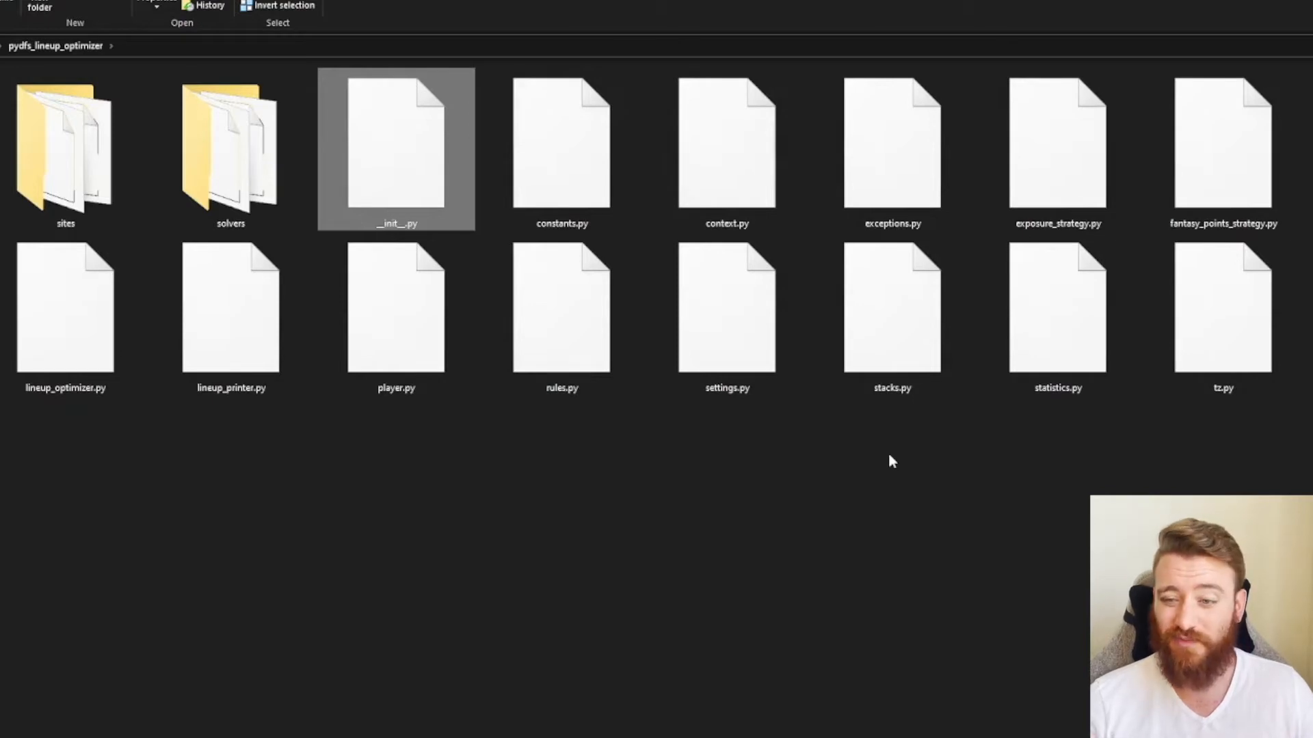
pyautogui.moveTo(443, 217)
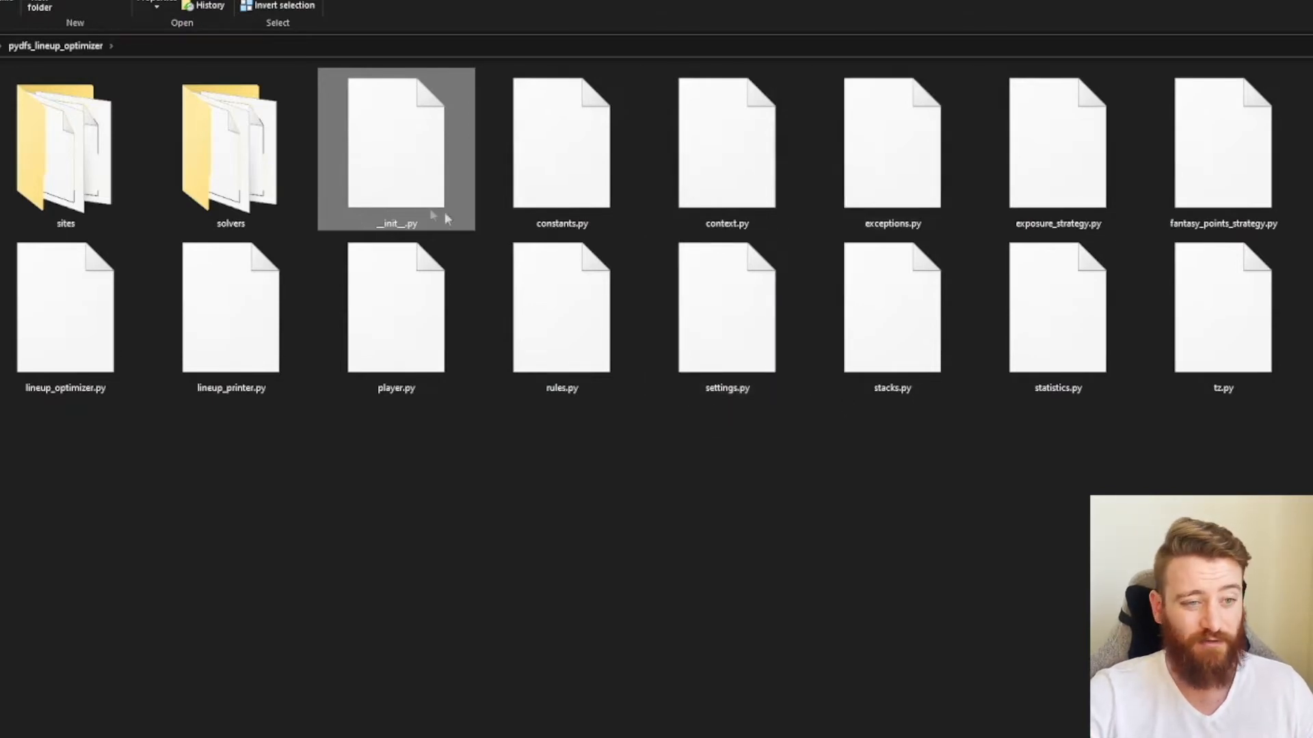
pyautogui.doubleClick(66, 150)
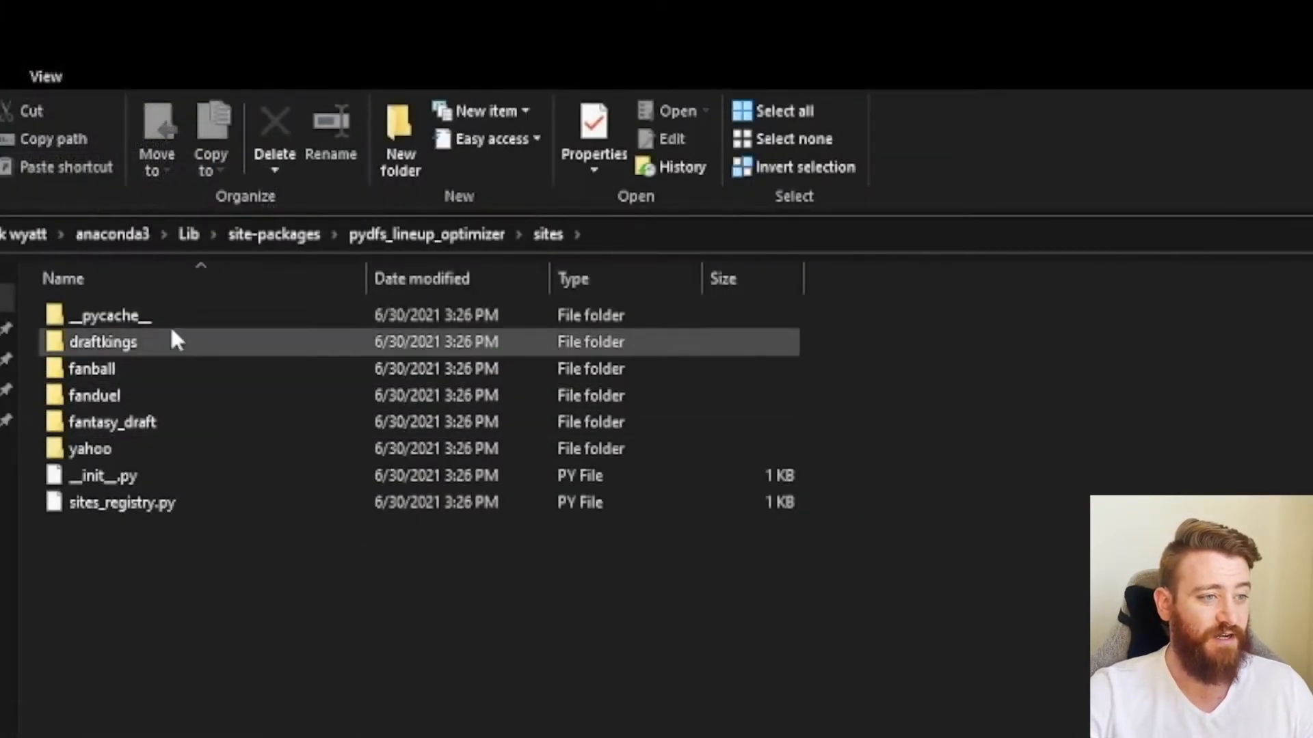
pyautogui.moveTo(100, 475)
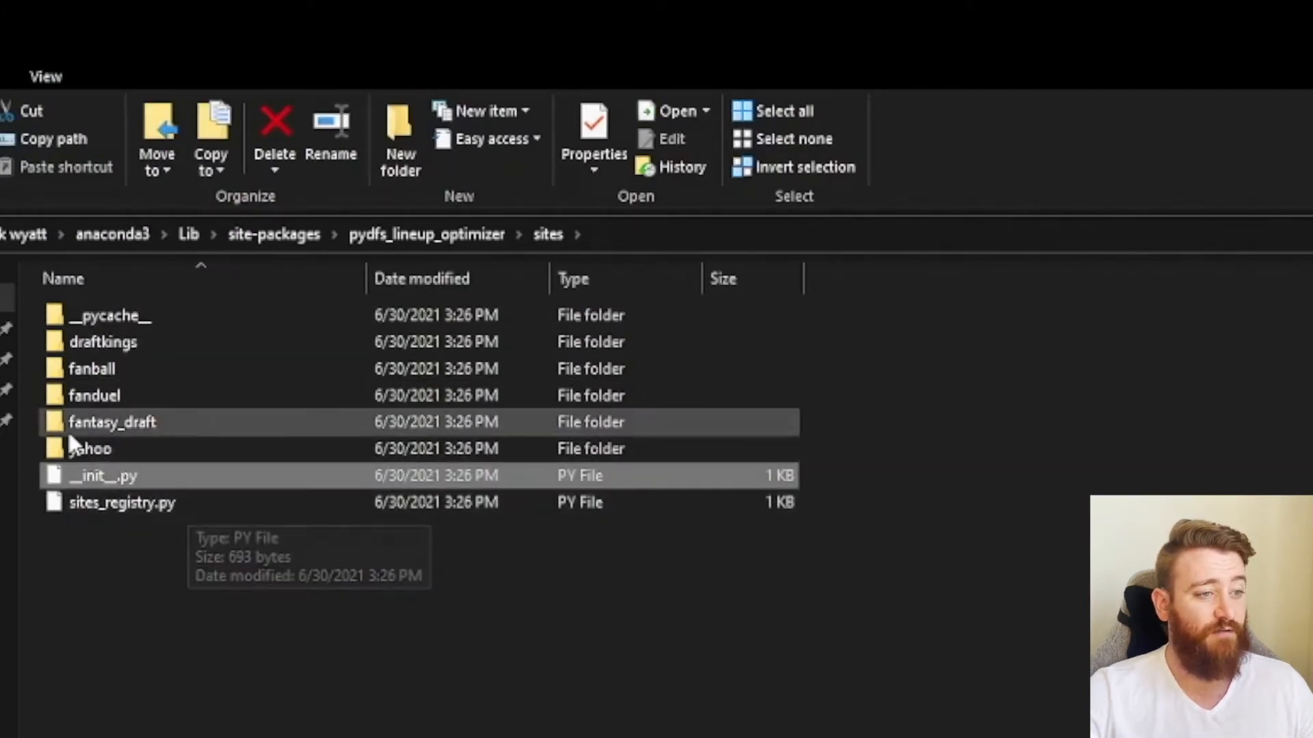
pyautogui.click(104, 342)
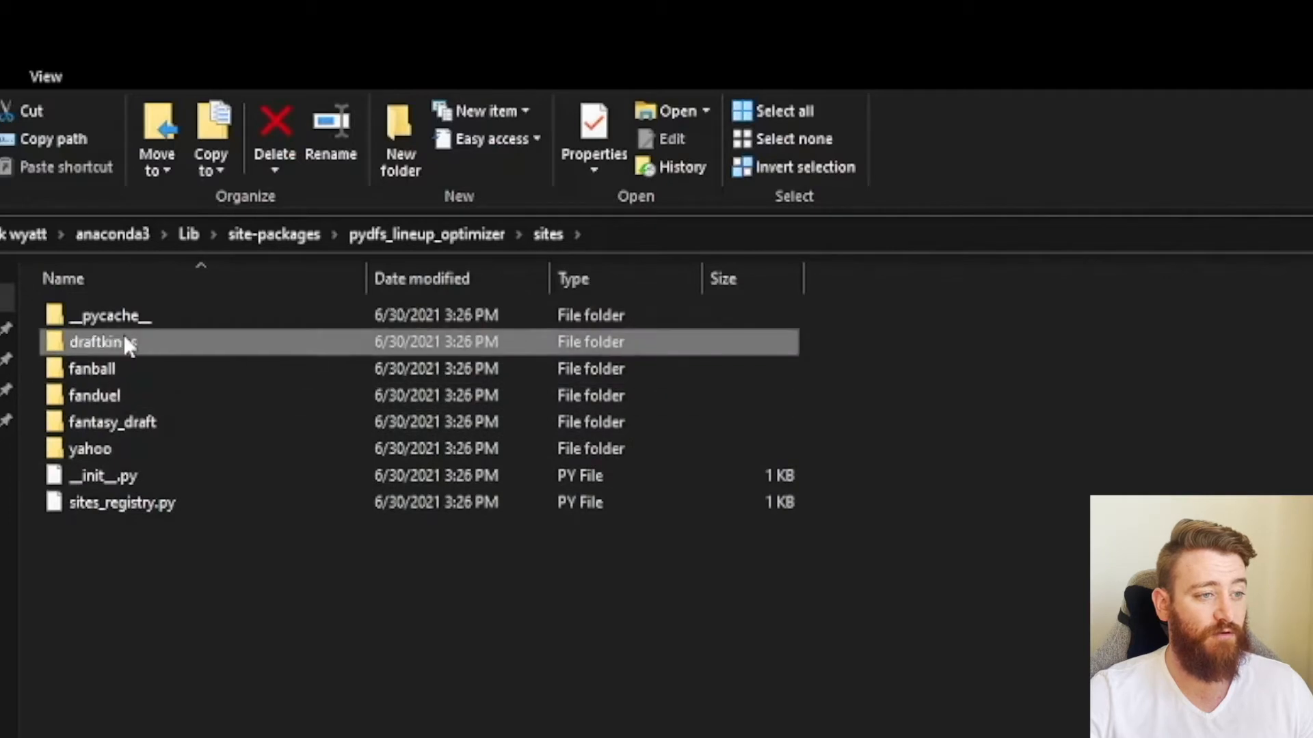
pyautogui.moveTo(185, 400)
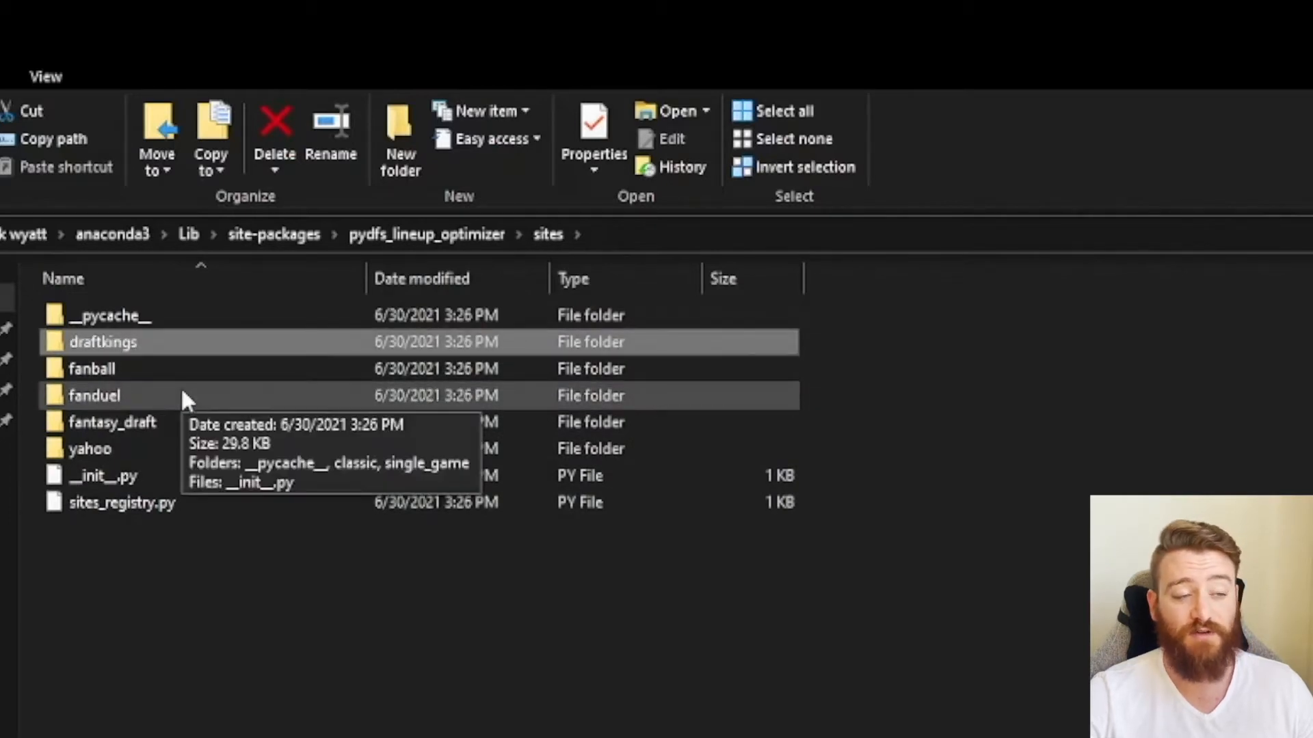
pyautogui.doubleClick(102, 341)
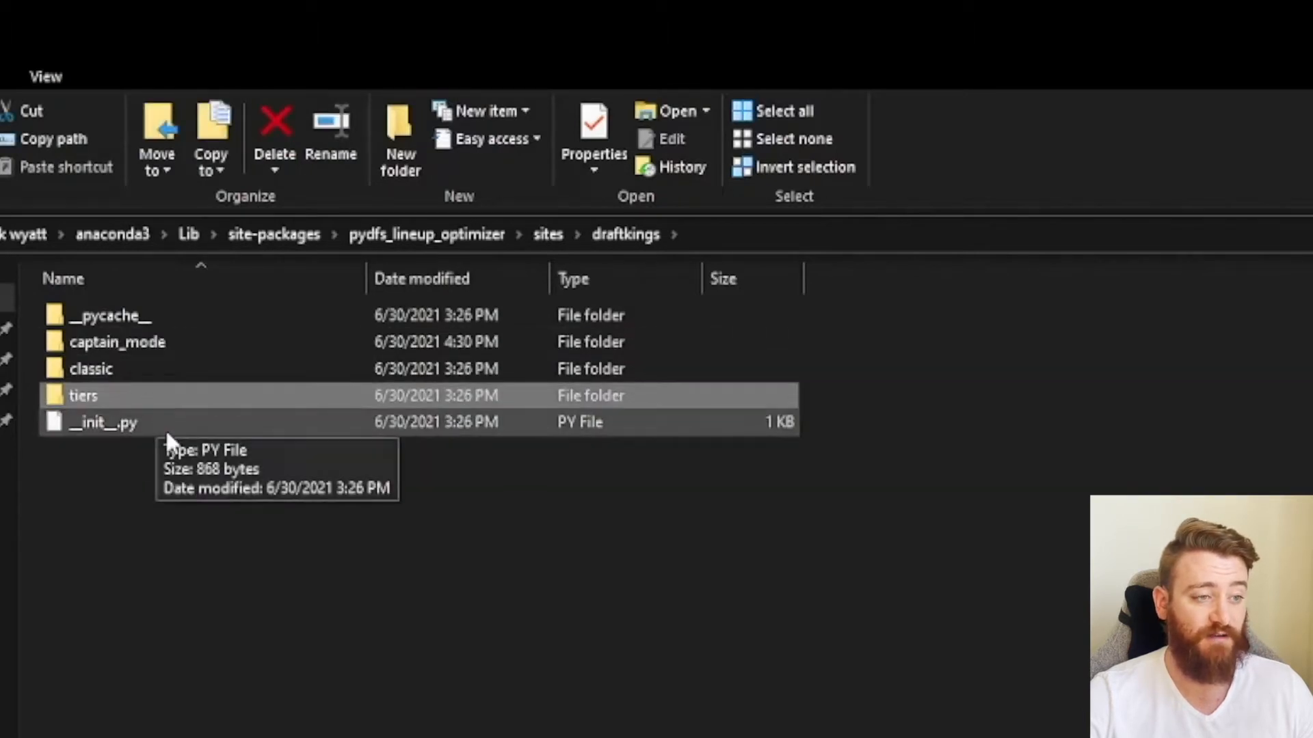
pyautogui.doubleClick(83, 395)
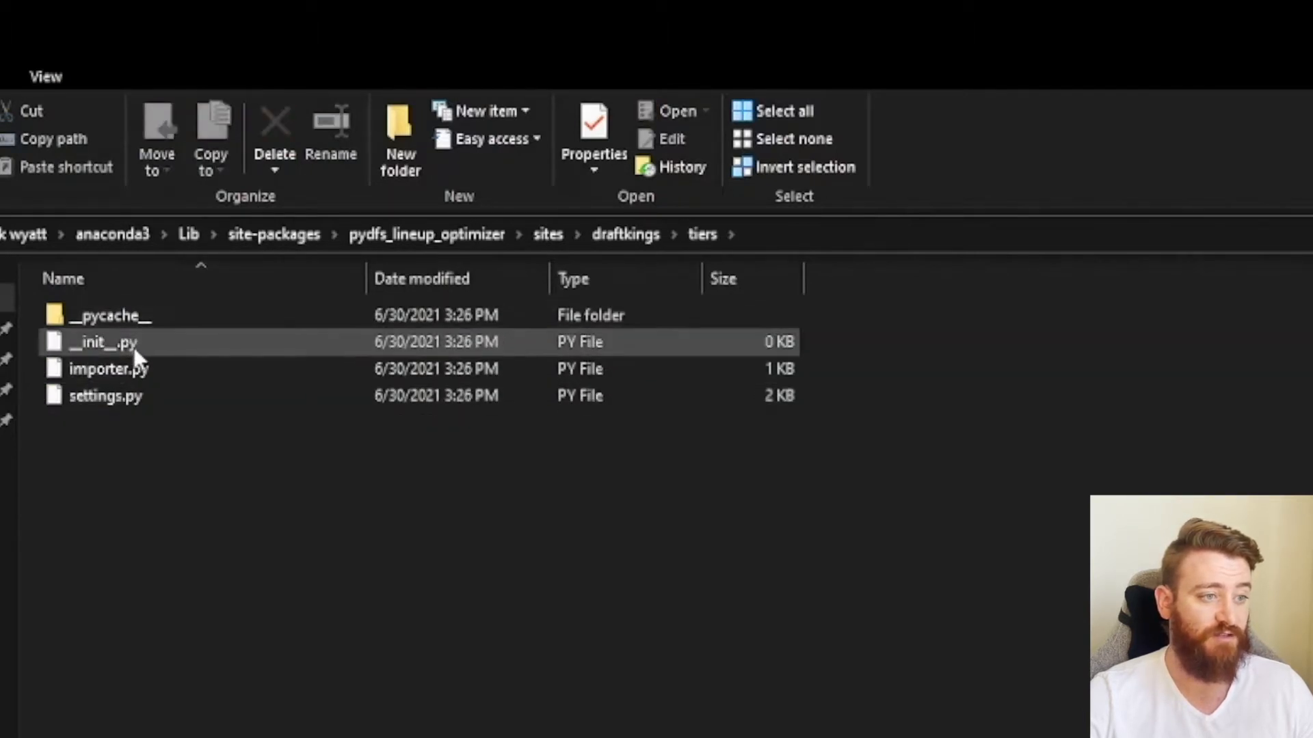
pyautogui.click(110, 368)
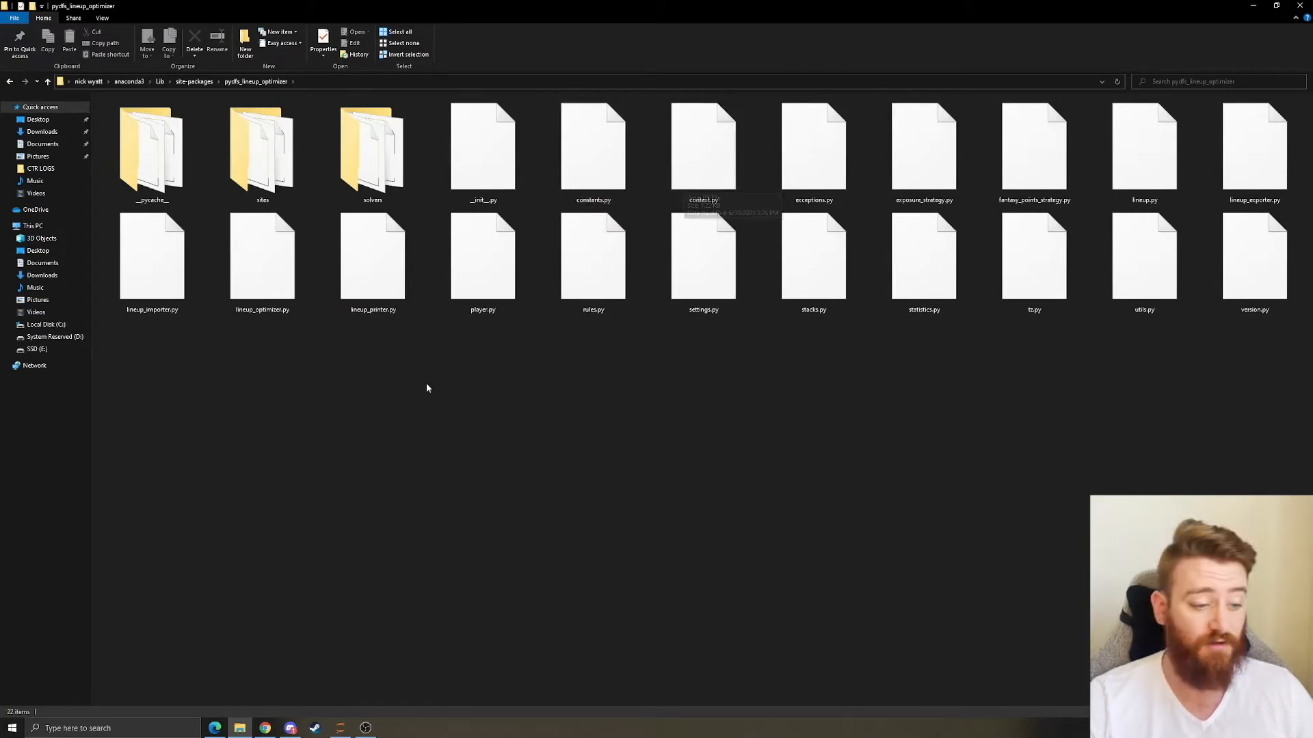
# Launch Spyder from the Anaconda3 (64-bit) Start menu group.
pyautogui.click(13, 728)
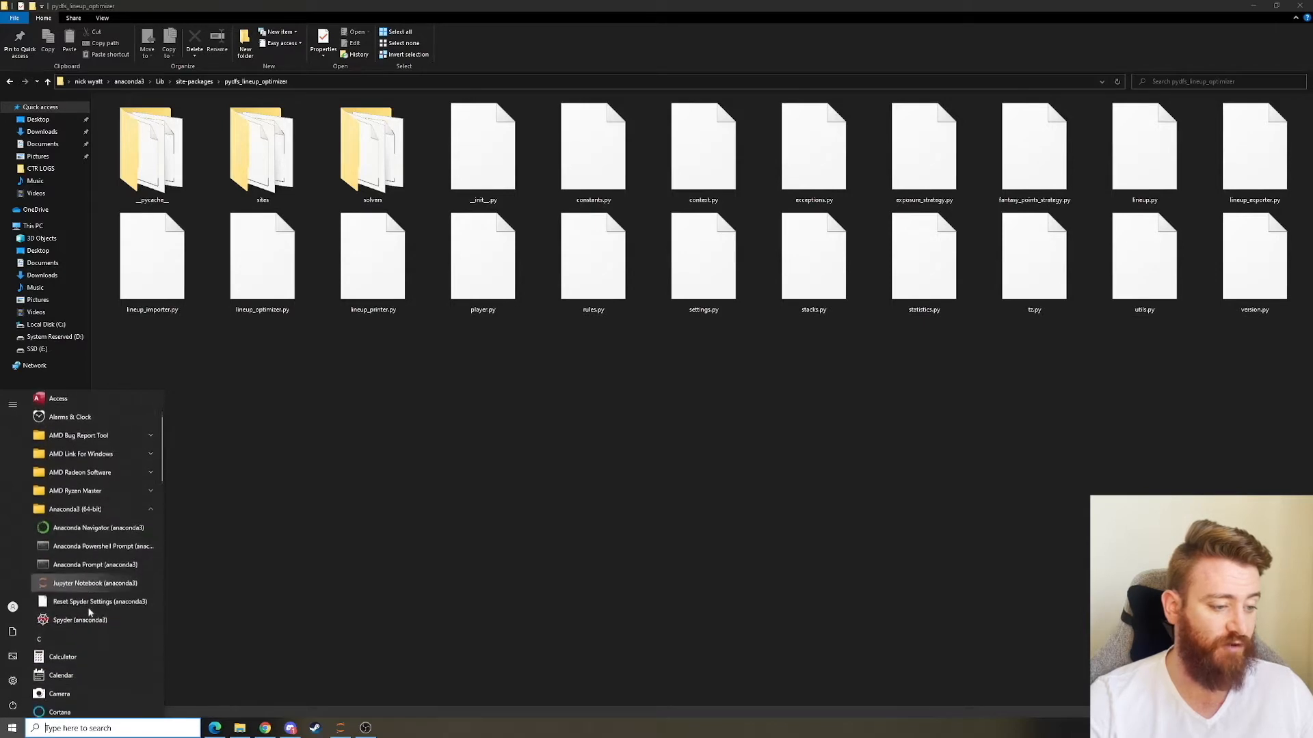
pyautogui.click(355, 551)
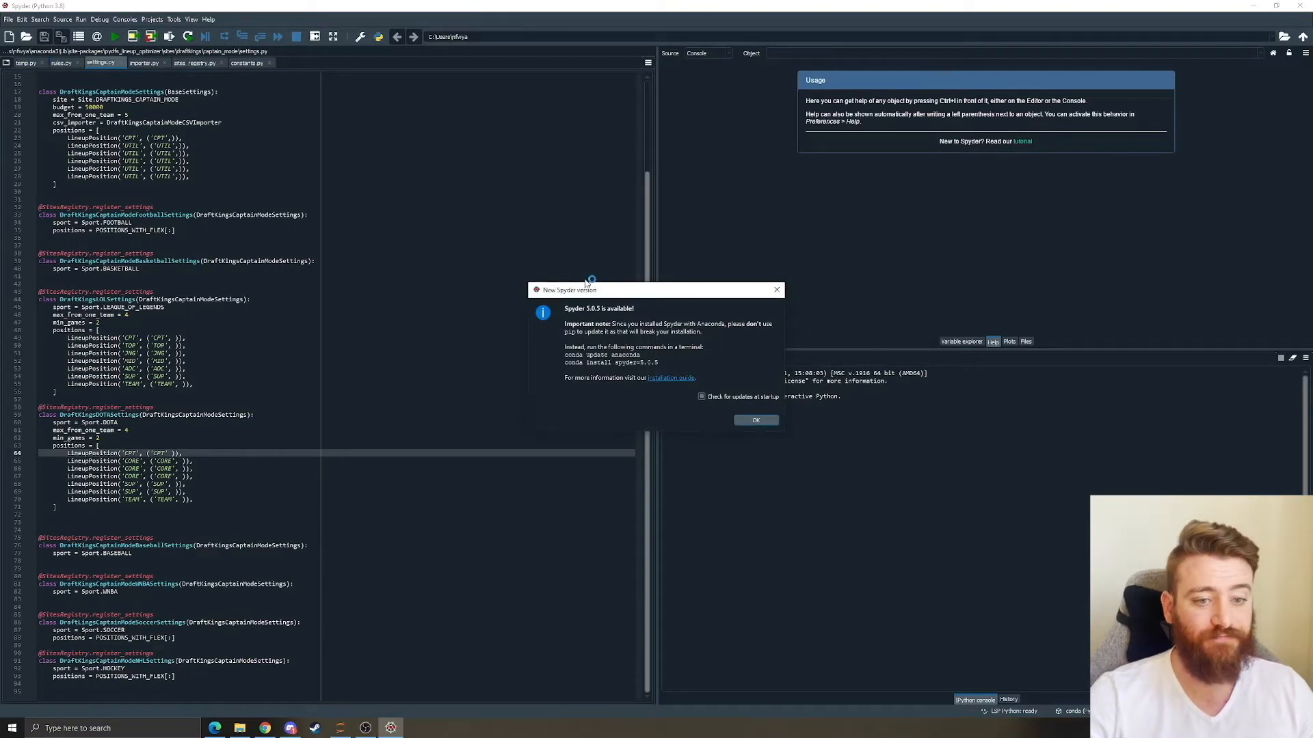
# Dismiss Spyder's new-version notice, close the old editor tabs and start opening a file.
pyautogui.click(755, 420)
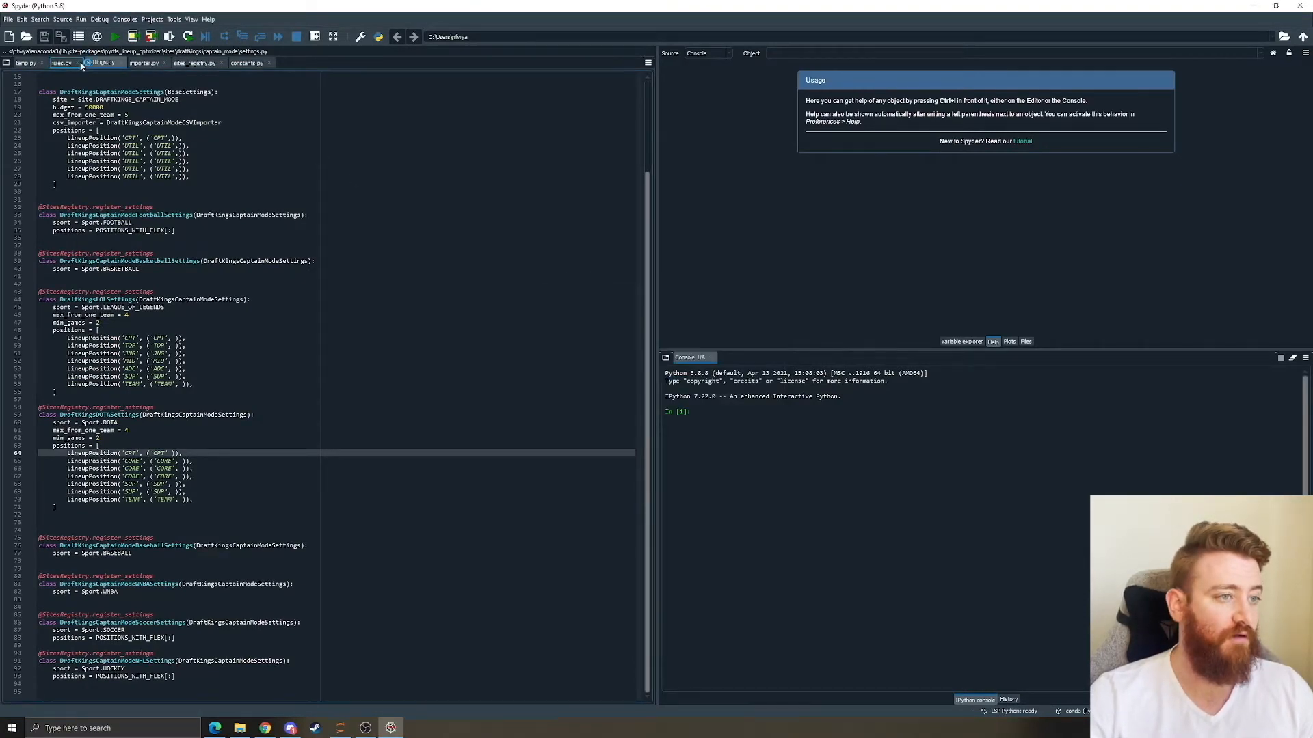
pyautogui.click(102, 62)
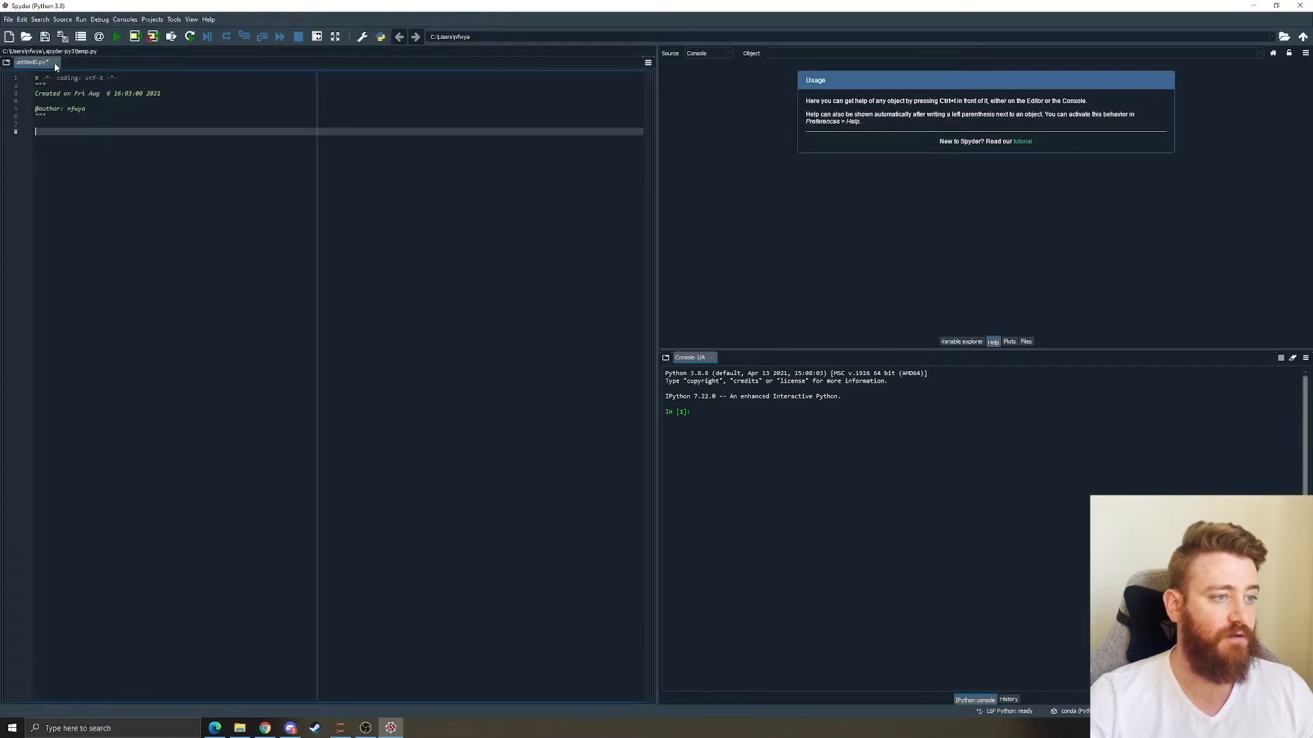
pyautogui.click(28, 35)
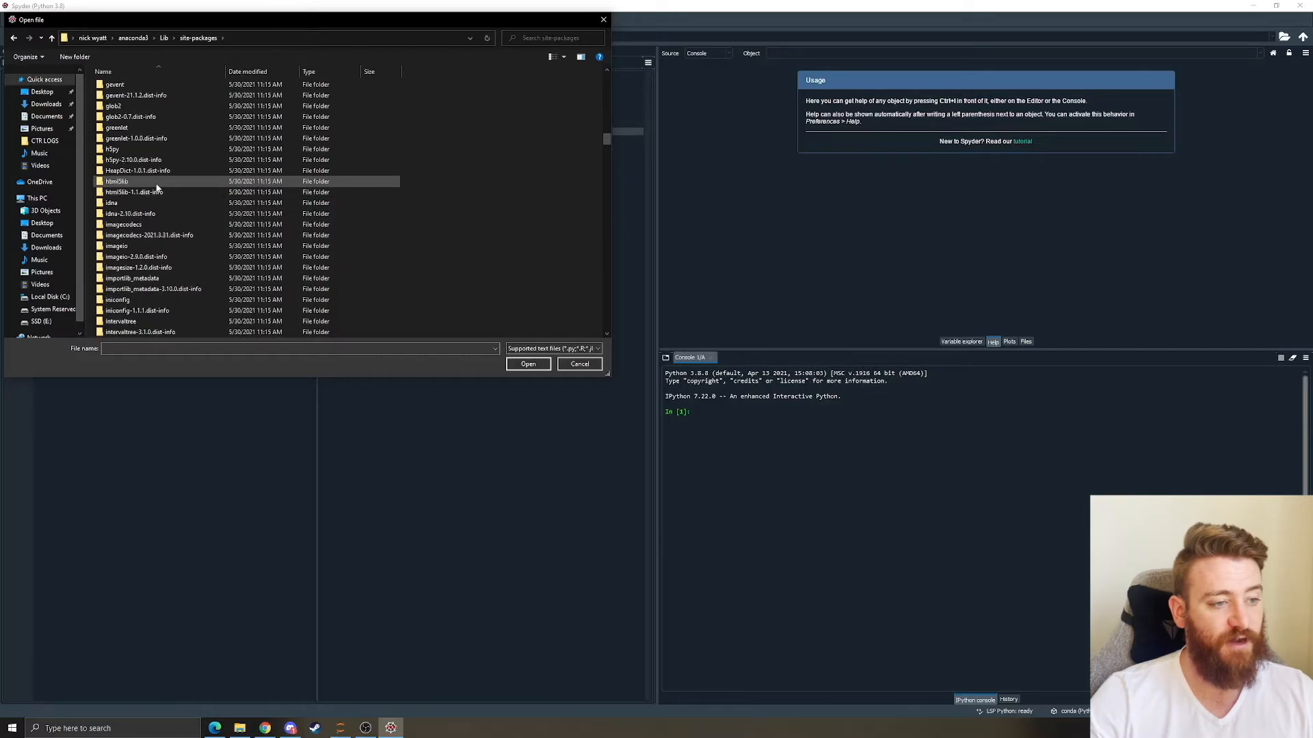
# Reach pydfs_lineup_optimizer's __init__.py in the open dialog, then return to the package folder window.
pyautogui.scroll(-3)
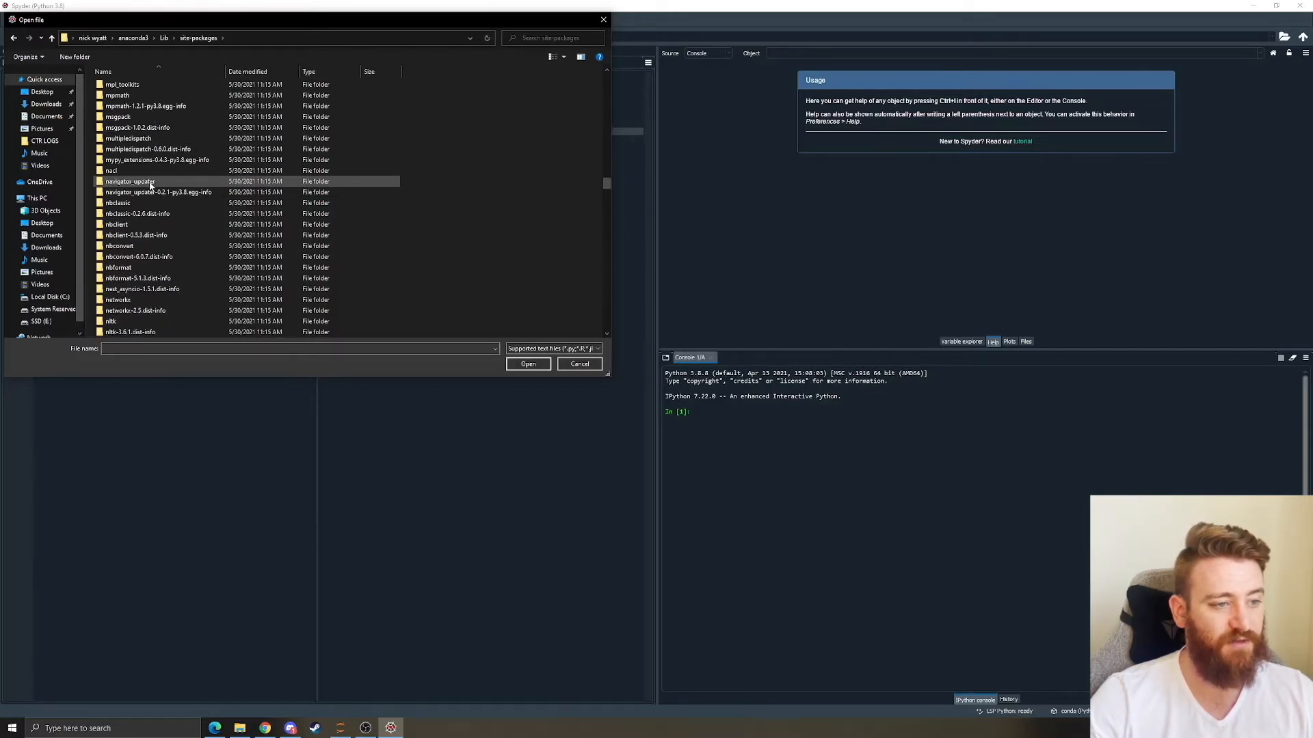
pyautogui.scroll(-3)
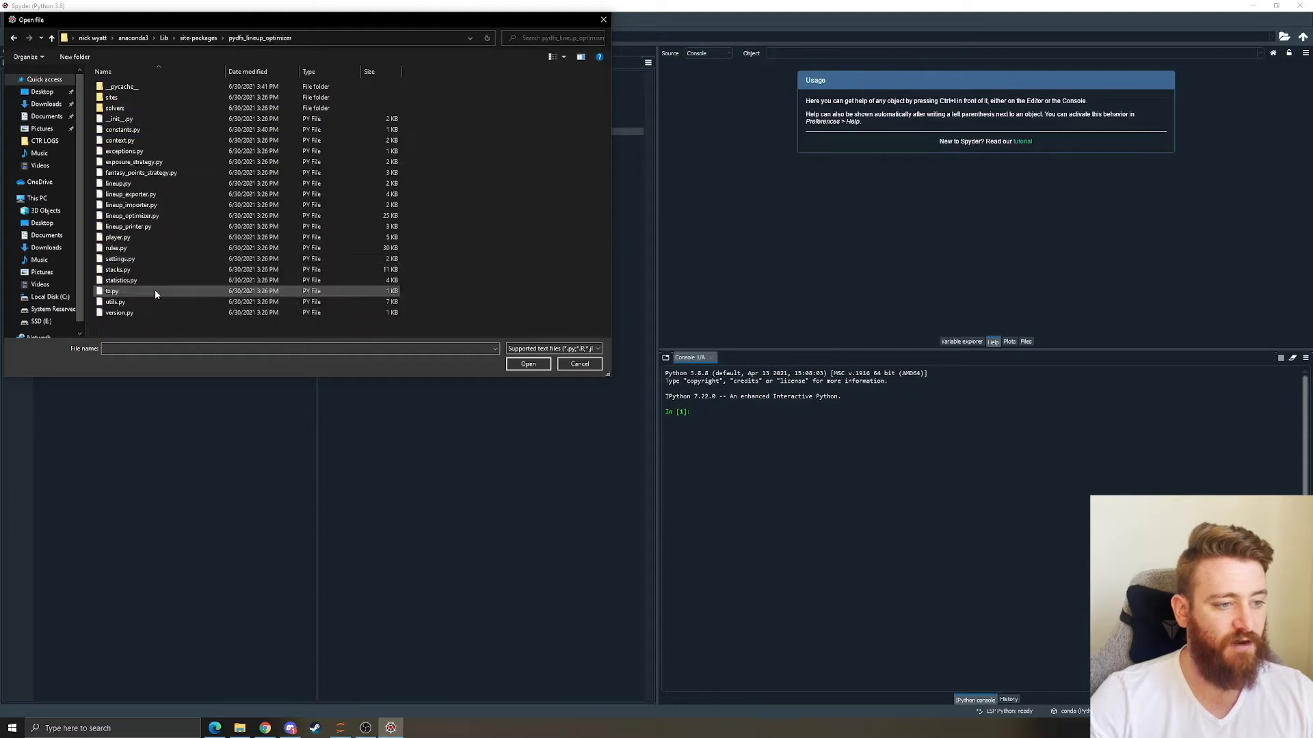
pyautogui.click(124, 151)
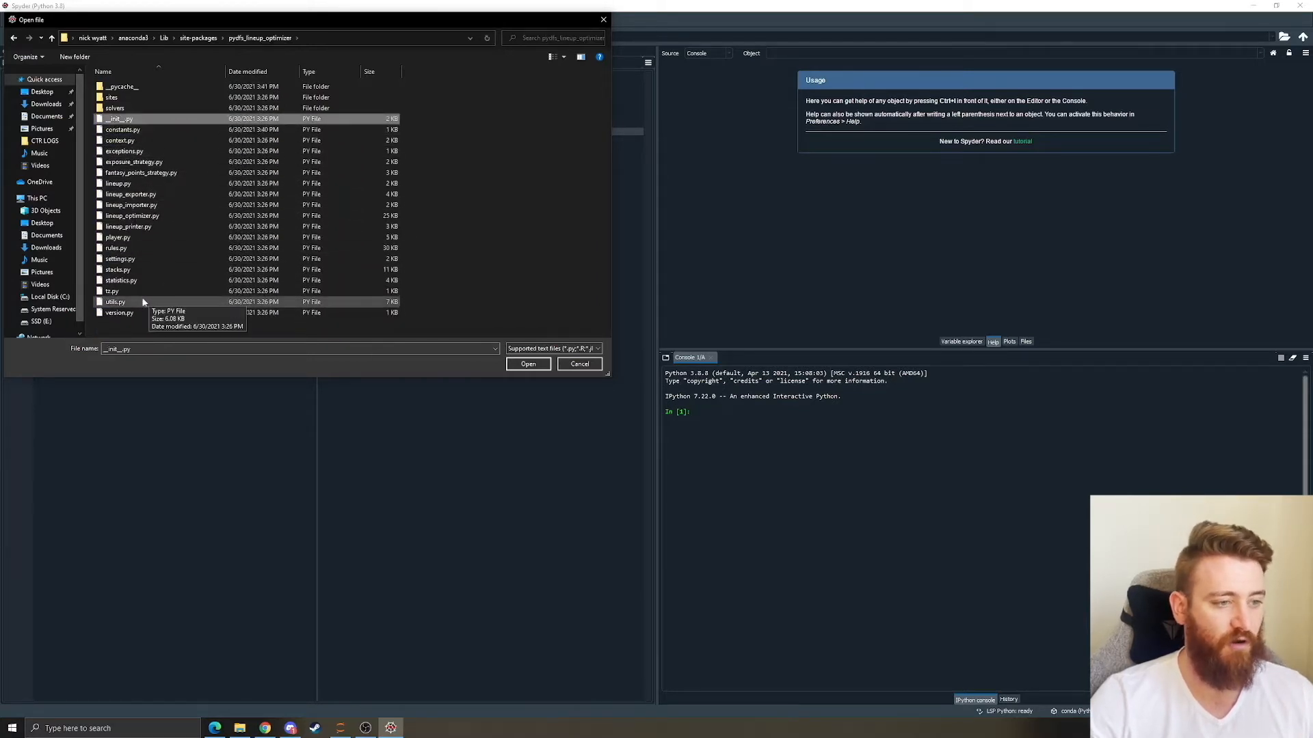
pyautogui.click(528, 364)
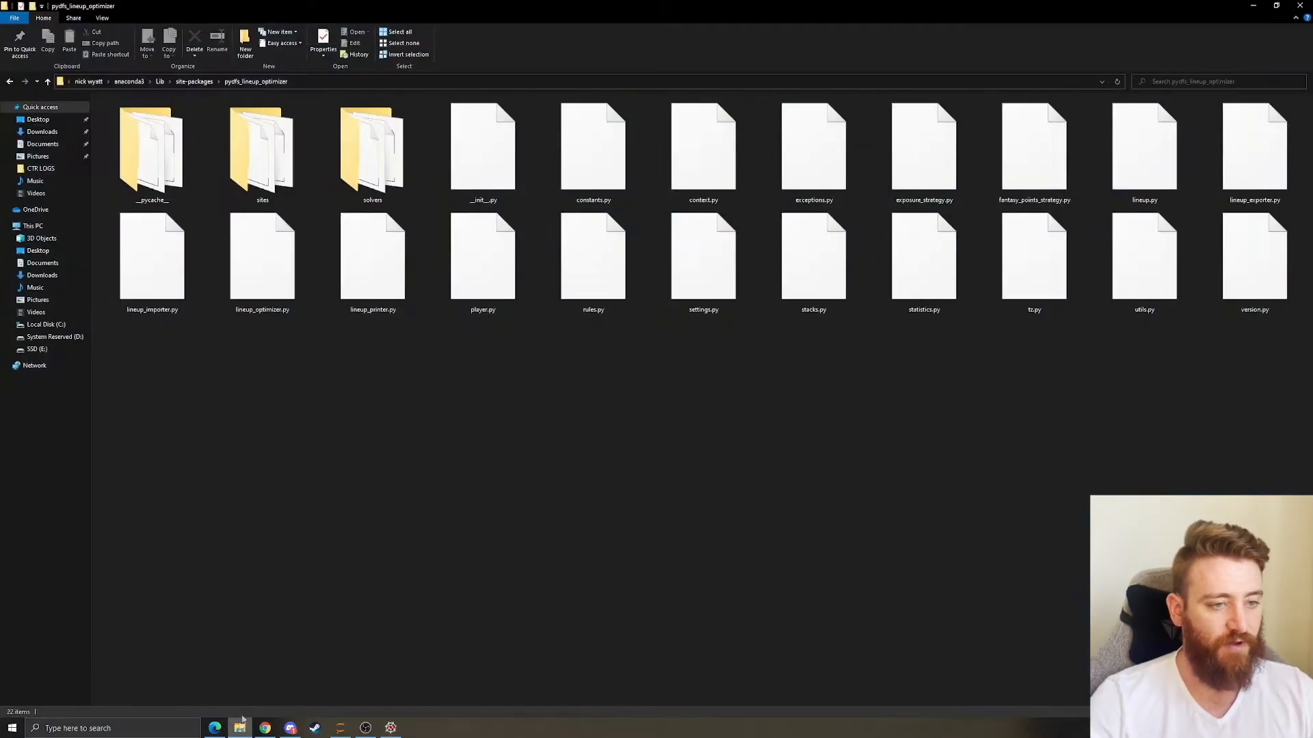
# Make Notepad the default app for .py files and open constants.py in it.
pyautogui.rightClick(592, 150)
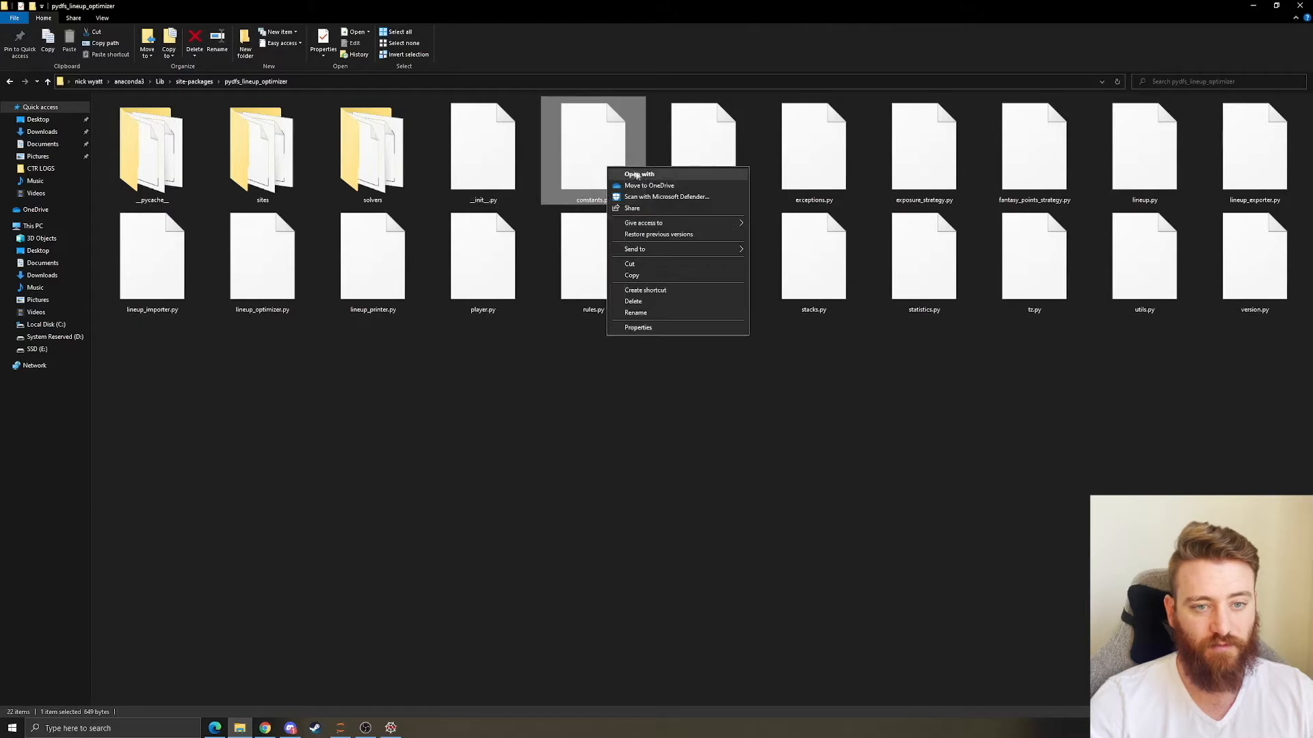
pyautogui.moveTo(666, 196)
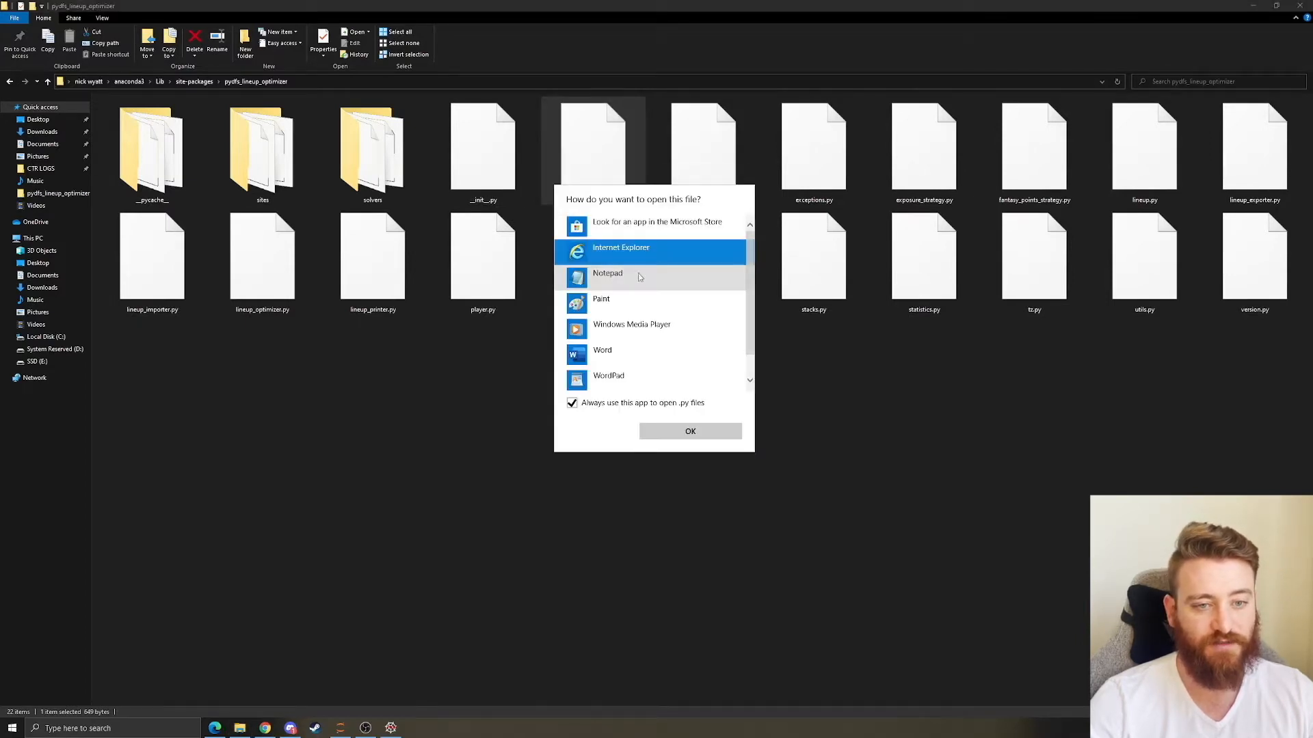
pyautogui.click(689, 431)
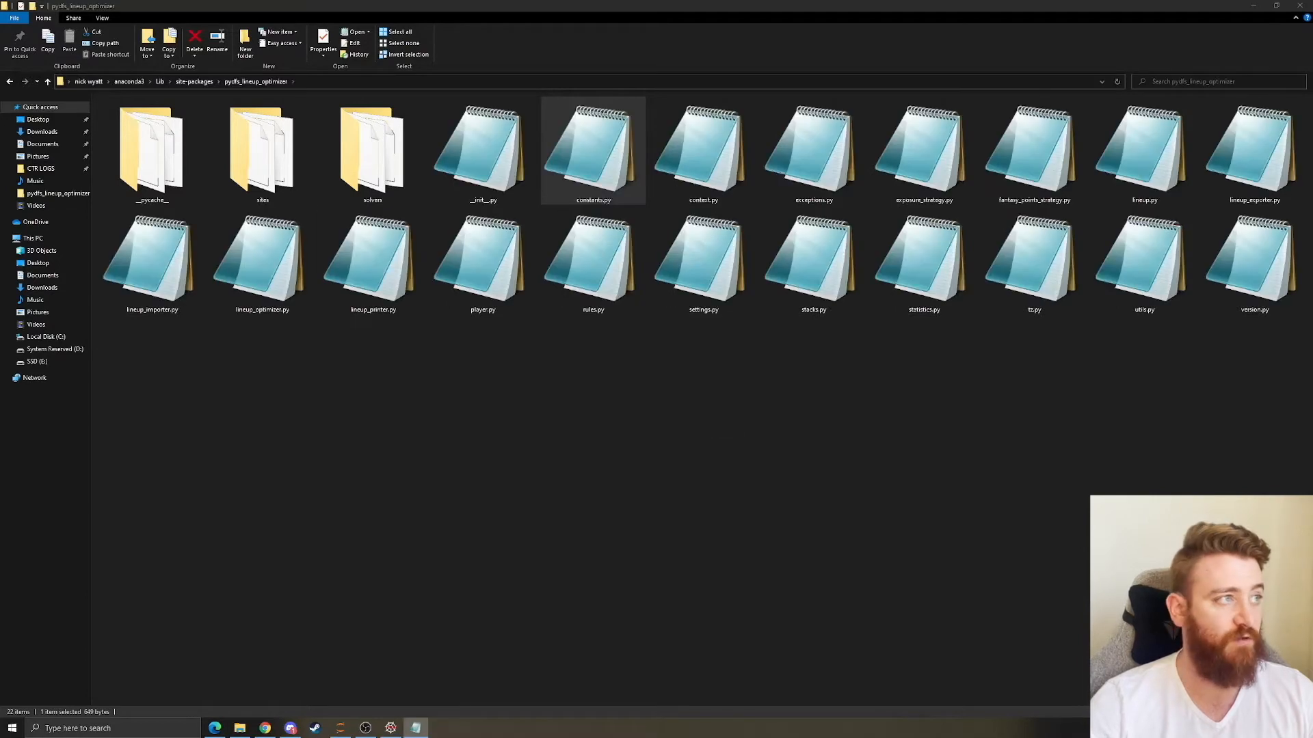
pyautogui.doubleClick(592, 150)
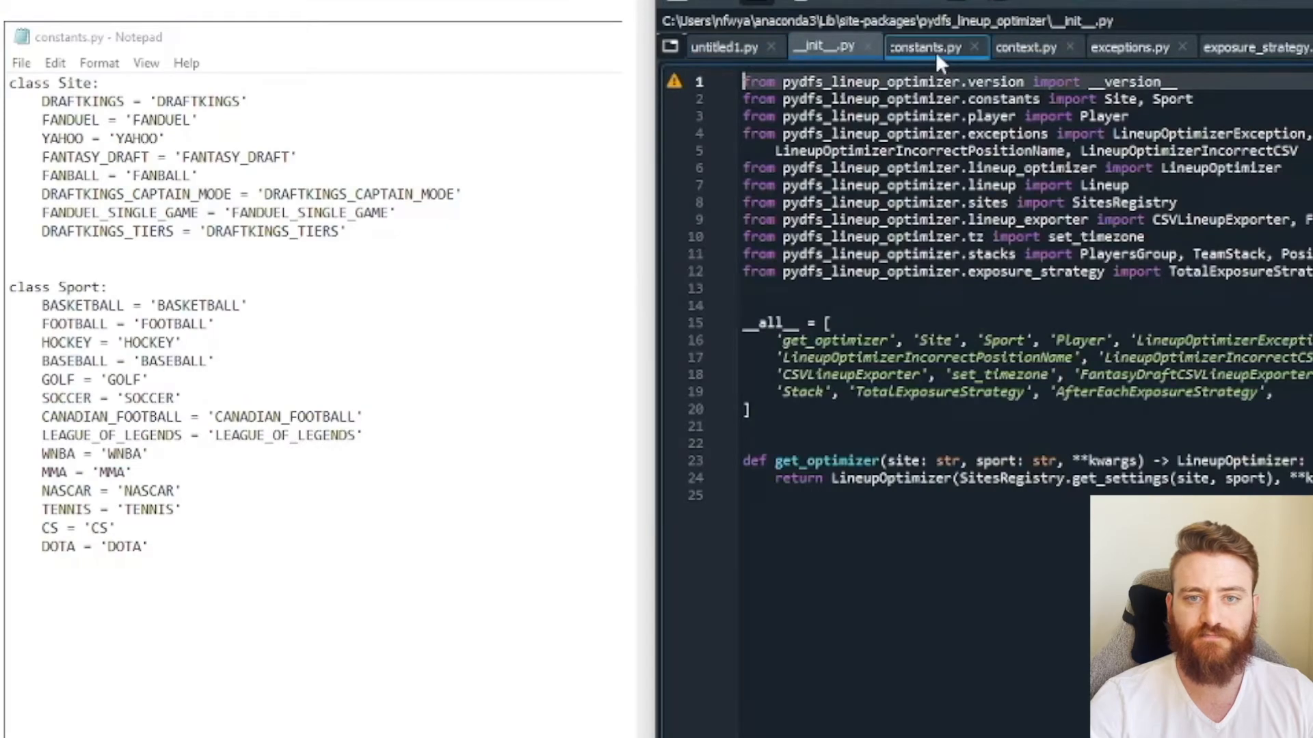
# View constants.py's Sport class in Spyder, marking the GOLF line.
pyautogui.click(926, 46)
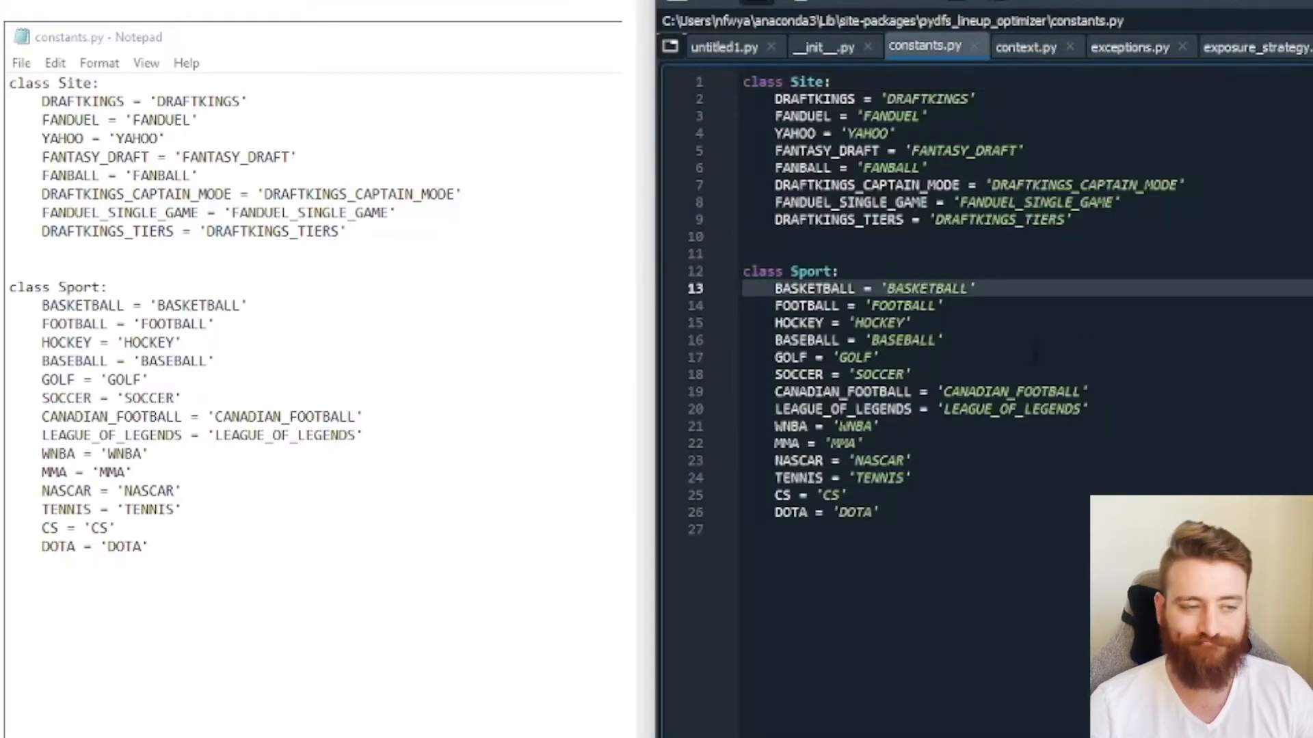
pyautogui.doubleClick(813, 289)
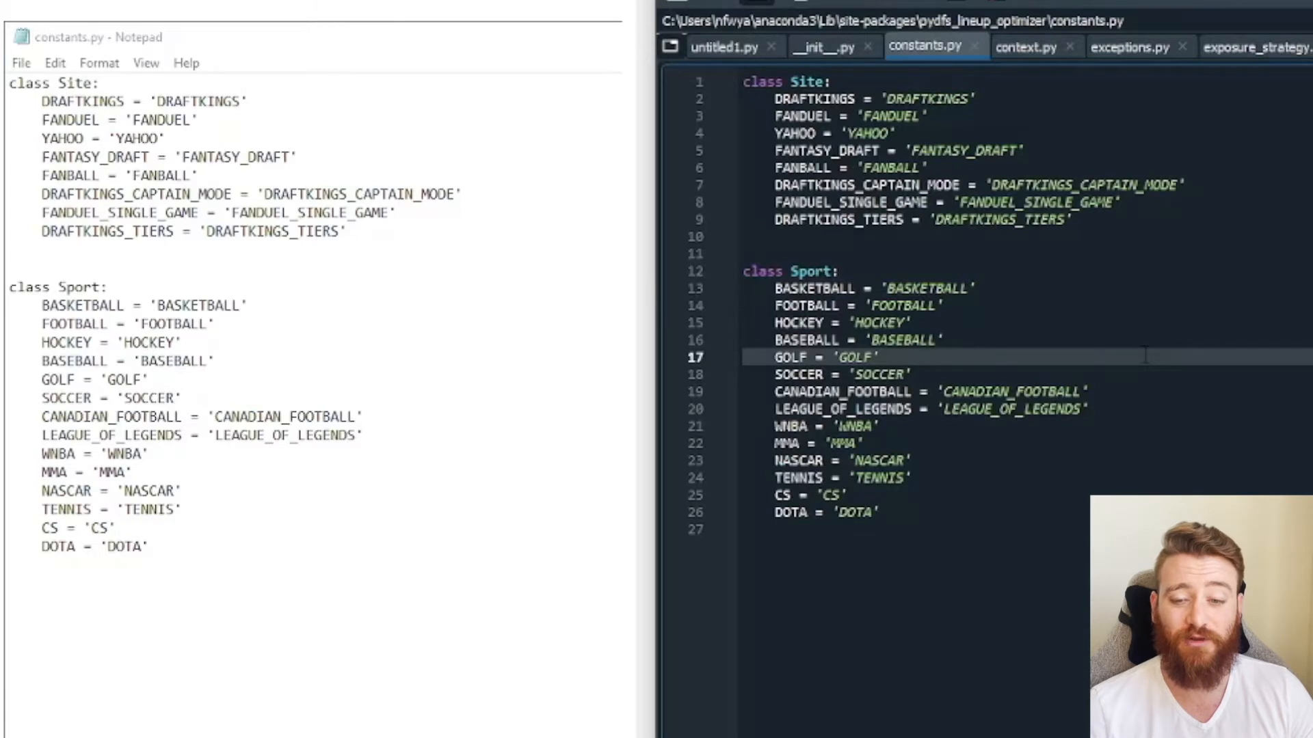
pyautogui.moveTo(401, 280)
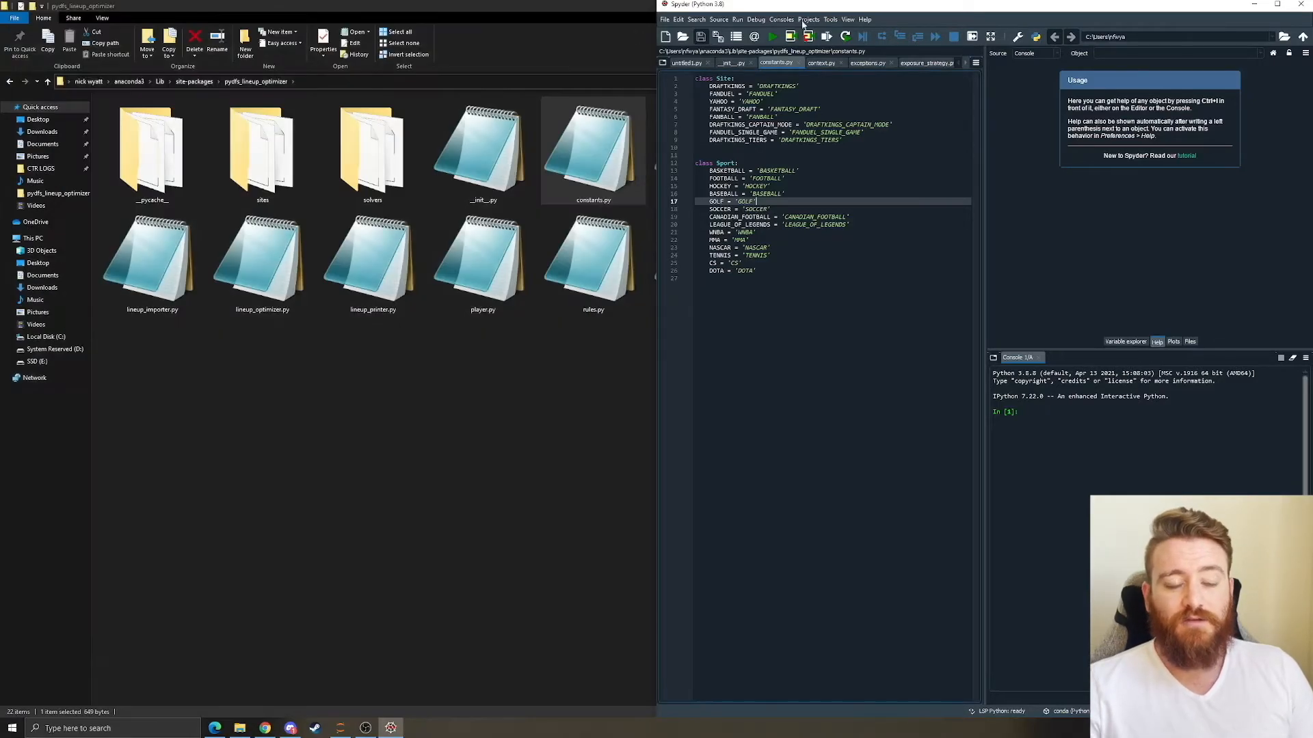
# Maximize Spyder, look over constants.py and switch to the package's __init__.py.
pyautogui.click(1285, 2)
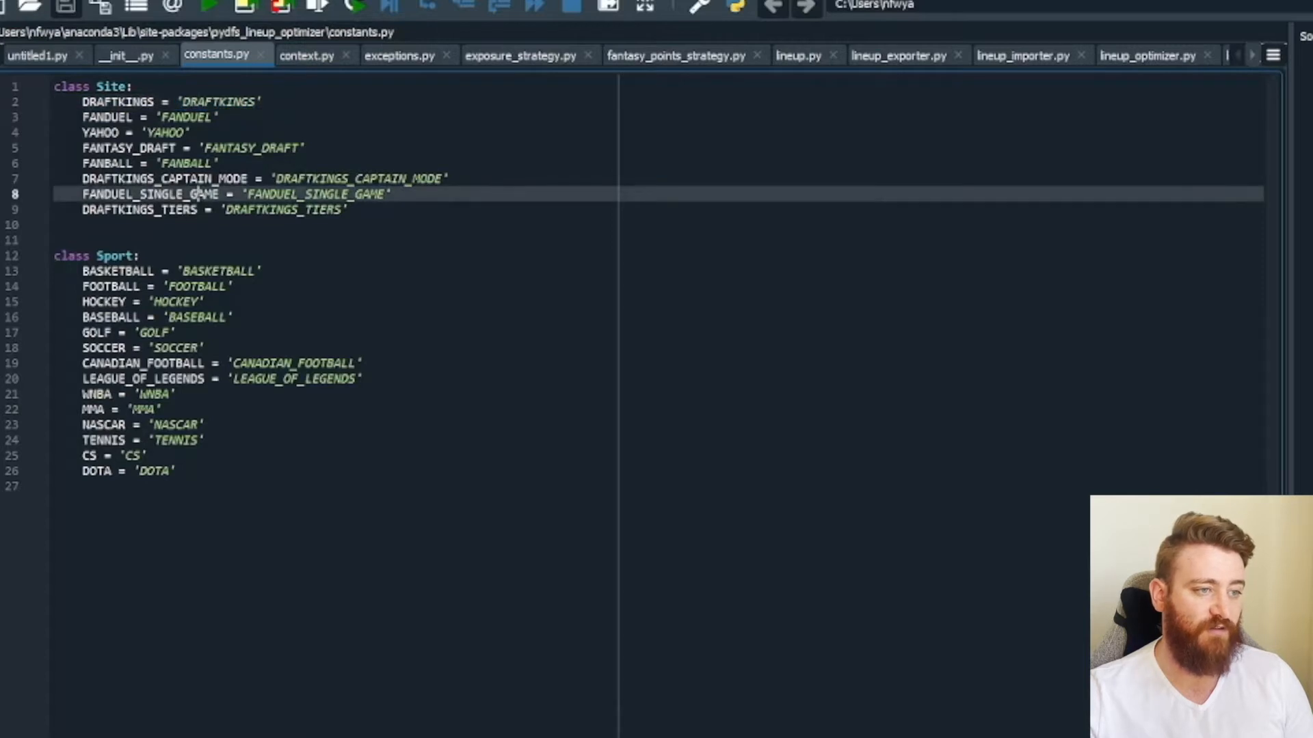
pyautogui.doubleClick(163, 178)
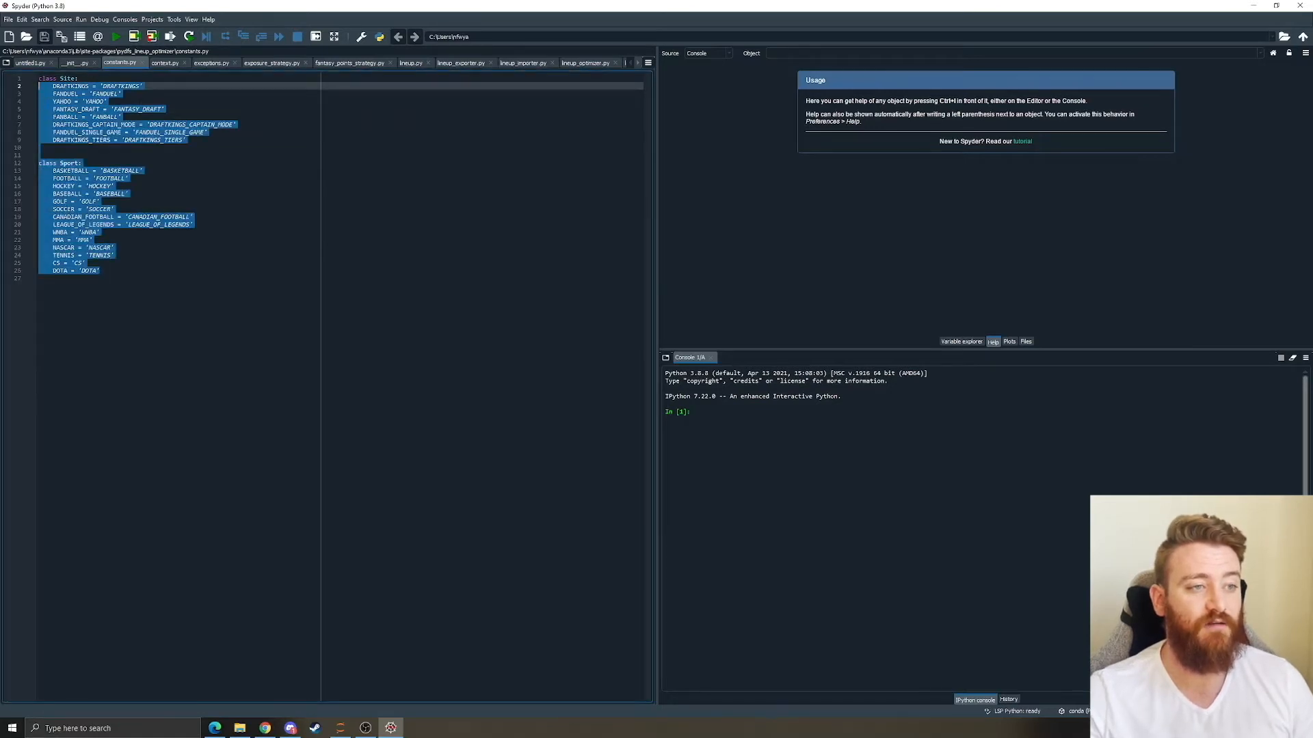
pyautogui.click(40, 148)
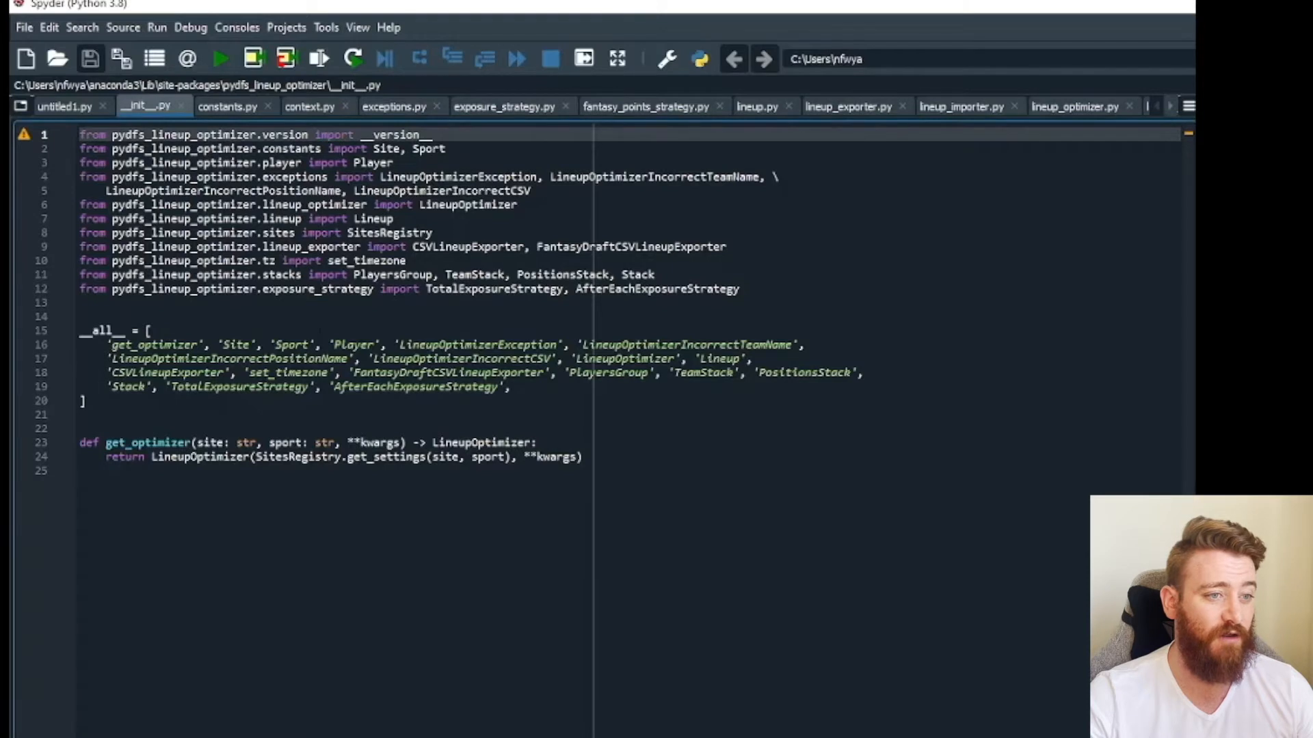
# Inspect get_optimizer's sport parameter and LineupOptimizer call, then return to constants.py.
pyautogui.moveTo(79, 134); pyautogui.dragTo(740, 288)
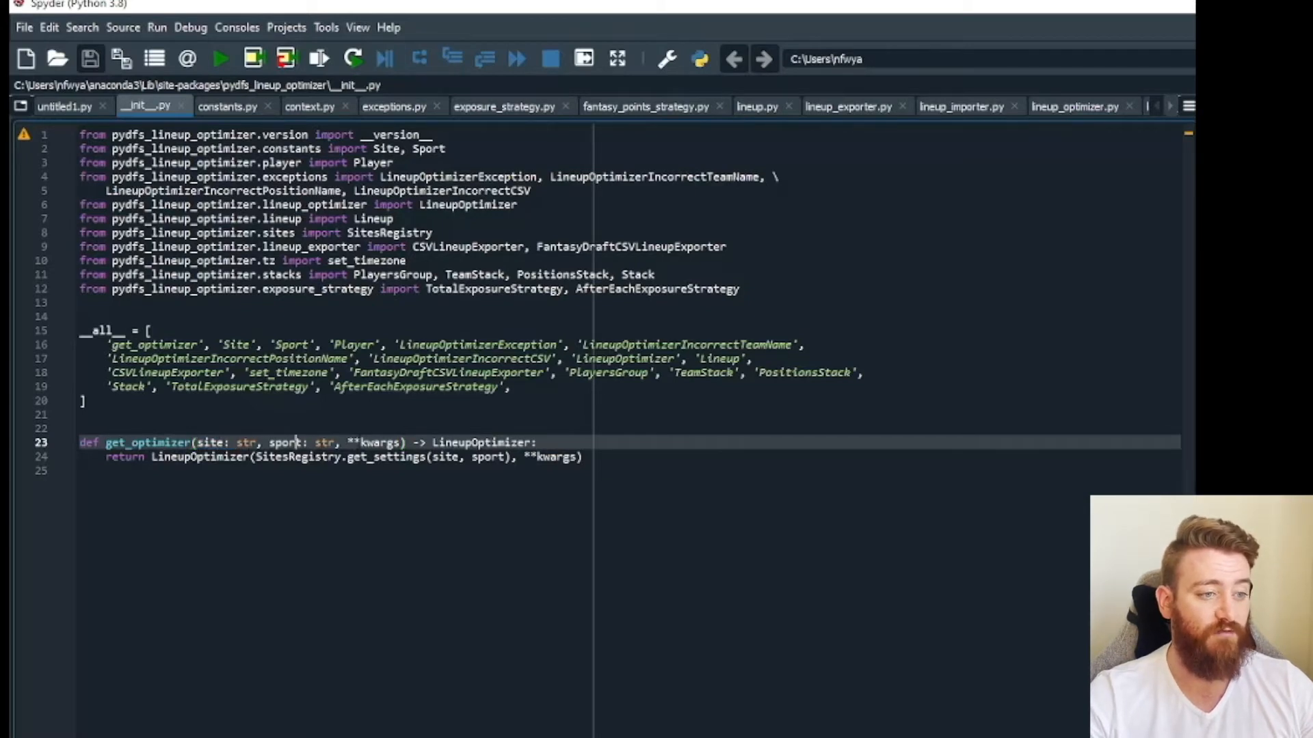
pyautogui.doubleClick(372, 442)
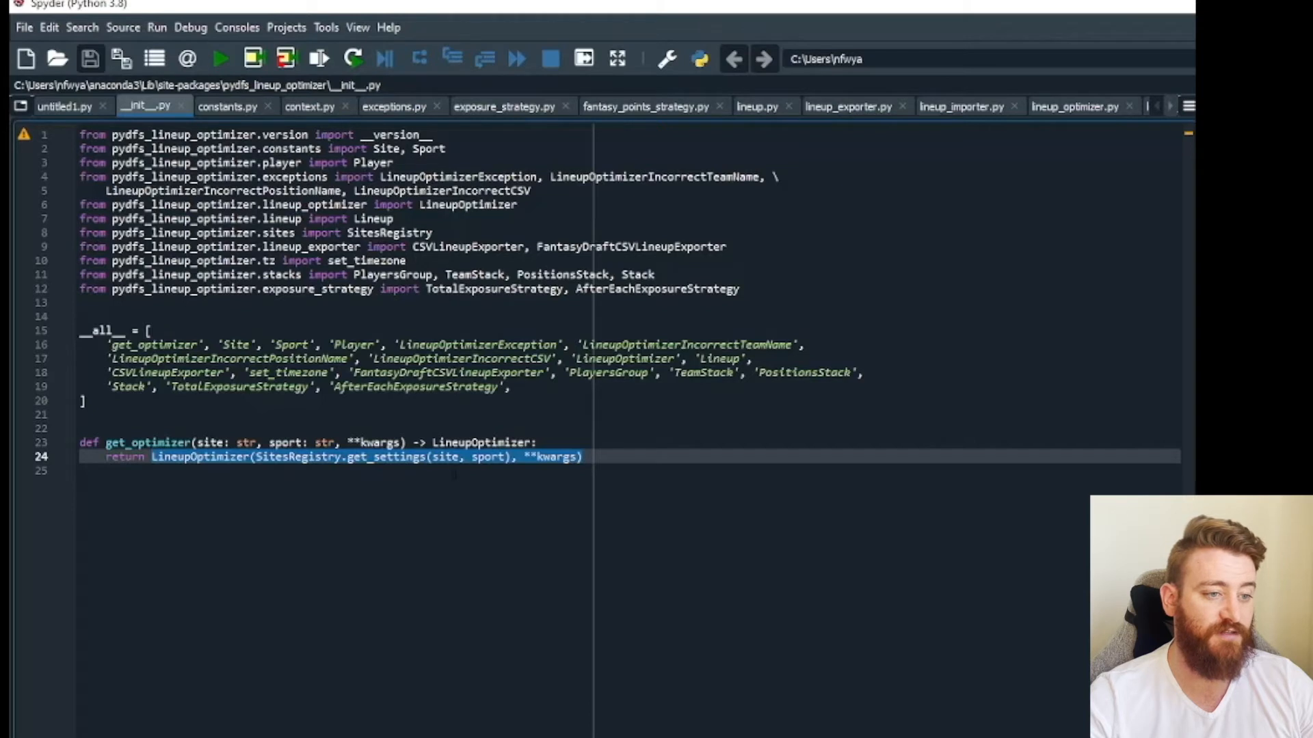
pyautogui.doubleClick(488, 457)
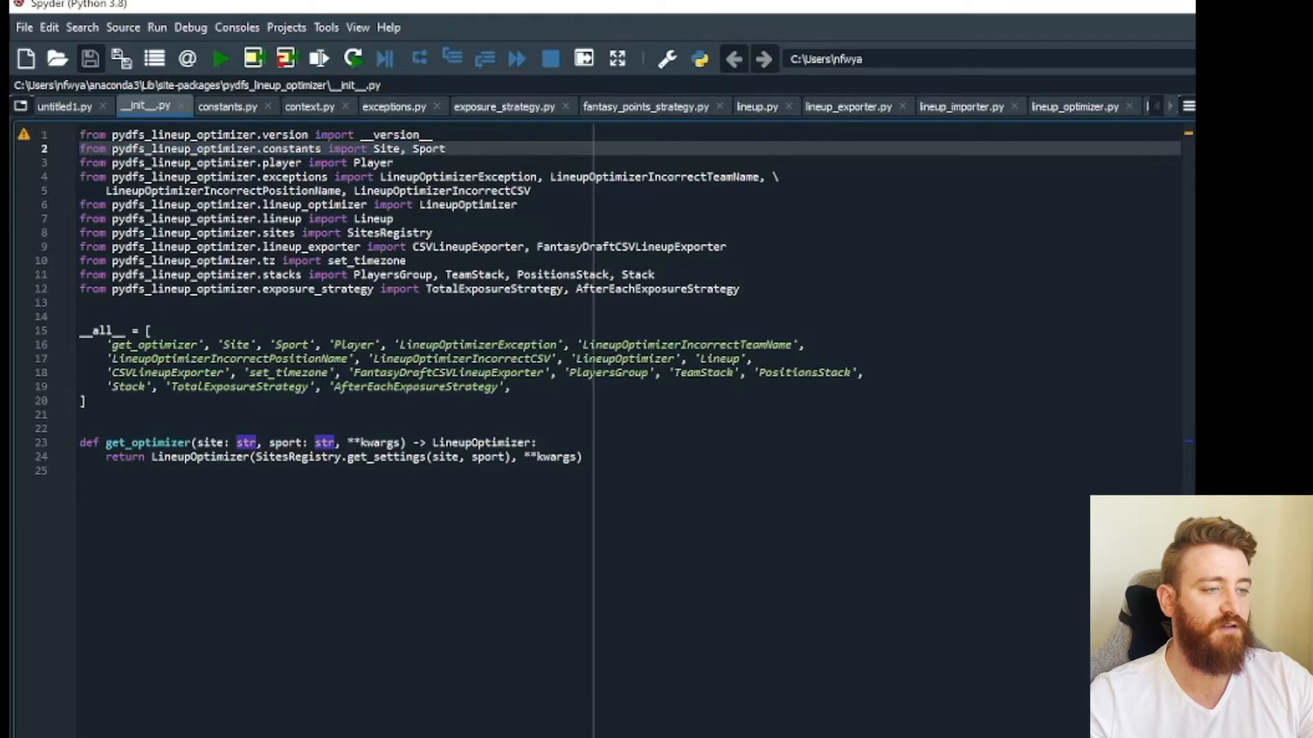
pyautogui.click(227, 107)
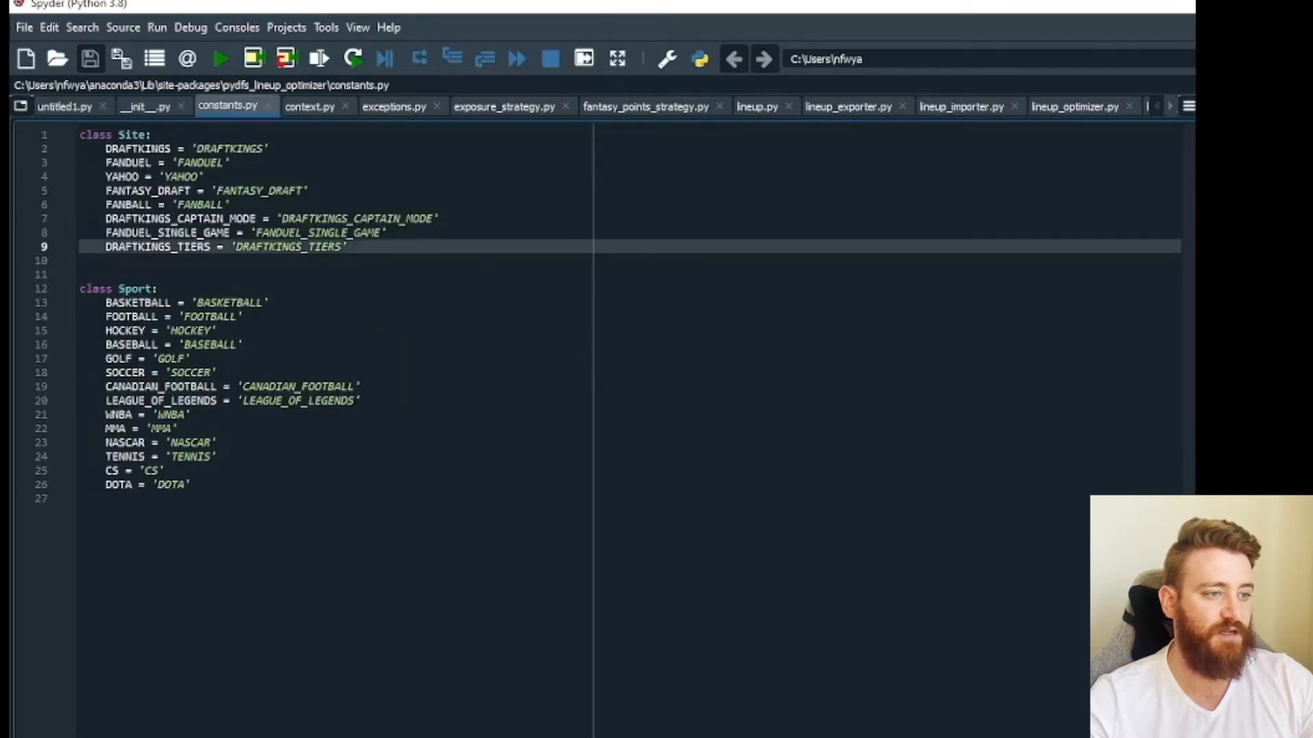
# Highlight LineupOptimizer's uses in __init__.py and open the lineup_optimizer.py module.
pyautogui.moveTo(105, 316); pyautogui.dragTo(189, 484)
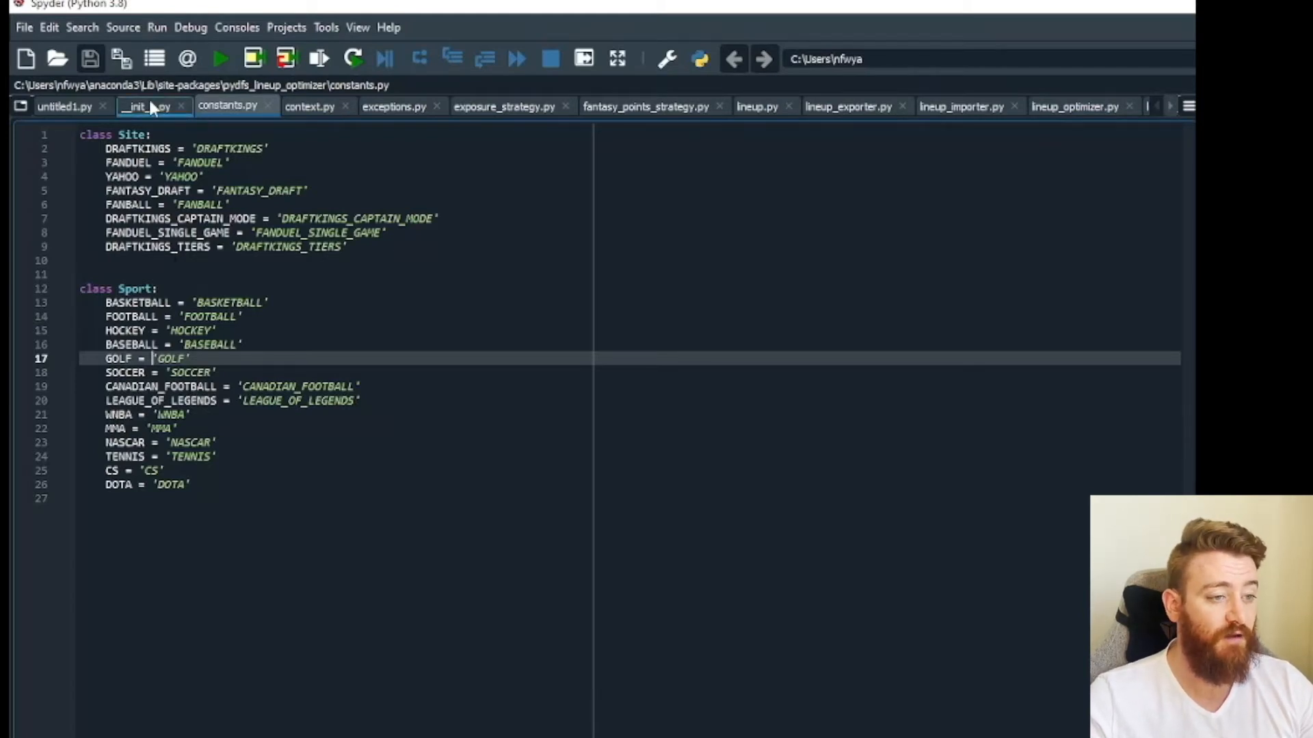
pyautogui.click(142, 107)
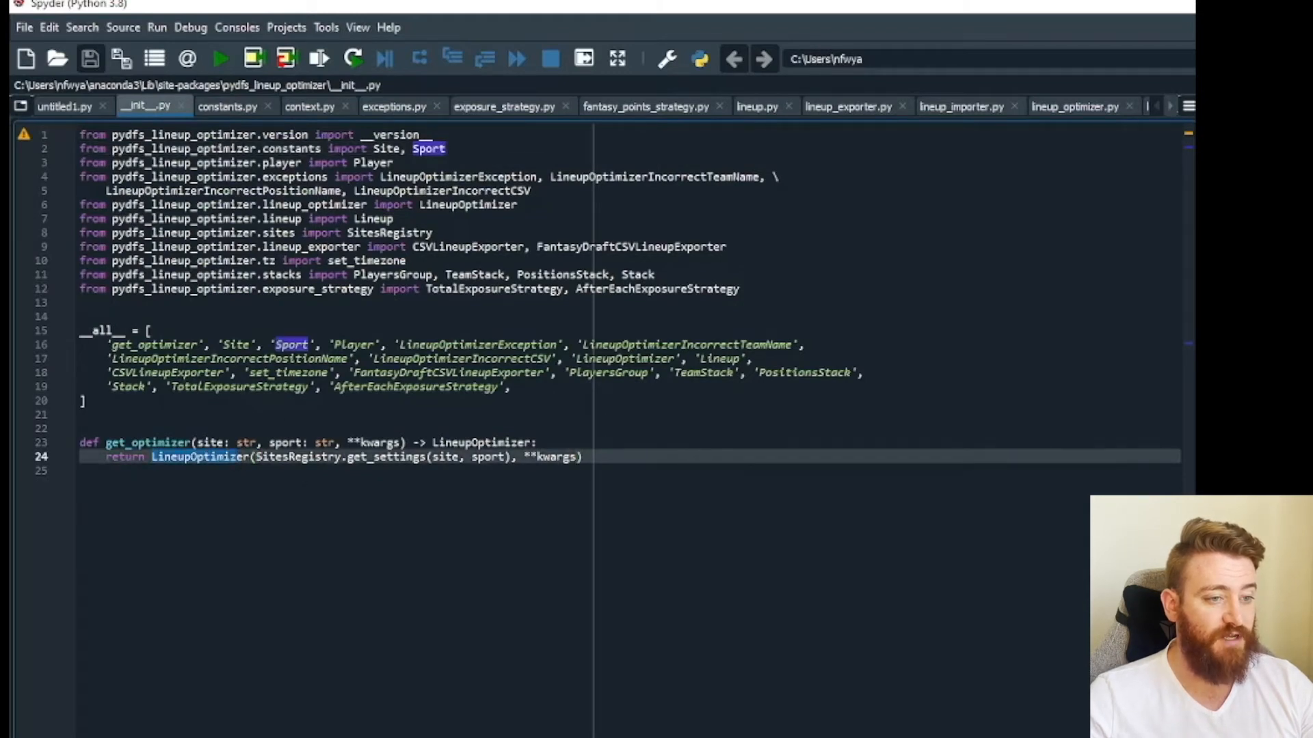
pyautogui.doubleClick(198, 456)
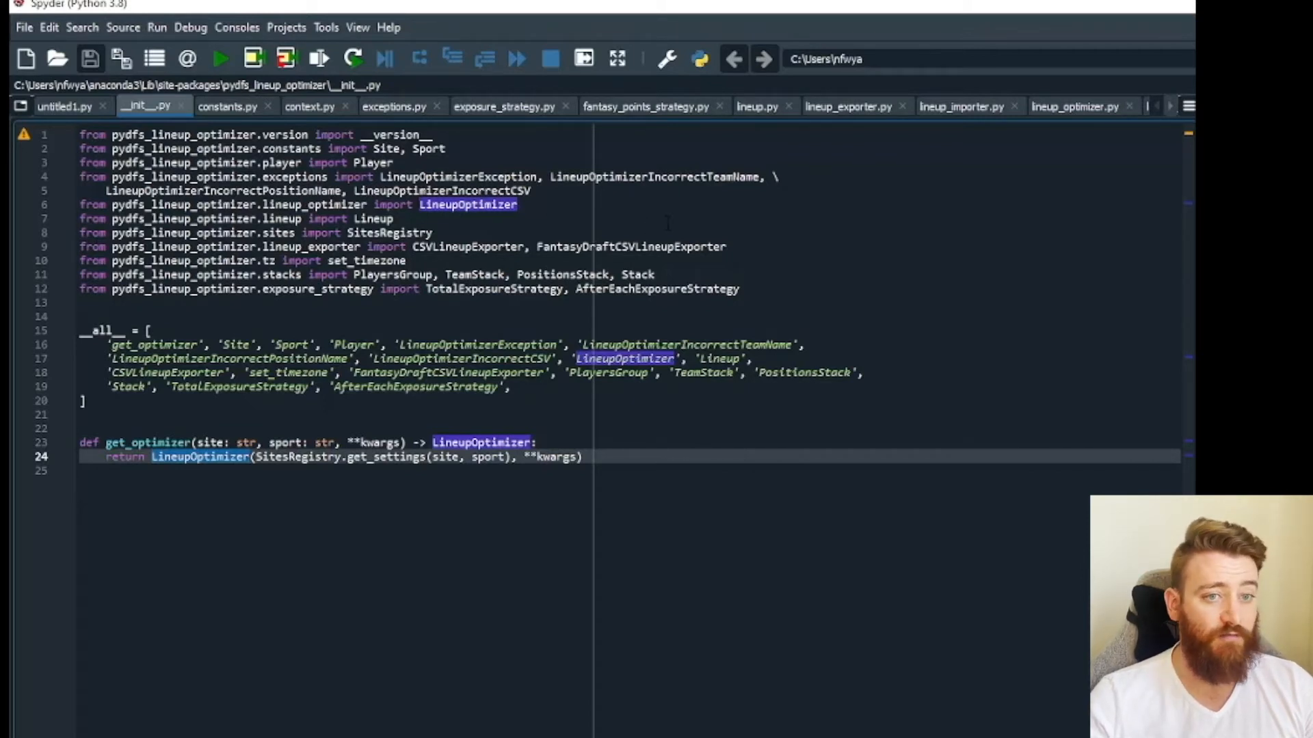
pyautogui.click(961, 107)
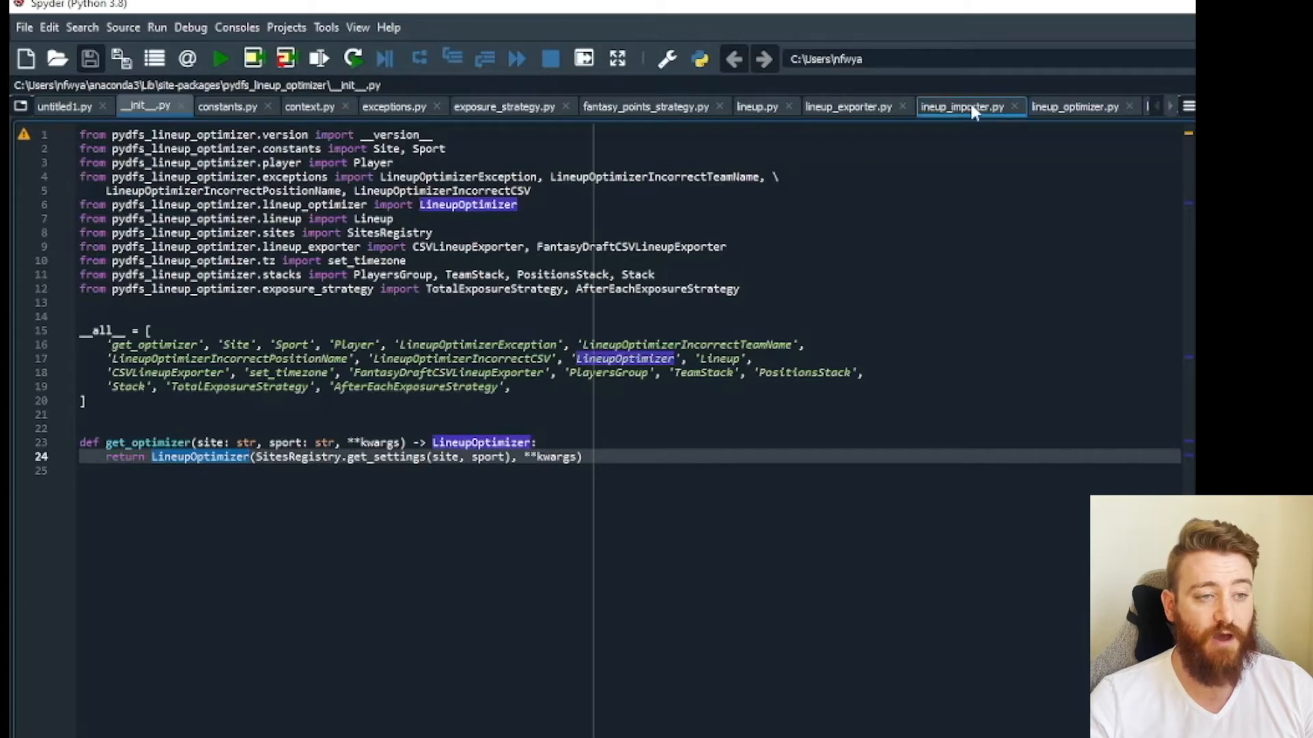
pyautogui.click(1075, 106)
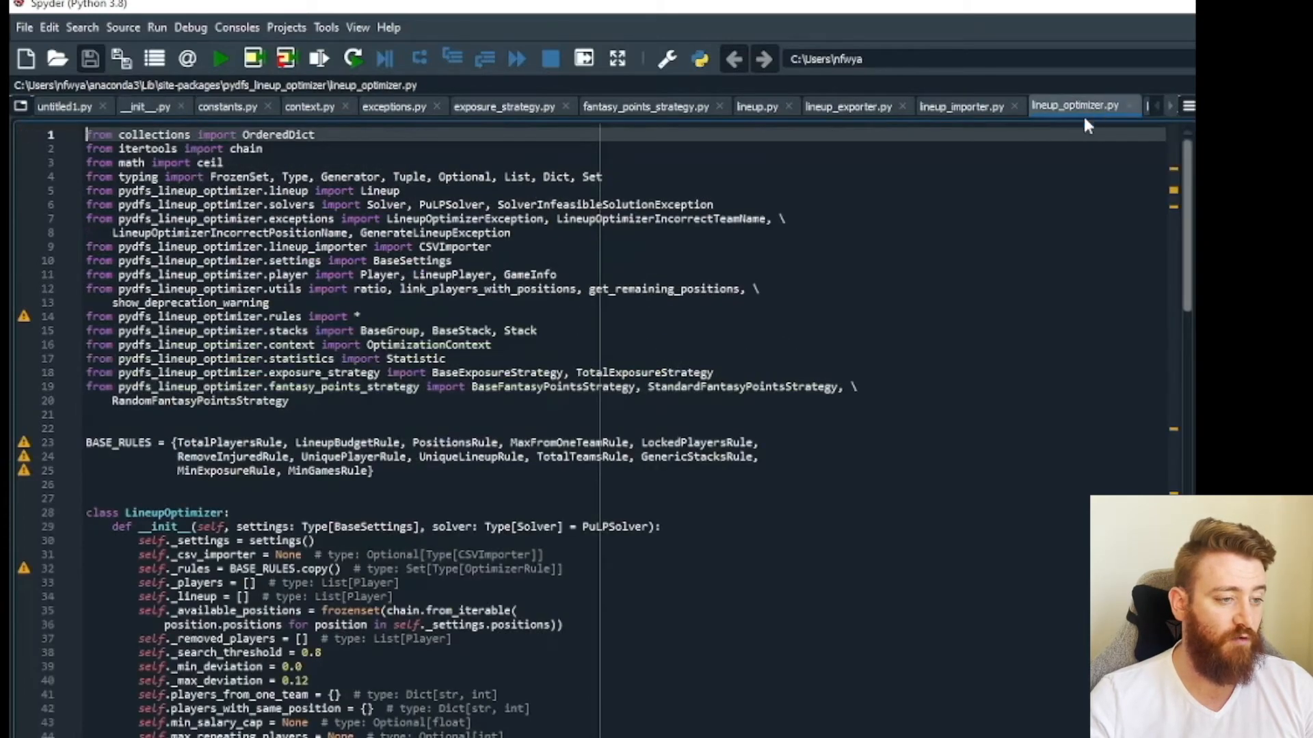
pyautogui.click(74, 513)
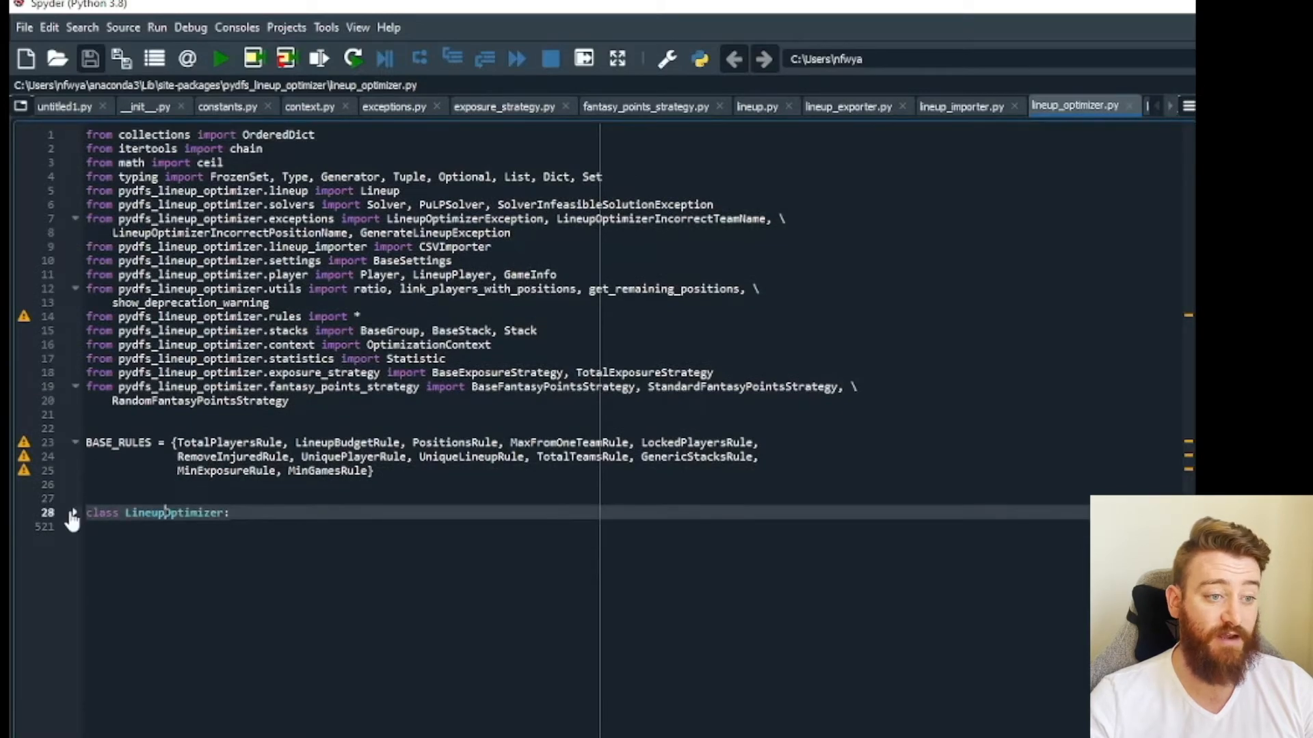
pyautogui.click(73, 513)
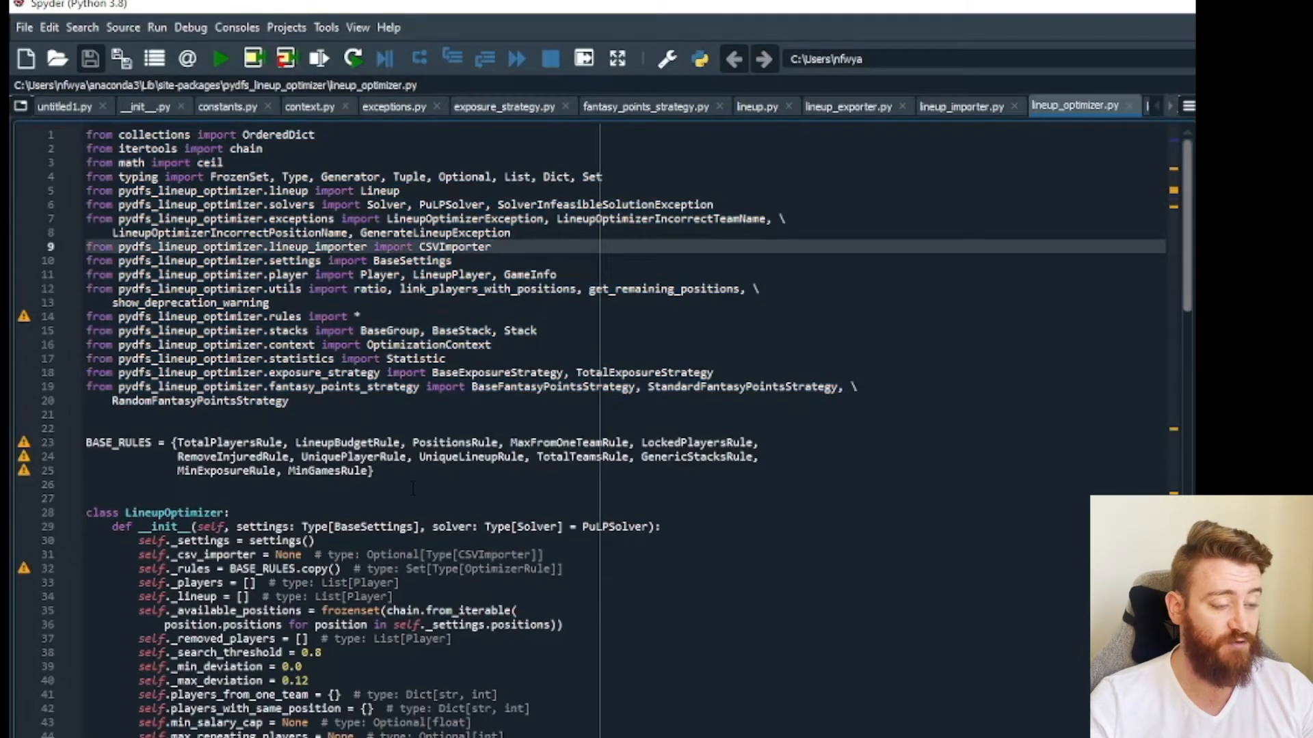
pyautogui.doubleClick(228, 442)
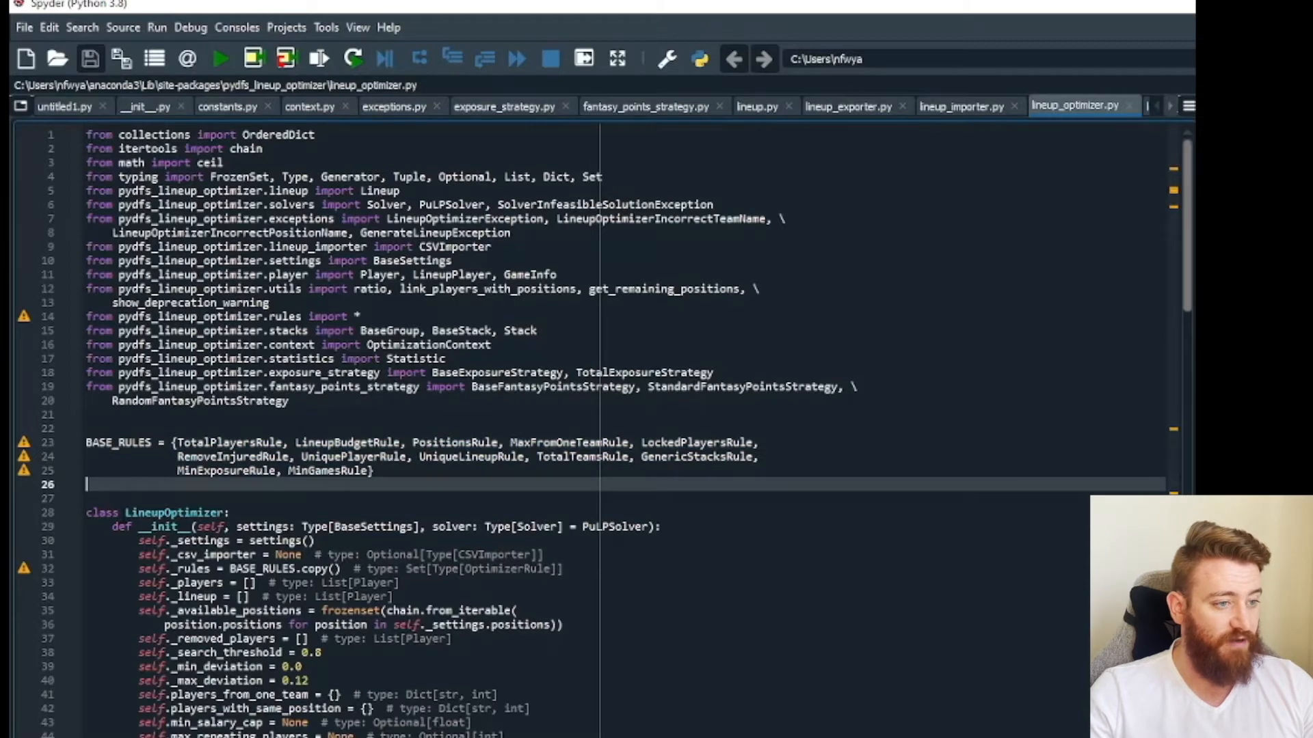
pyautogui.scroll(-3)
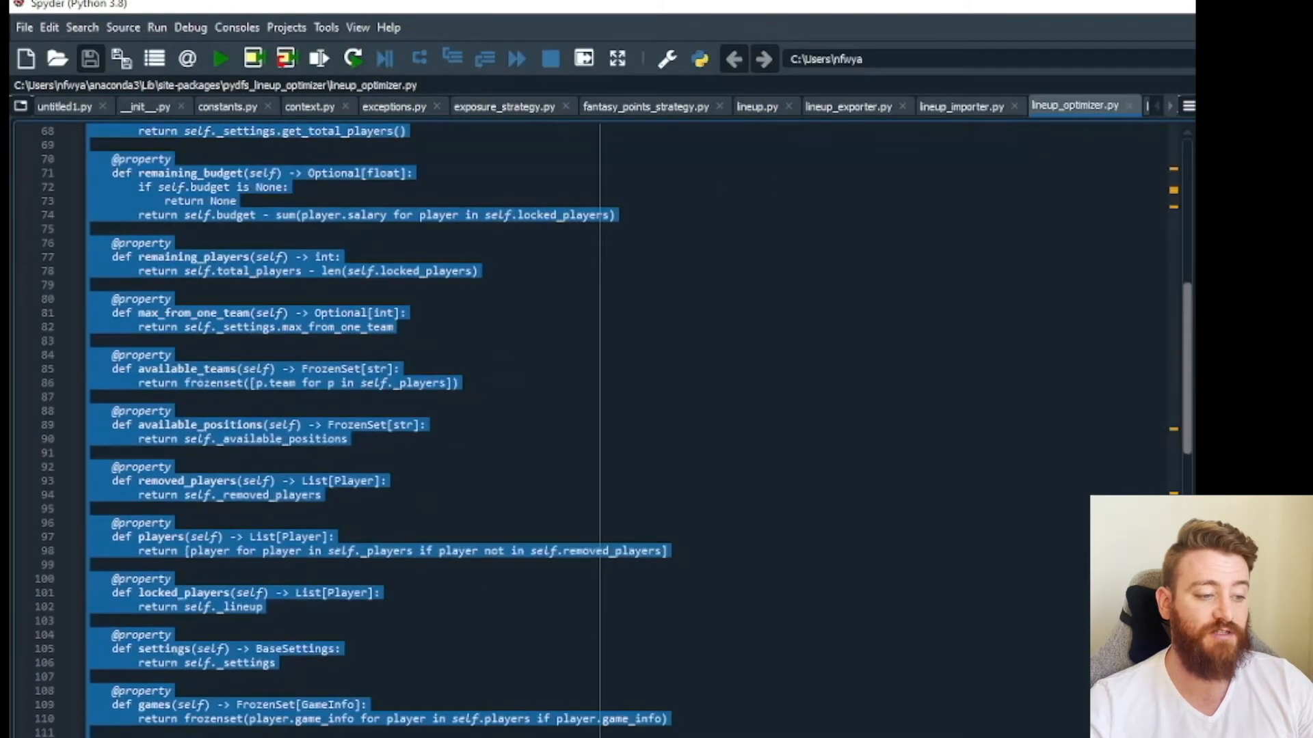
pyautogui.scroll(3)
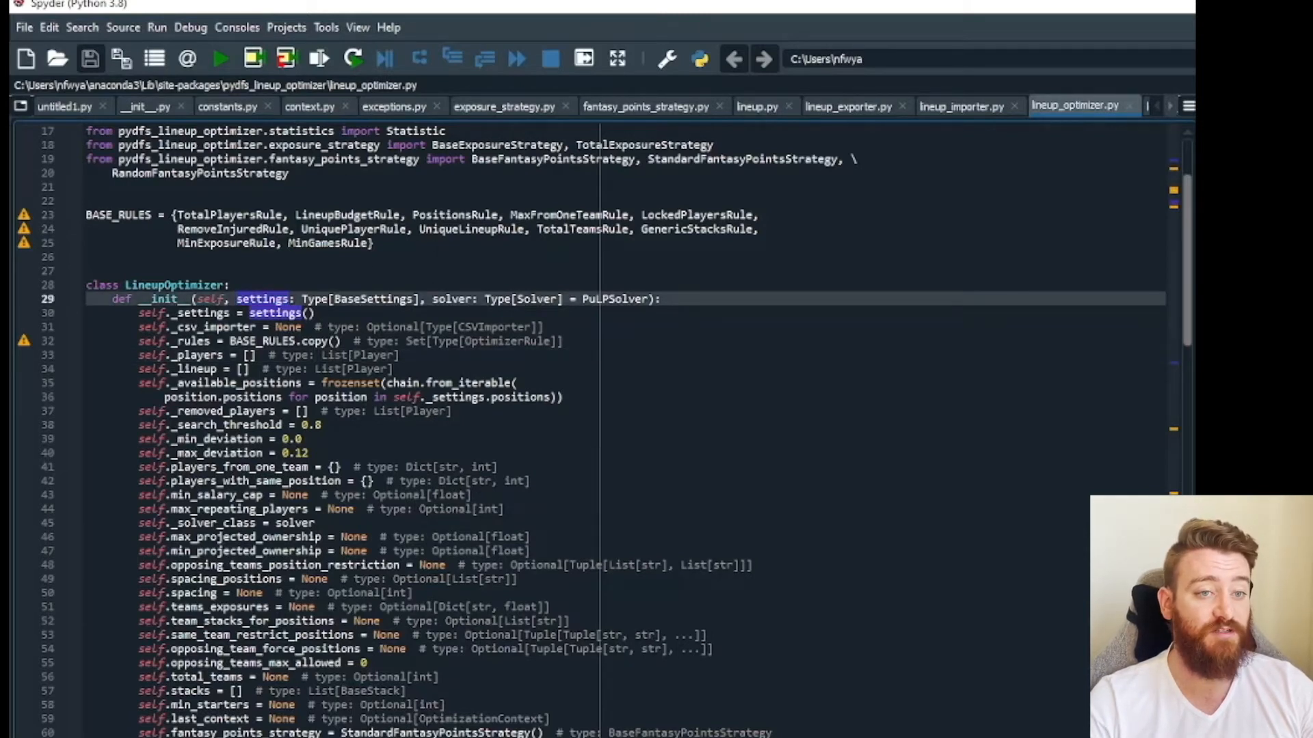
pyautogui.doubleClick(453, 299)
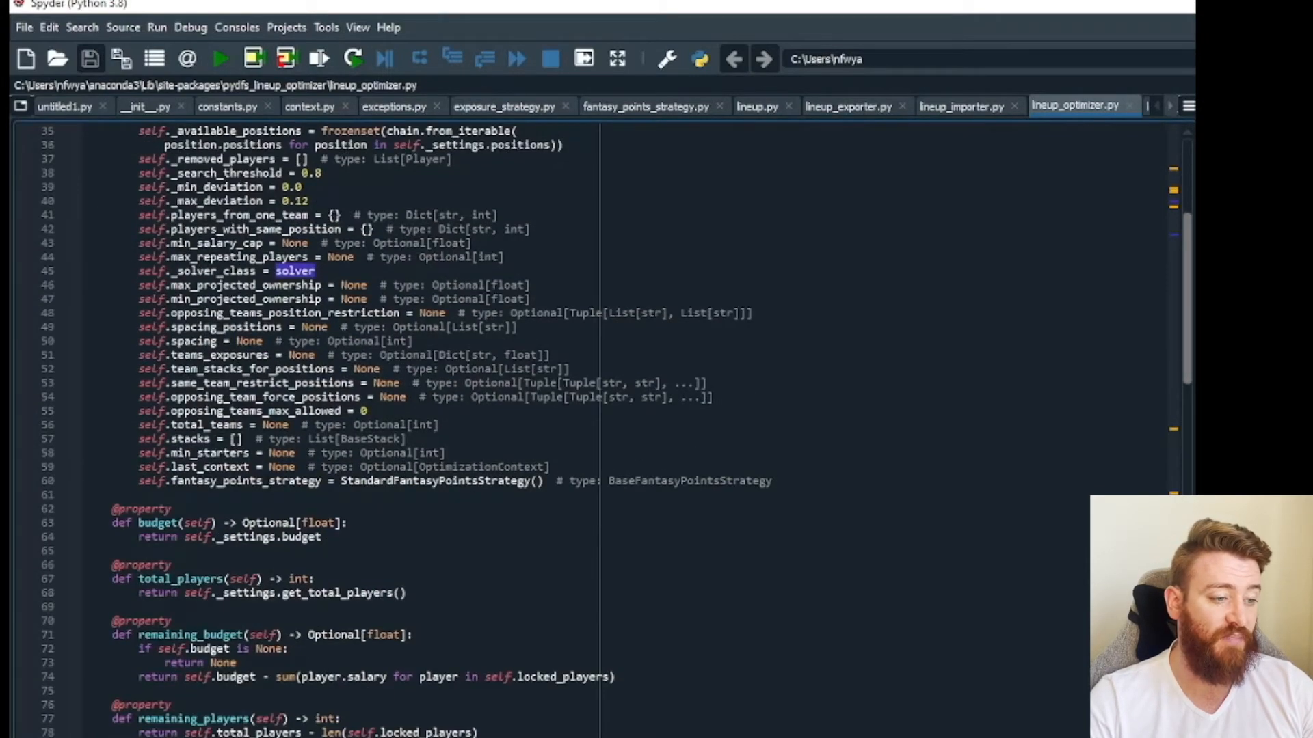
pyautogui.scroll(-3)
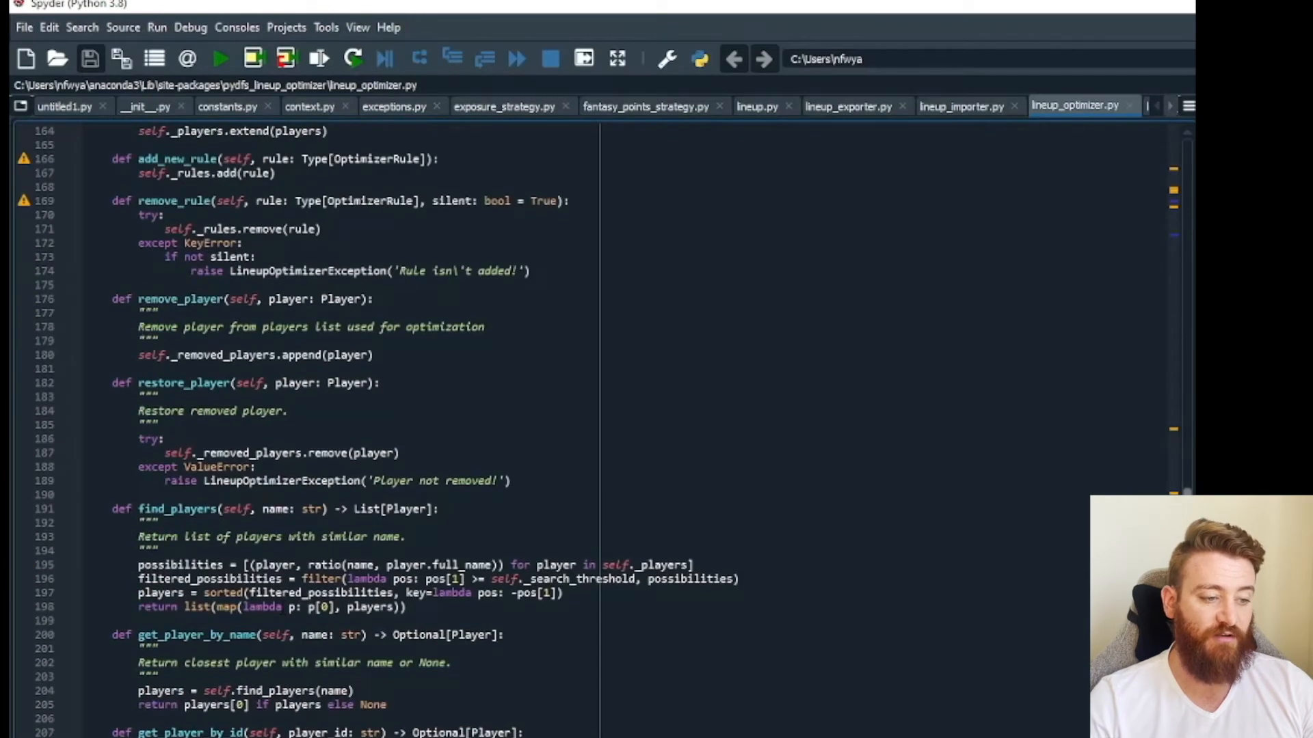
pyautogui.scroll(-3)
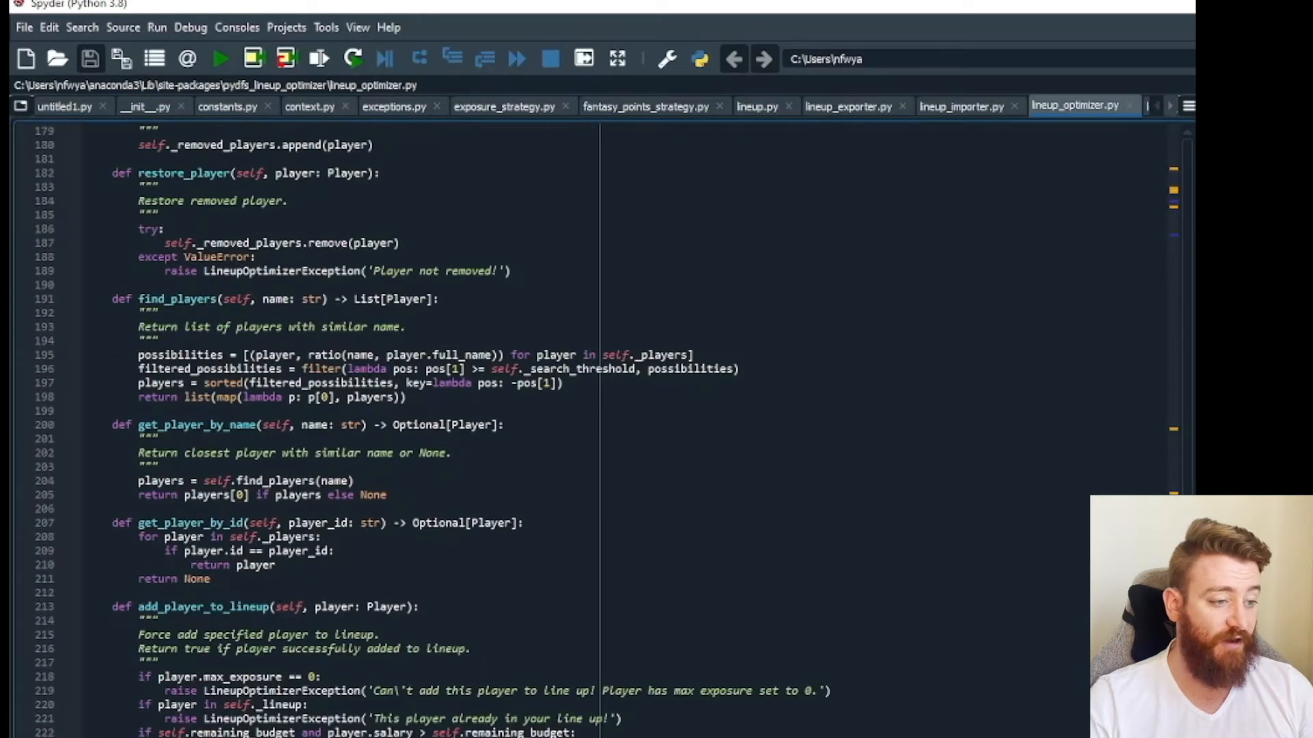
pyautogui.doubleClick(201, 607)
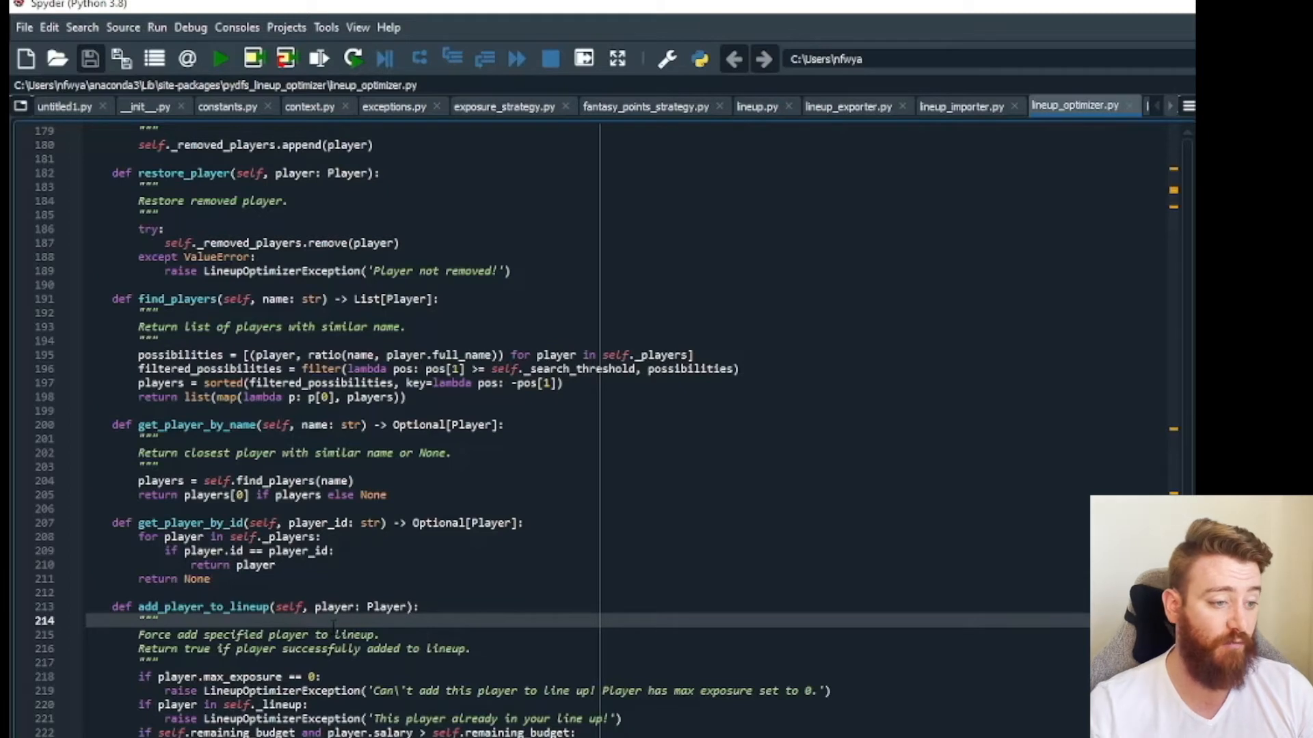
pyautogui.scroll(-3)
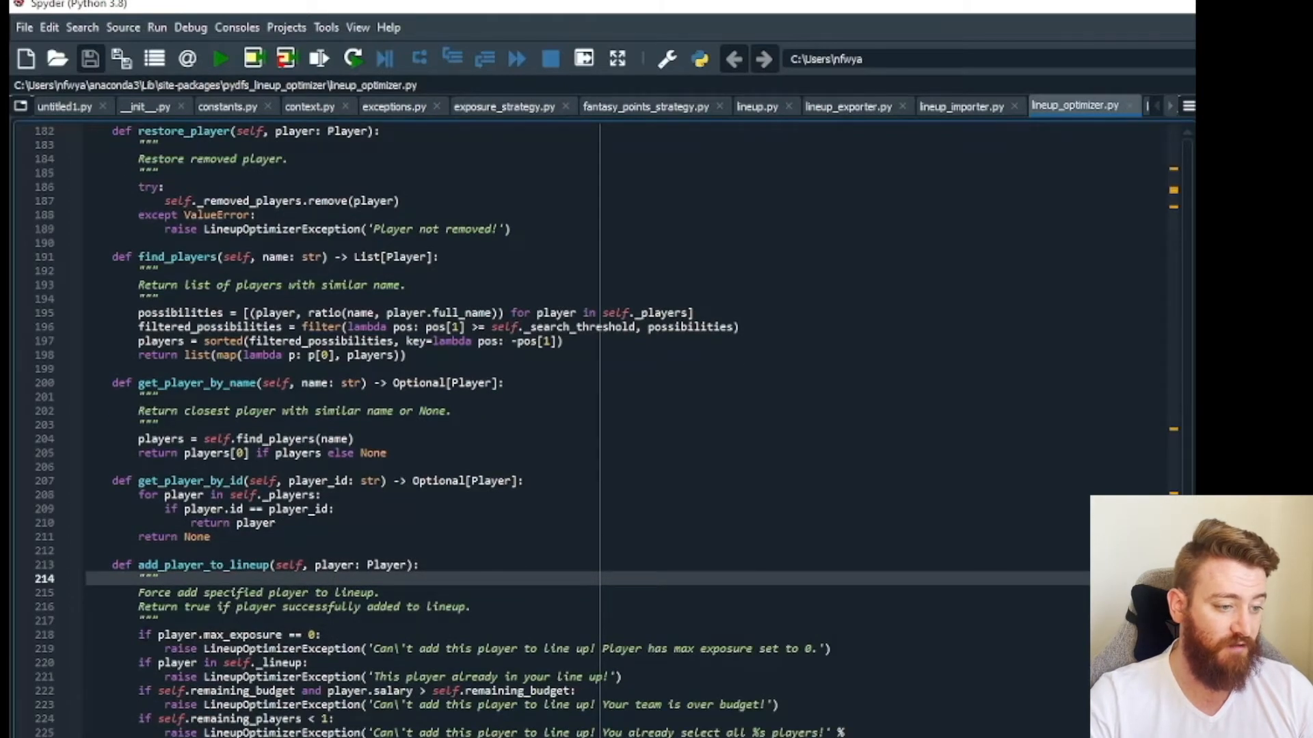
pyautogui.moveTo(138, 633); pyautogui.dragTo(845, 732)
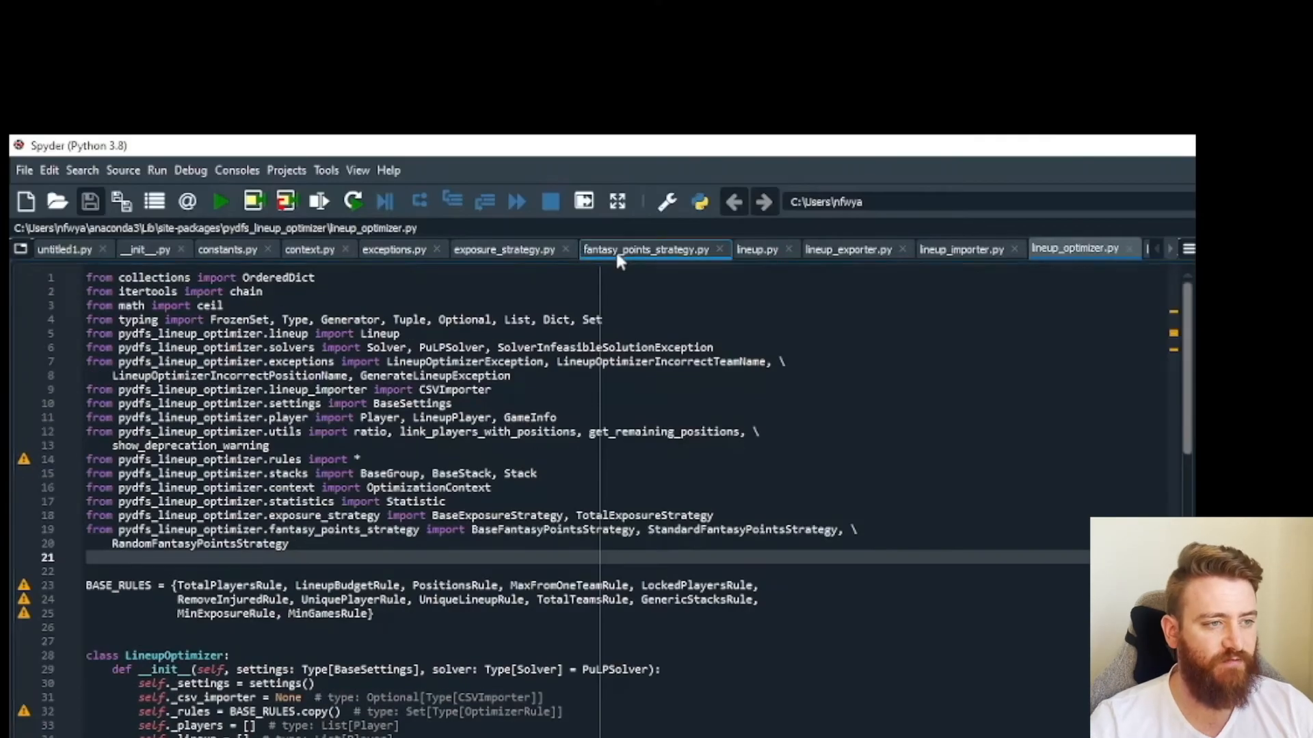
# Review fantasy_points_strategy.py's strategy classes, then switch to exposure_strategy.py.
pyautogui.click(644, 249)
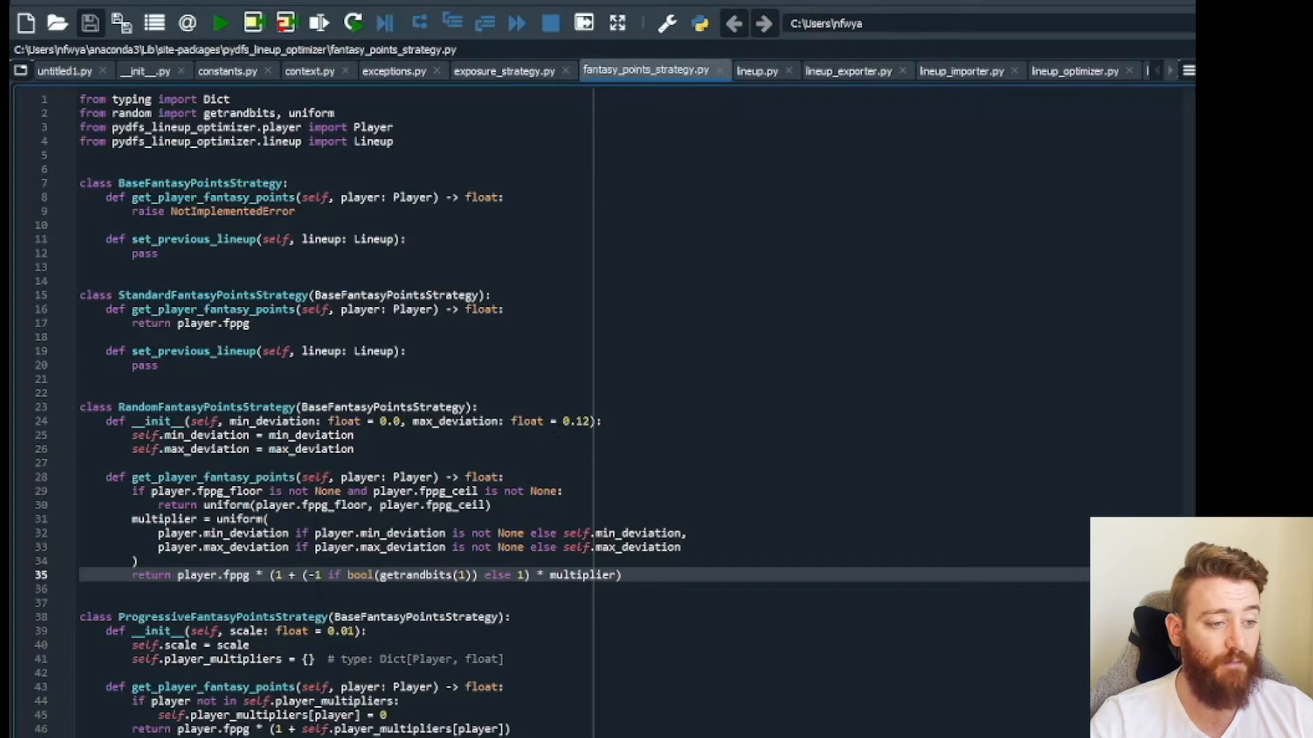
pyautogui.click(283, 576)
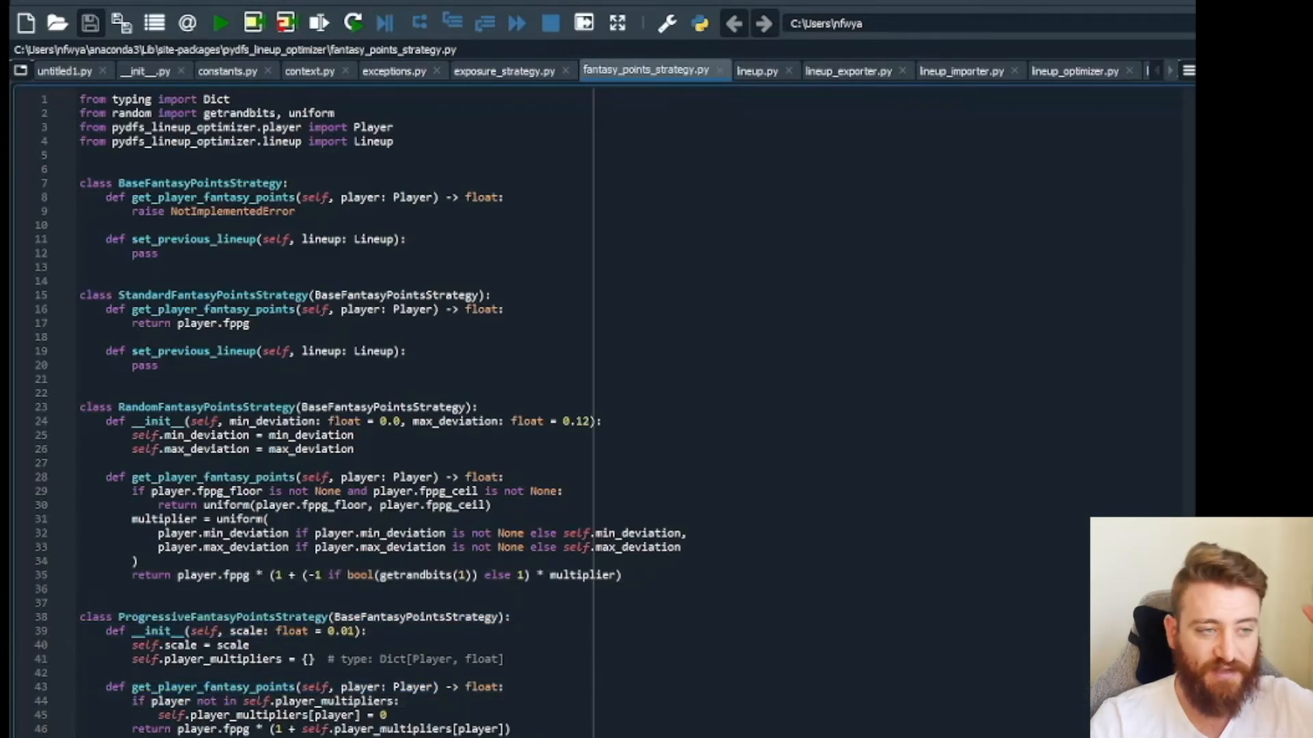
pyautogui.click(505, 69)
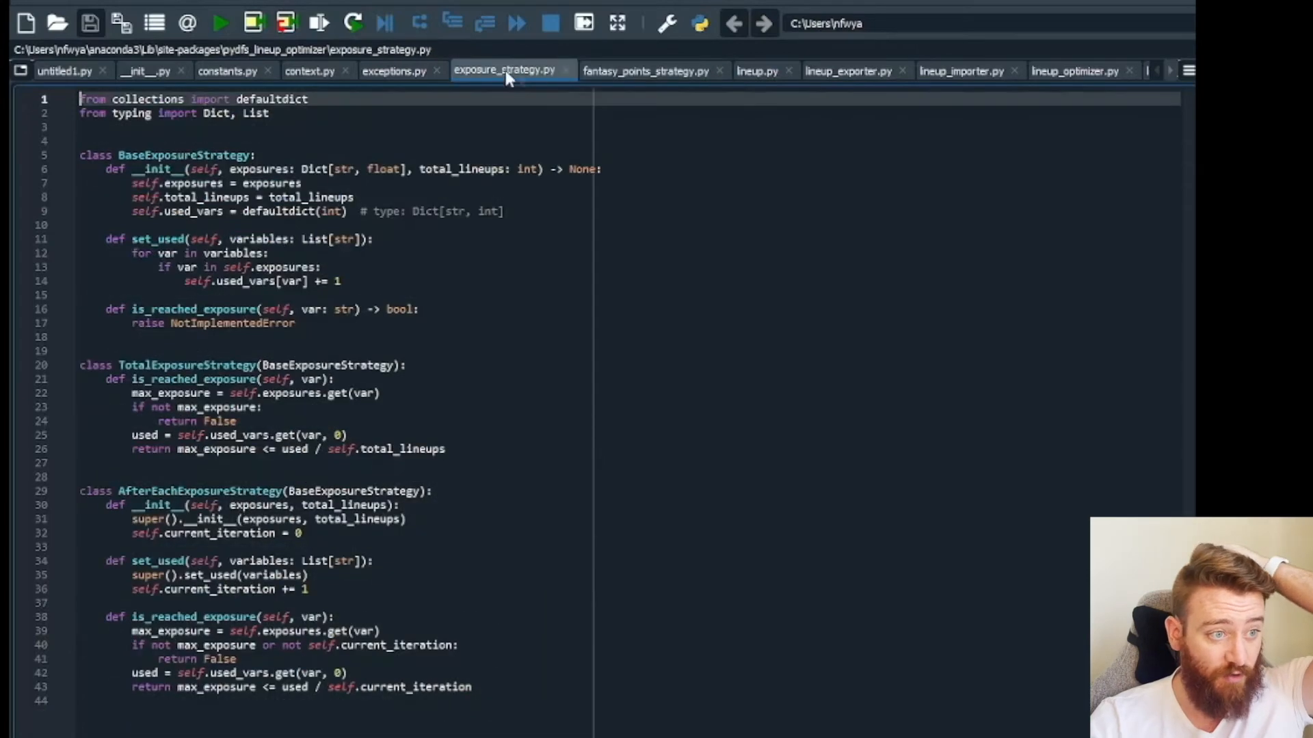
# Show constants.py with its Site and Sport class definitions.
pyautogui.click(308, 70)
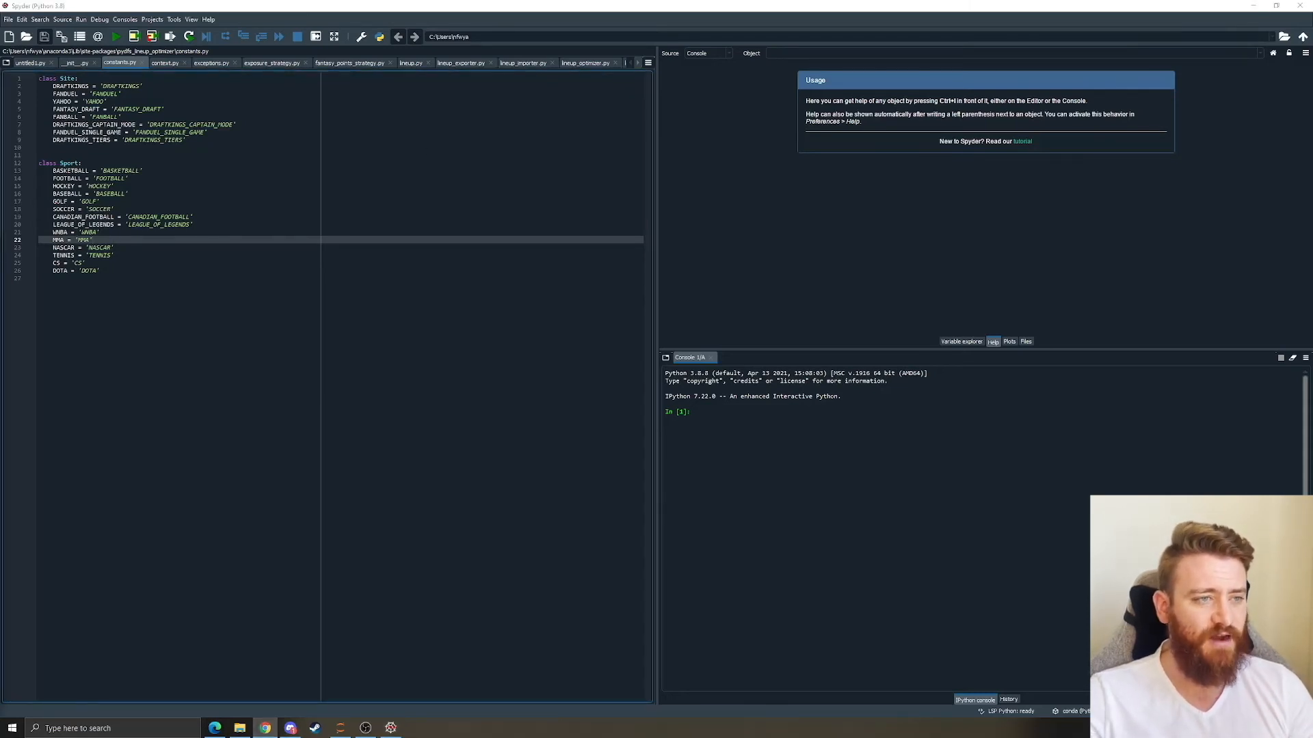
# Flip through exceptions.py and lineup_exporter.py, ending on lineup_optimizer.py.
pyautogui.click(210, 62)
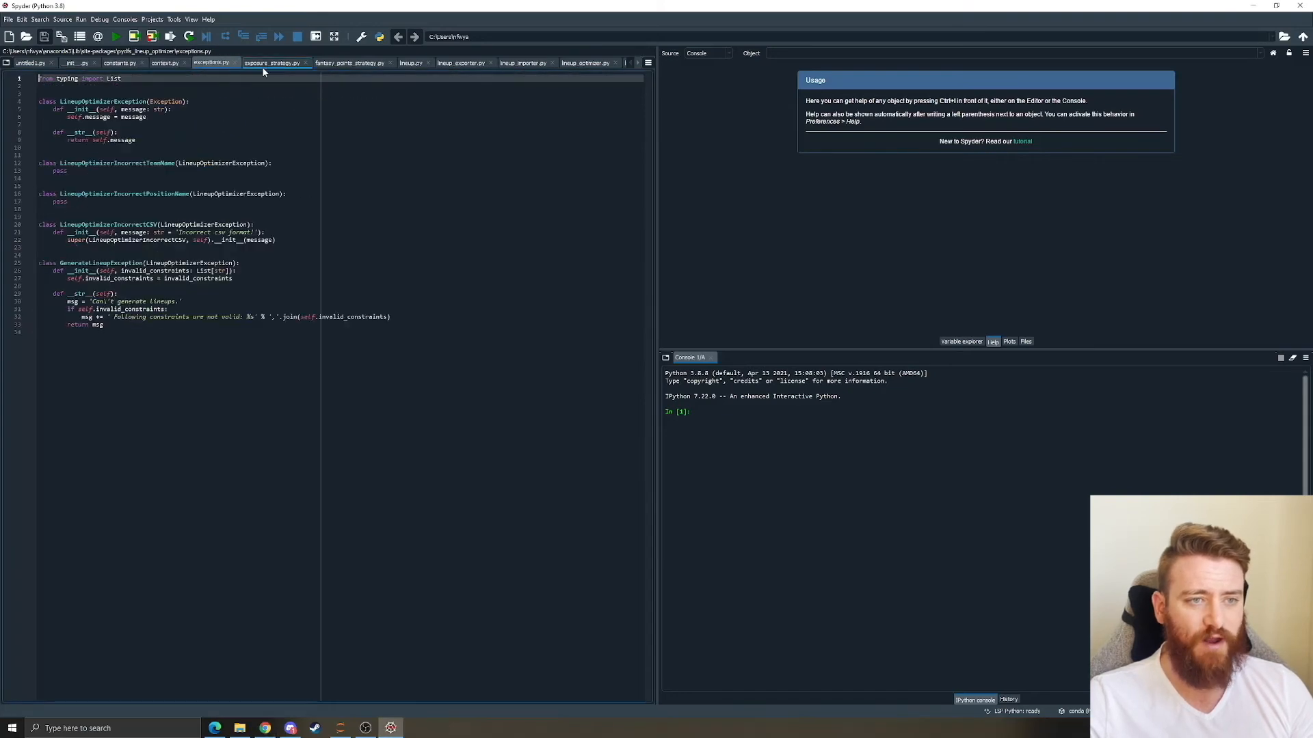
pyautogui.click(461, 62)
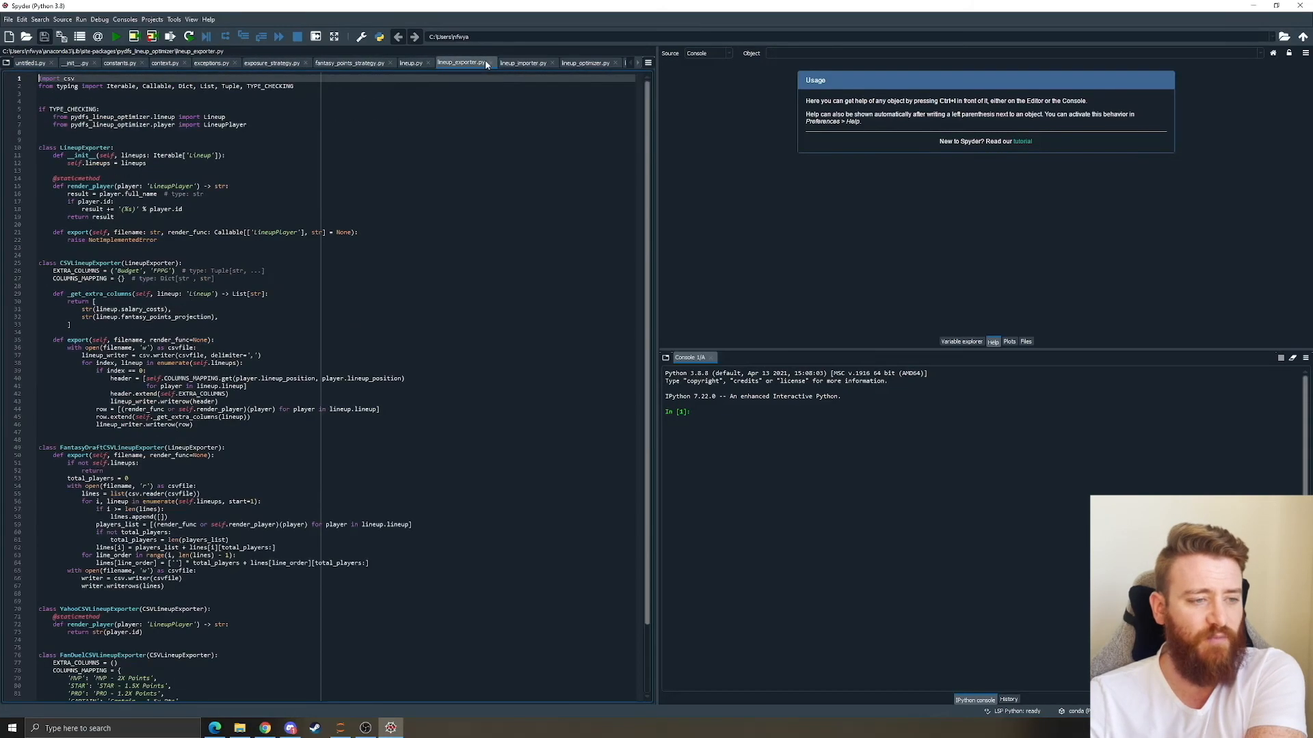
pyautogui.click(587, 62)
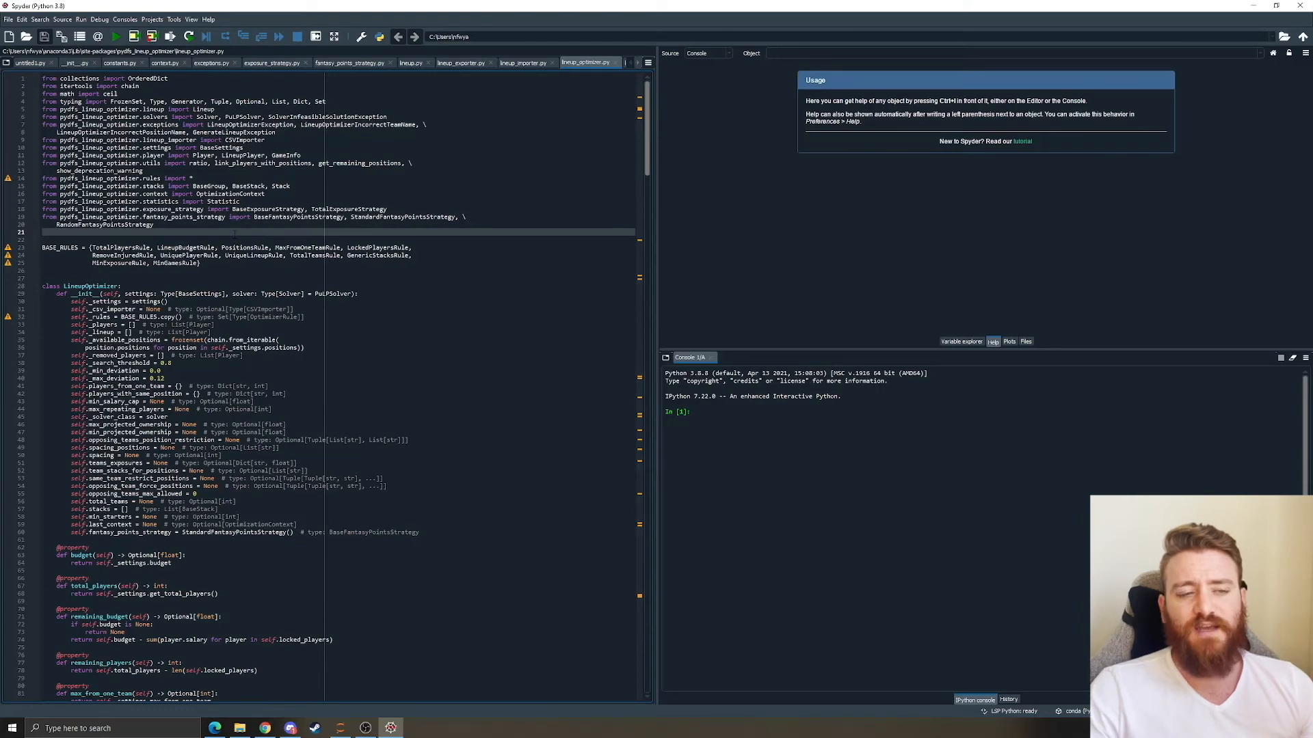
pyautogui.moveTo(44, 78); pyautogui.dragTo(155, 224)
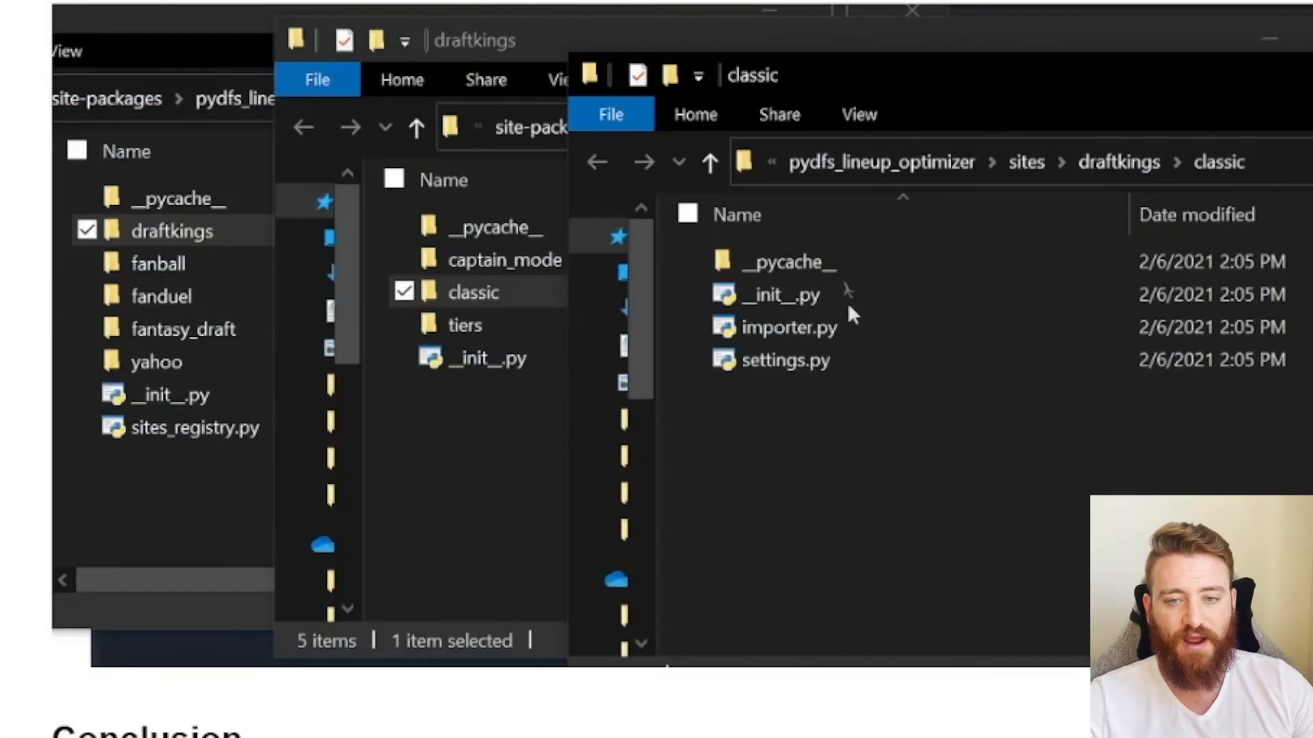
pyautogui.moveTo(837, 261)
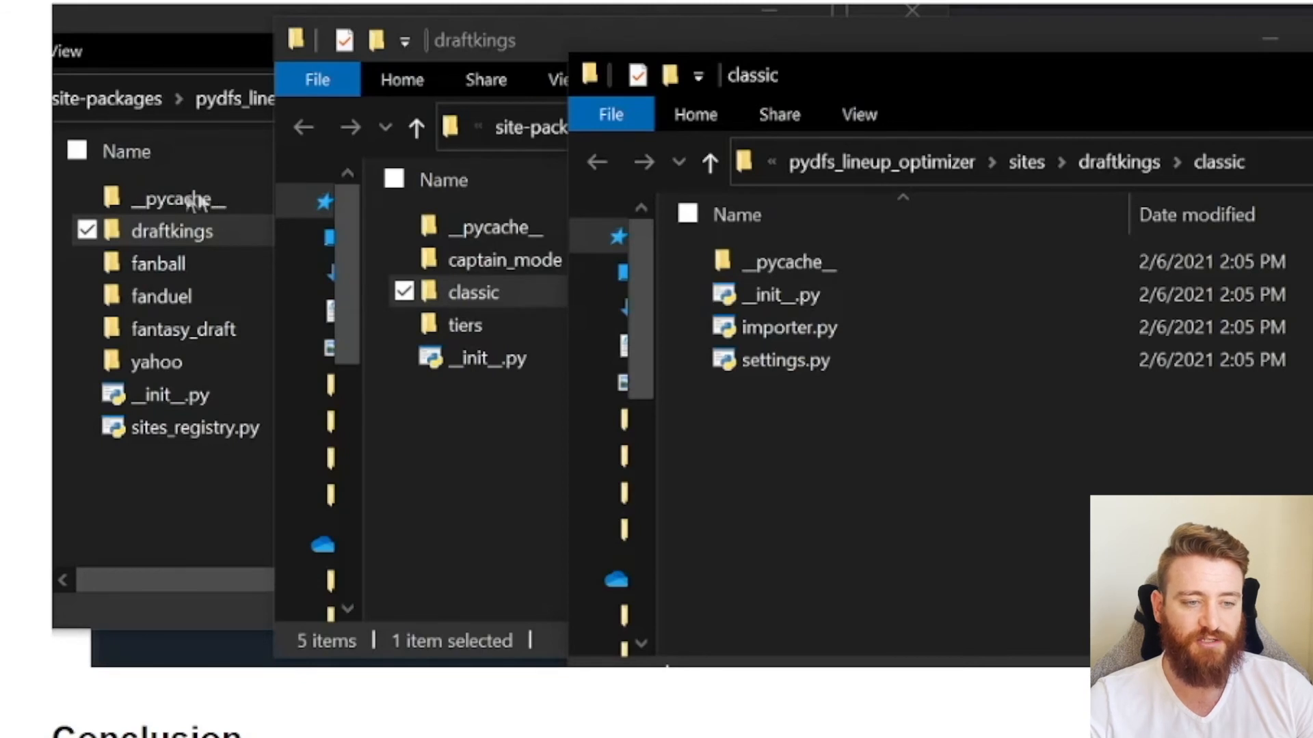
pyautogui.moveTo(211, 377)
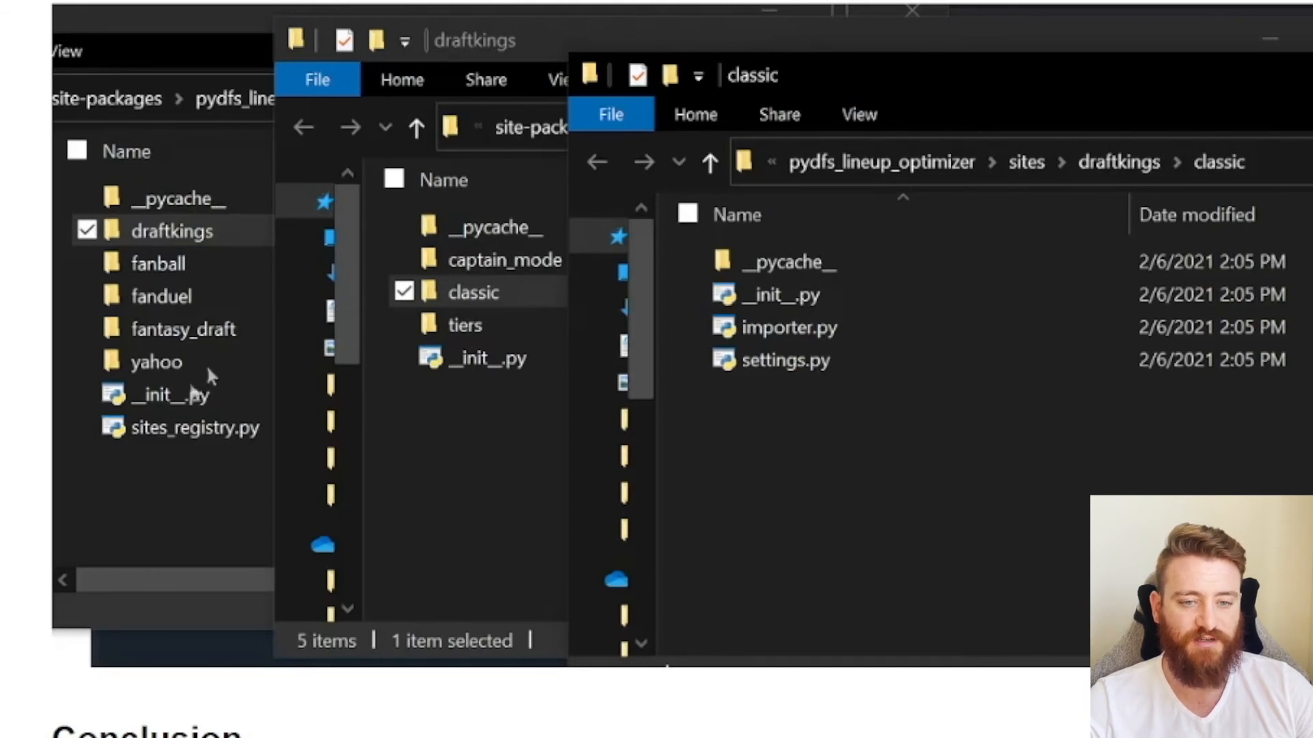
pyautogui.moveTo(788, 351)
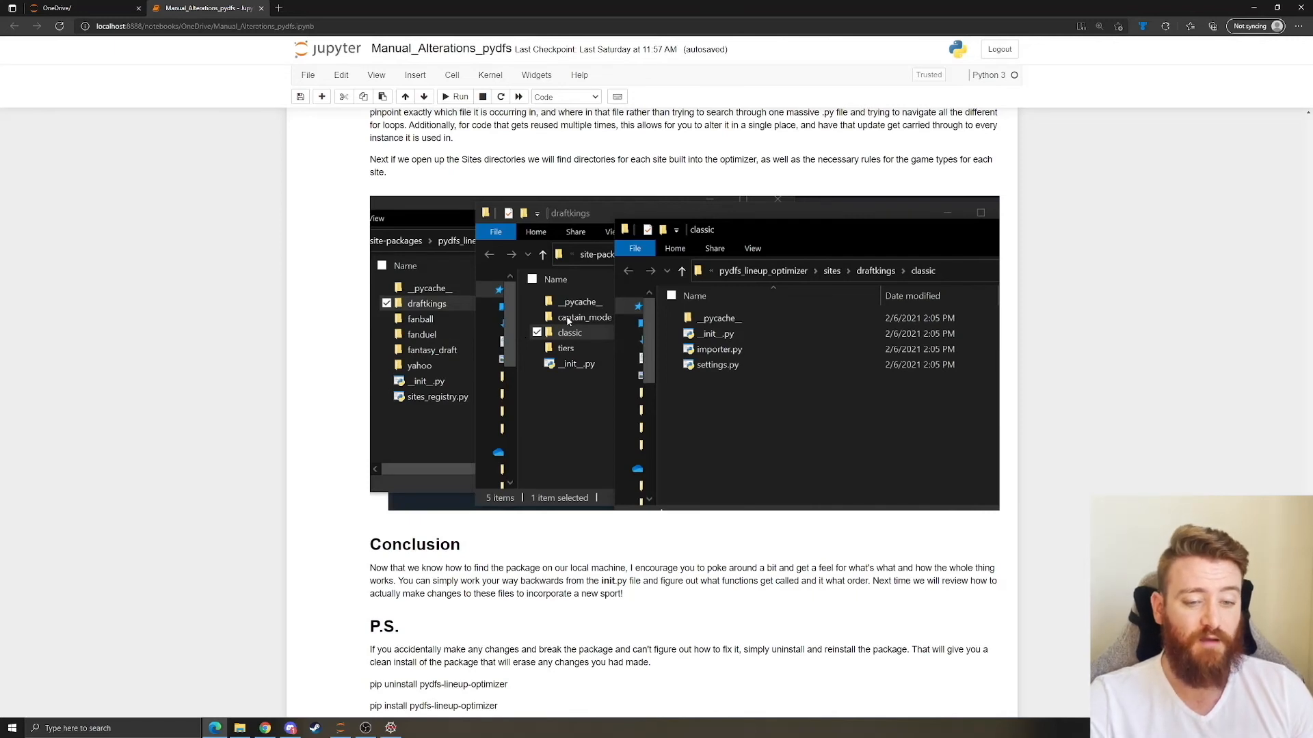
# Reach the notebook's Conclusion and P.S., then show the package folder in File Explorer.
pyautogui.scroll(-3)
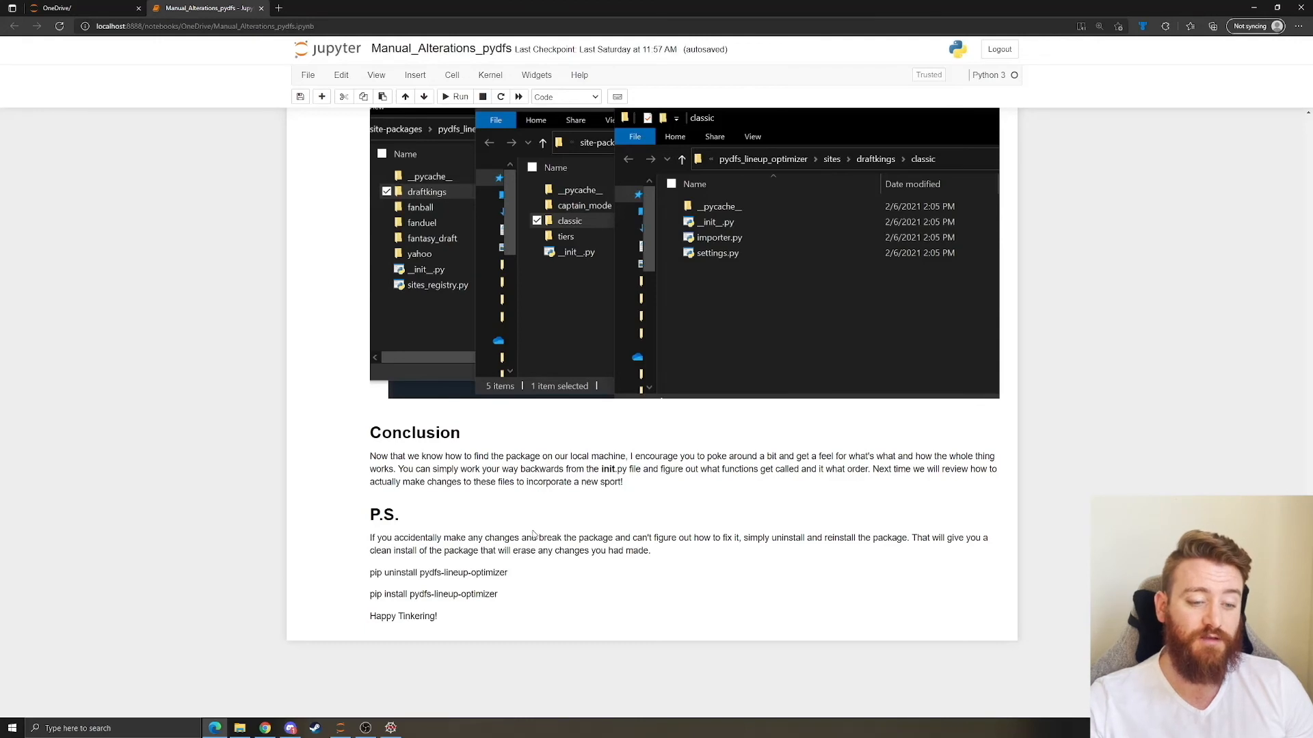
pyautogui.click(532, 536)
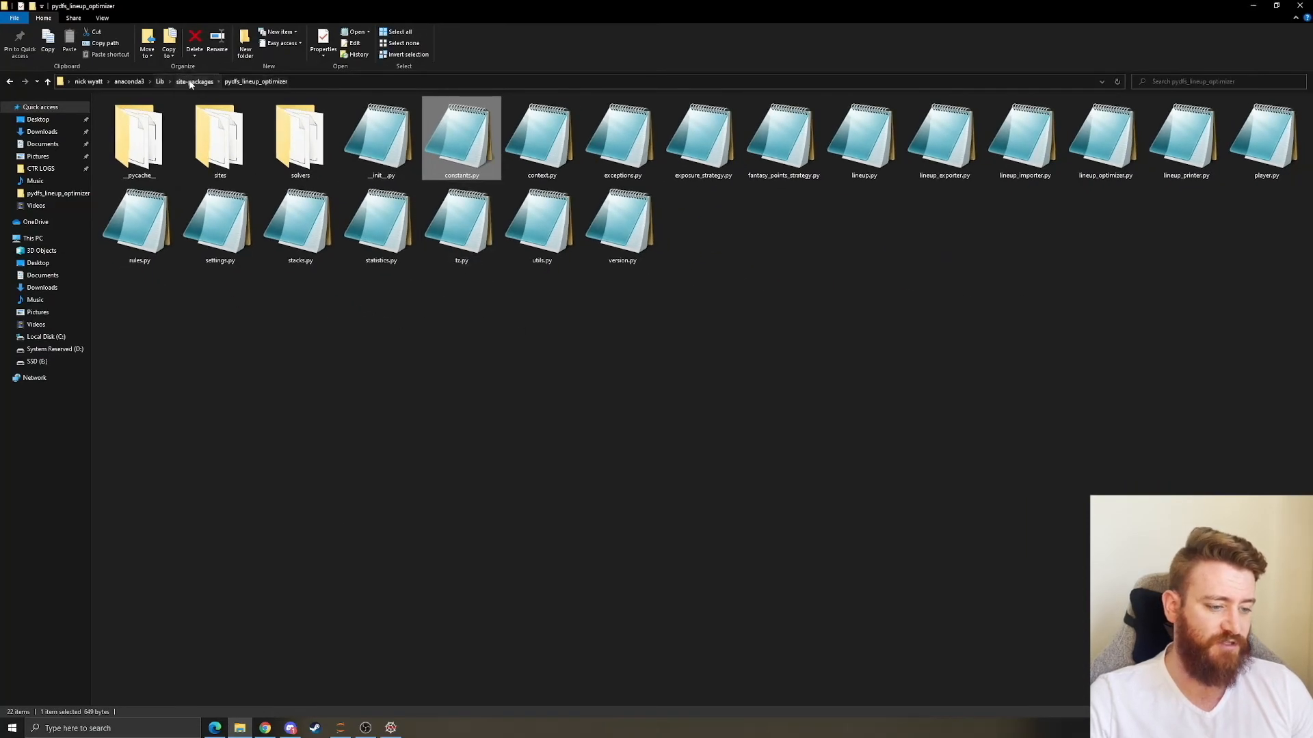
# Navigate up to site-packages, listing pydfs_lineup_optimizer and its dist-info folder.
pyautogui.click(194, 81)
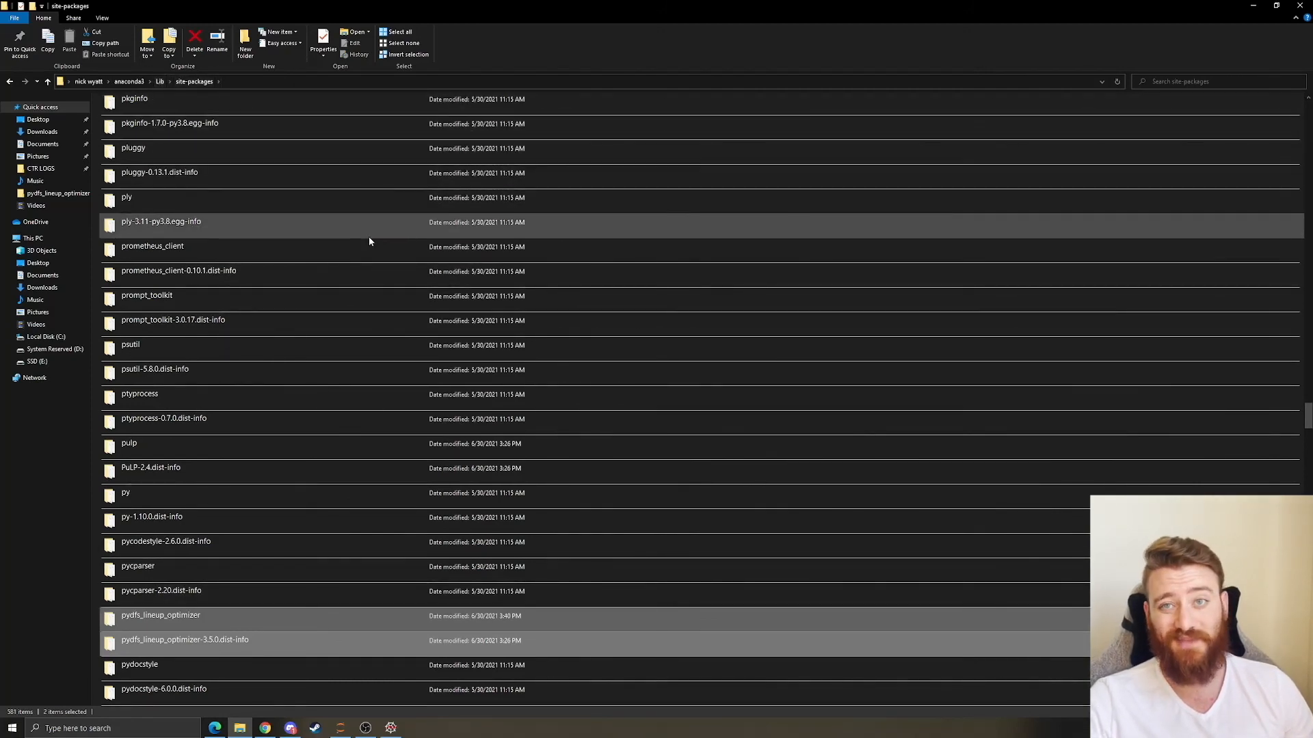
pyautogui.moveTo(530, 236)
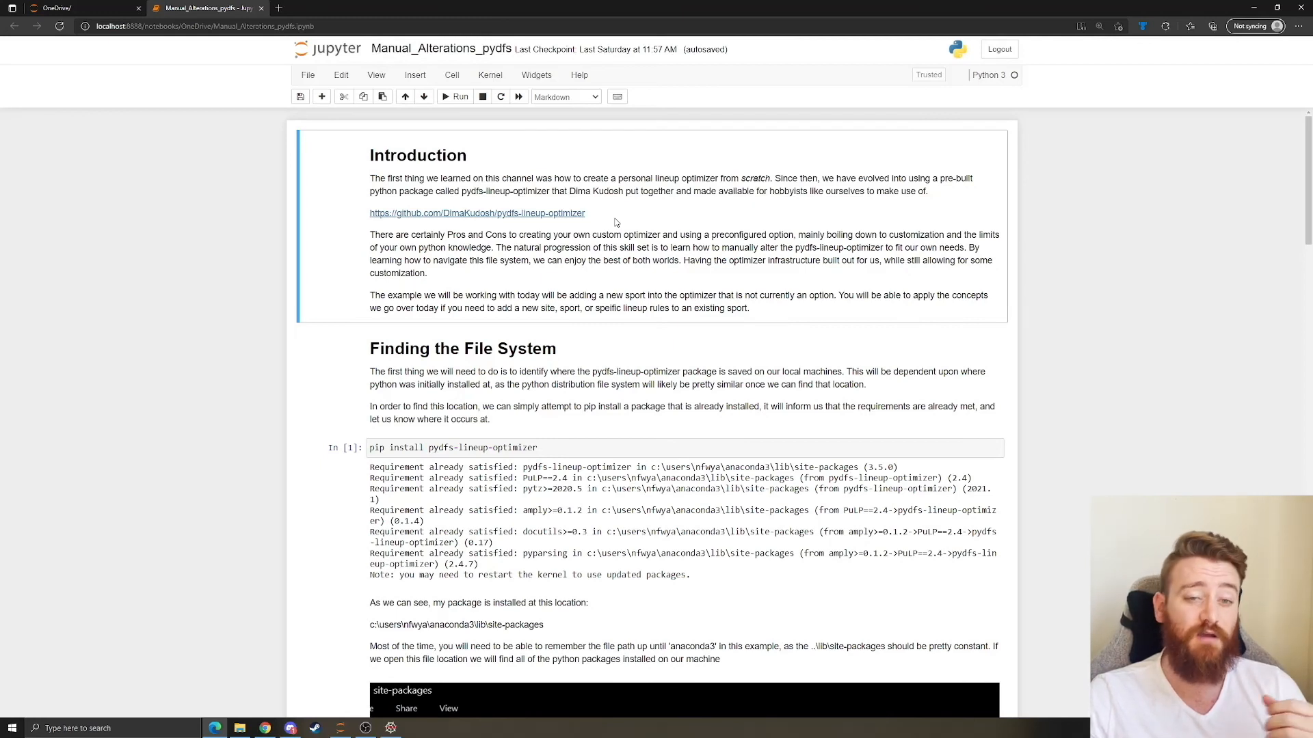
# Return to the notebook and scroll to 'Exploring the pydfs-lineup-optimizer Directory'.
pyautogui.doubleClick(605, 191)
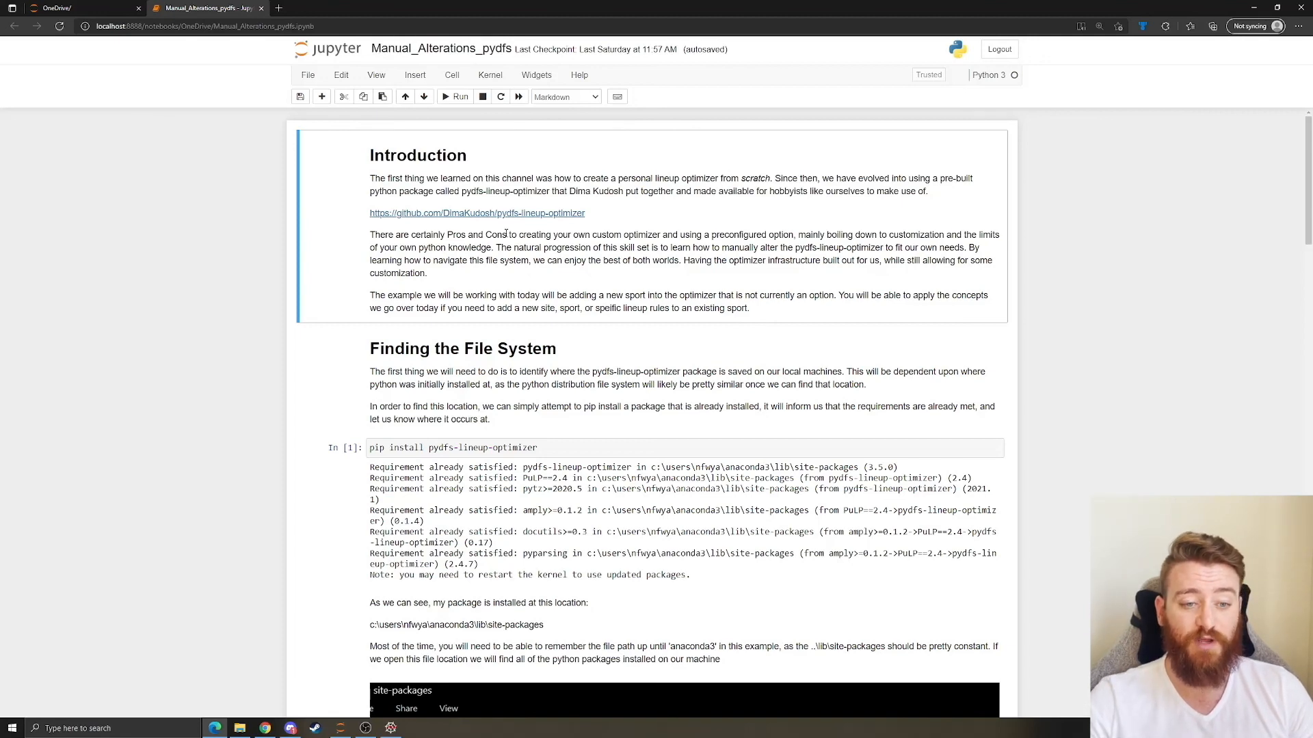
pyautogui.scroll(-3)
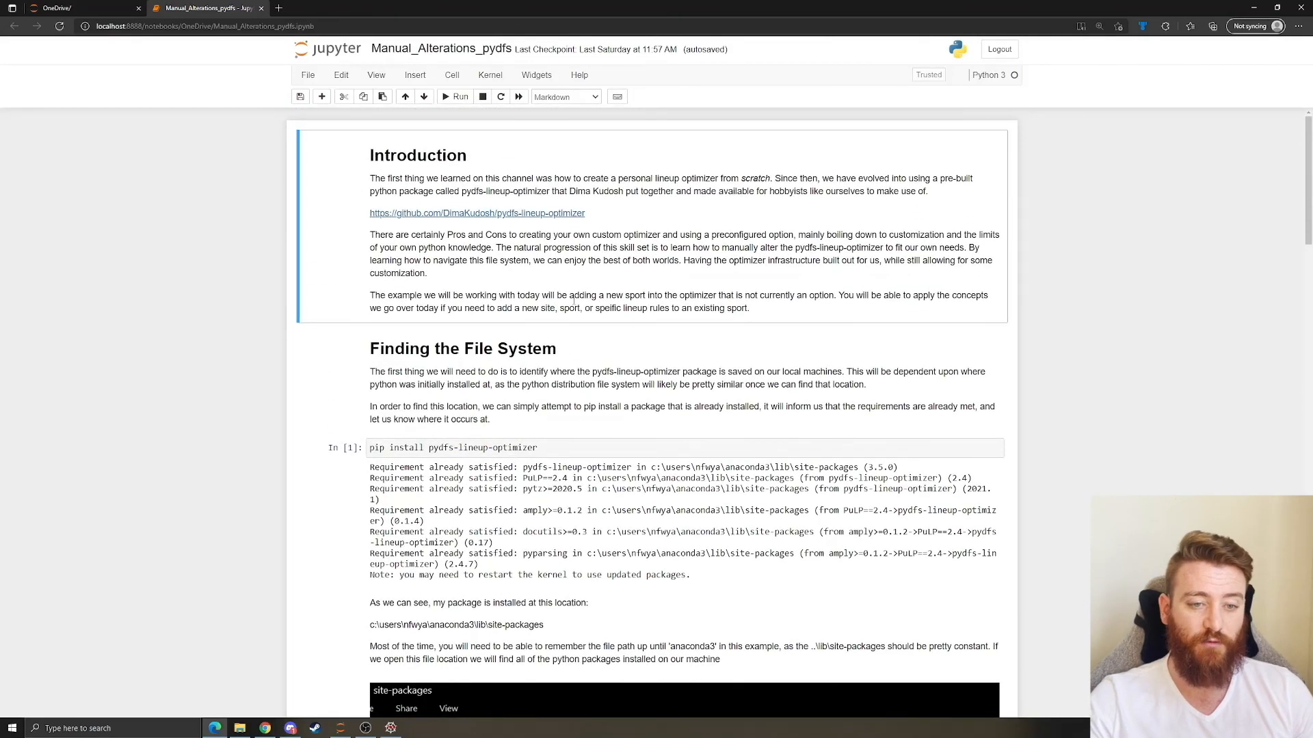
pyautogui.scroll(-3)
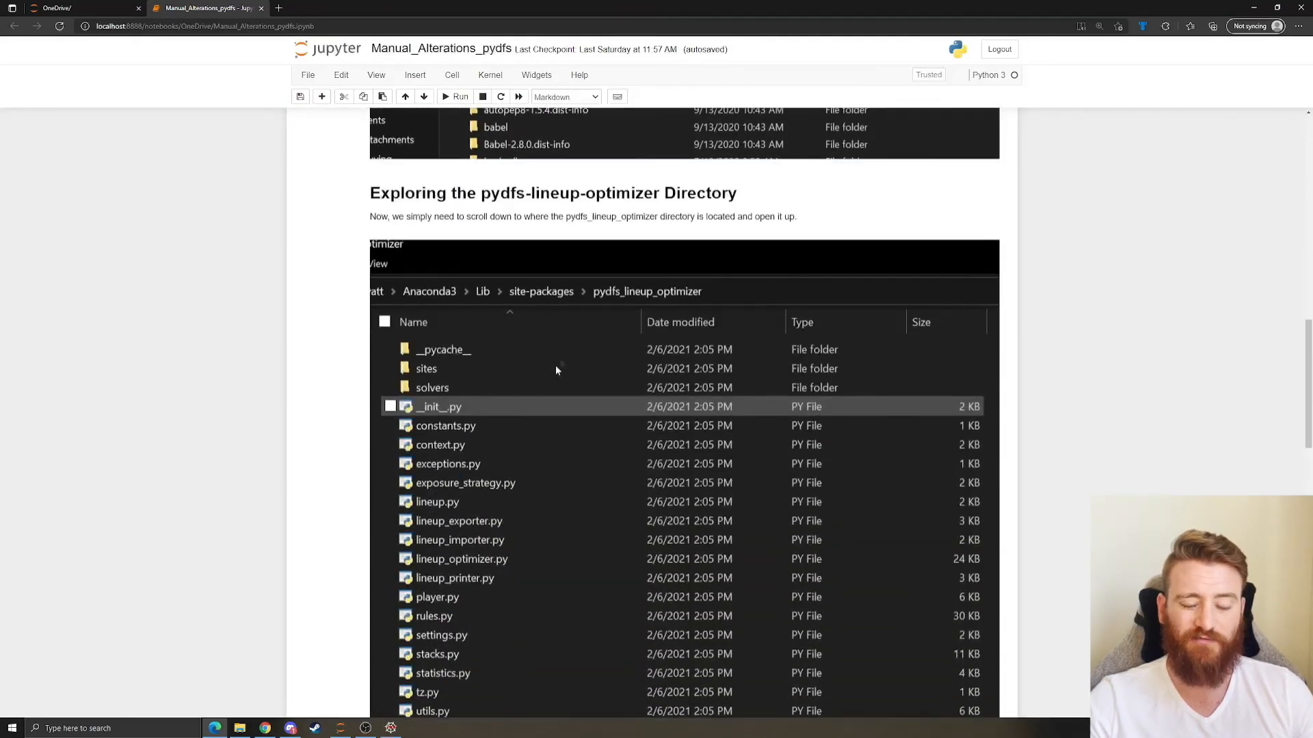
pyautogui.scroll(-3)
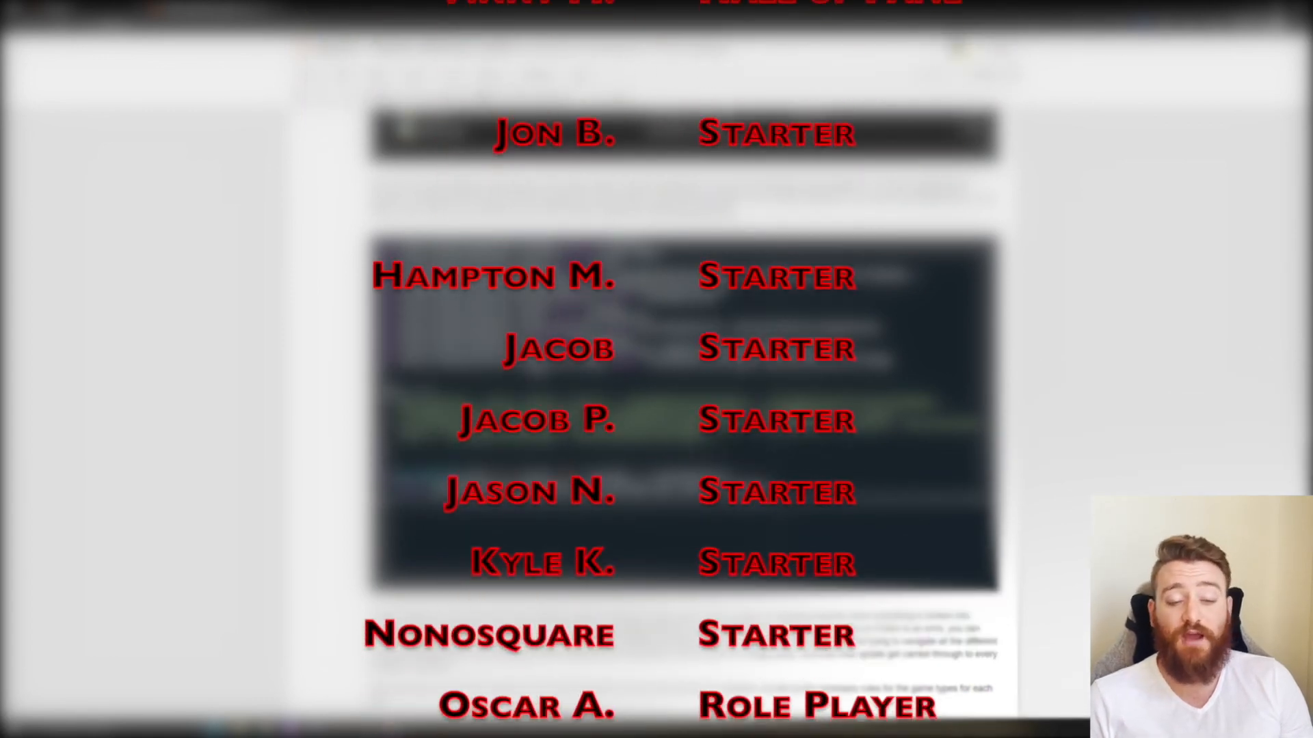
# Scroll further down to the walkthrough's later code screenshot.
pyautogui.scroll(-3)
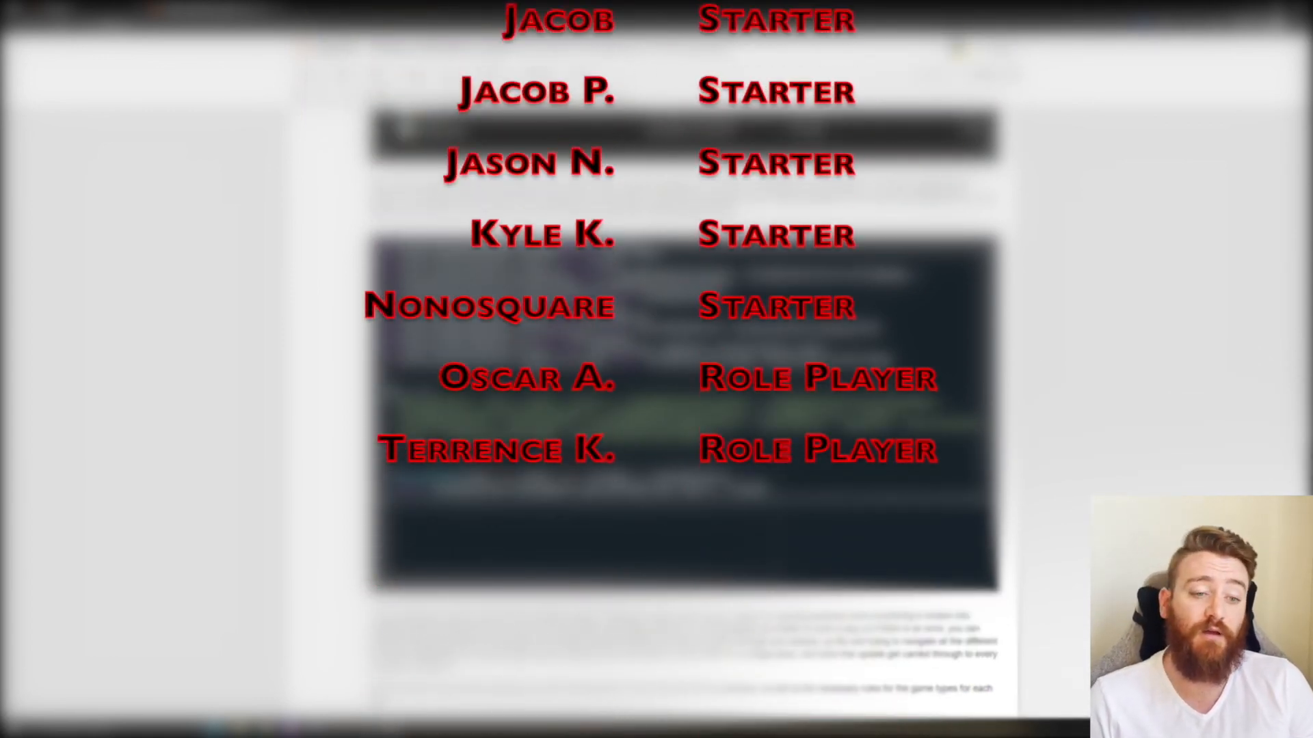
pyautogui.scroll(-3)
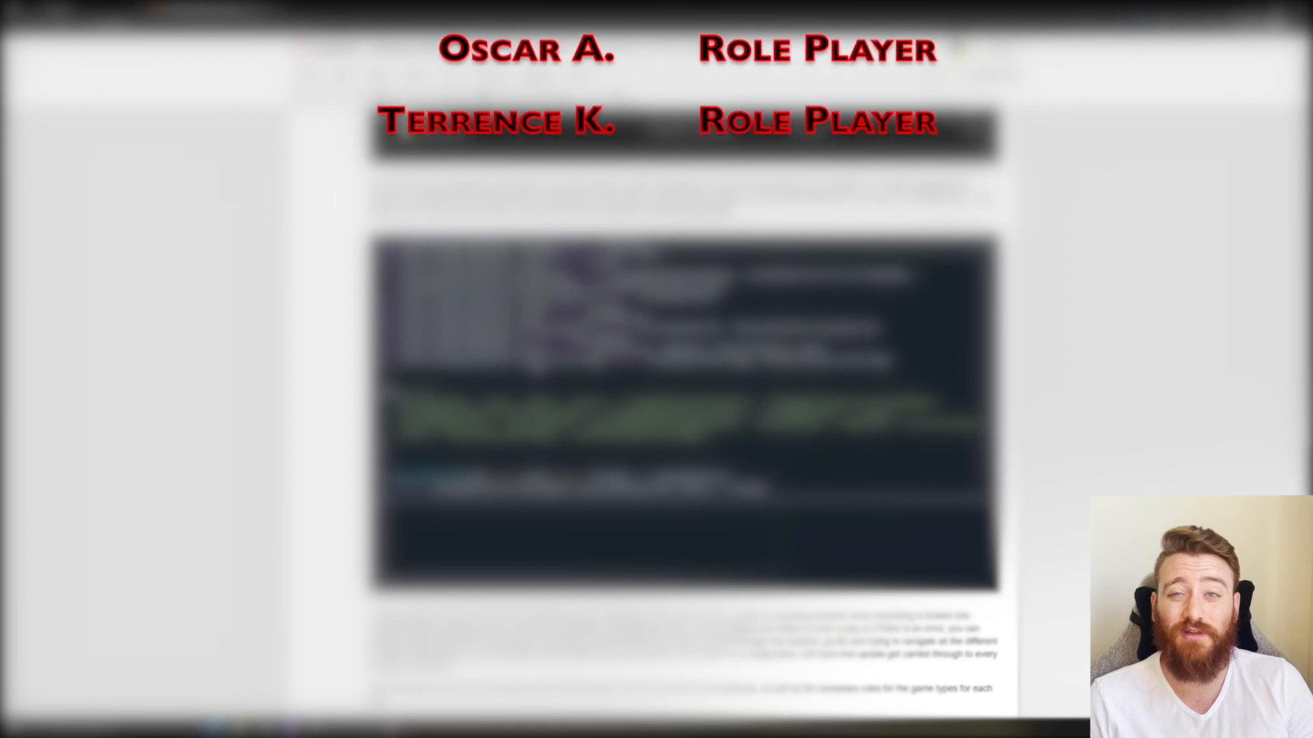